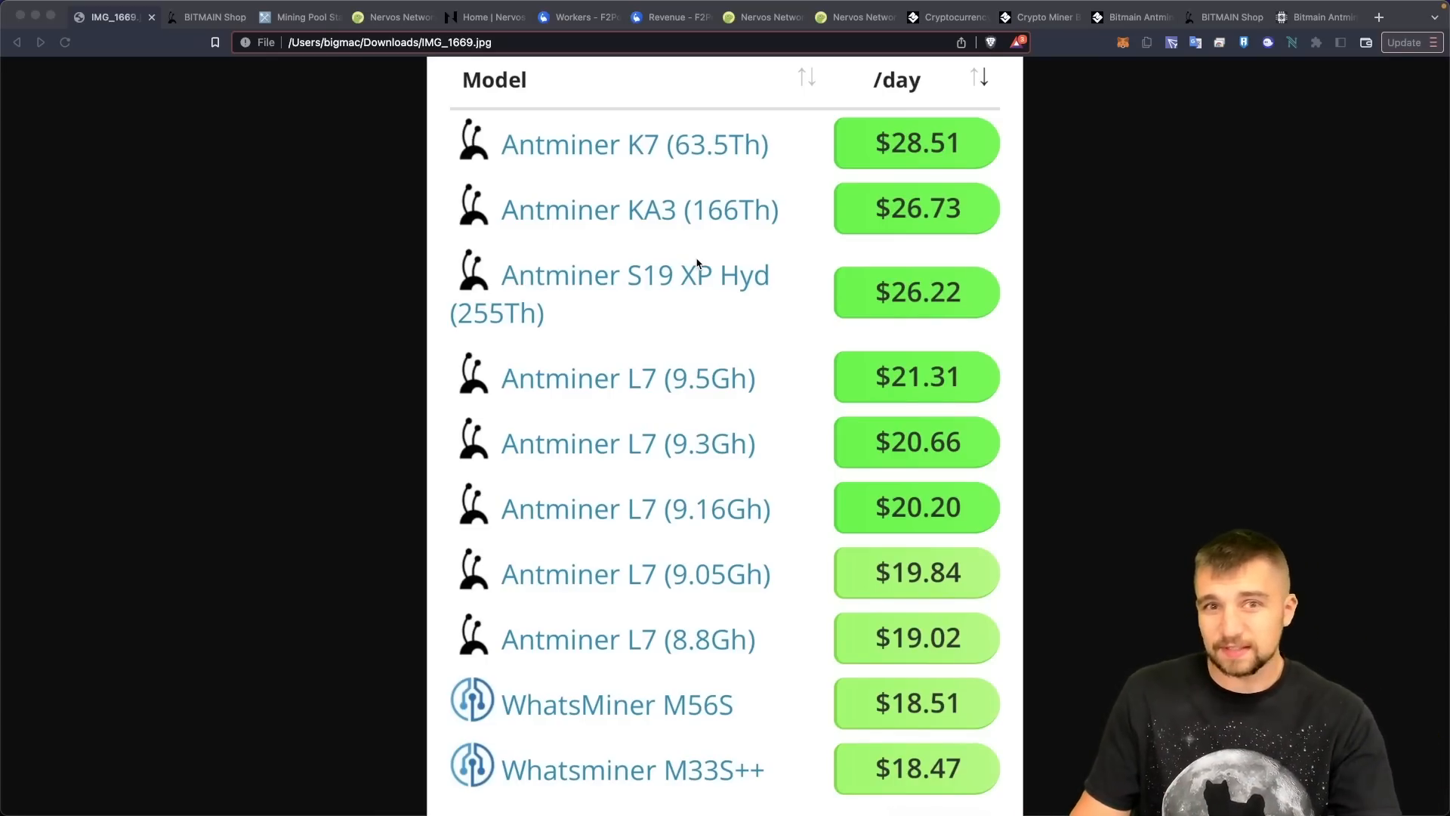
# View the sold-out Bitmain CKB Miner K7 shop listing
pyautogui.click(206, 17)
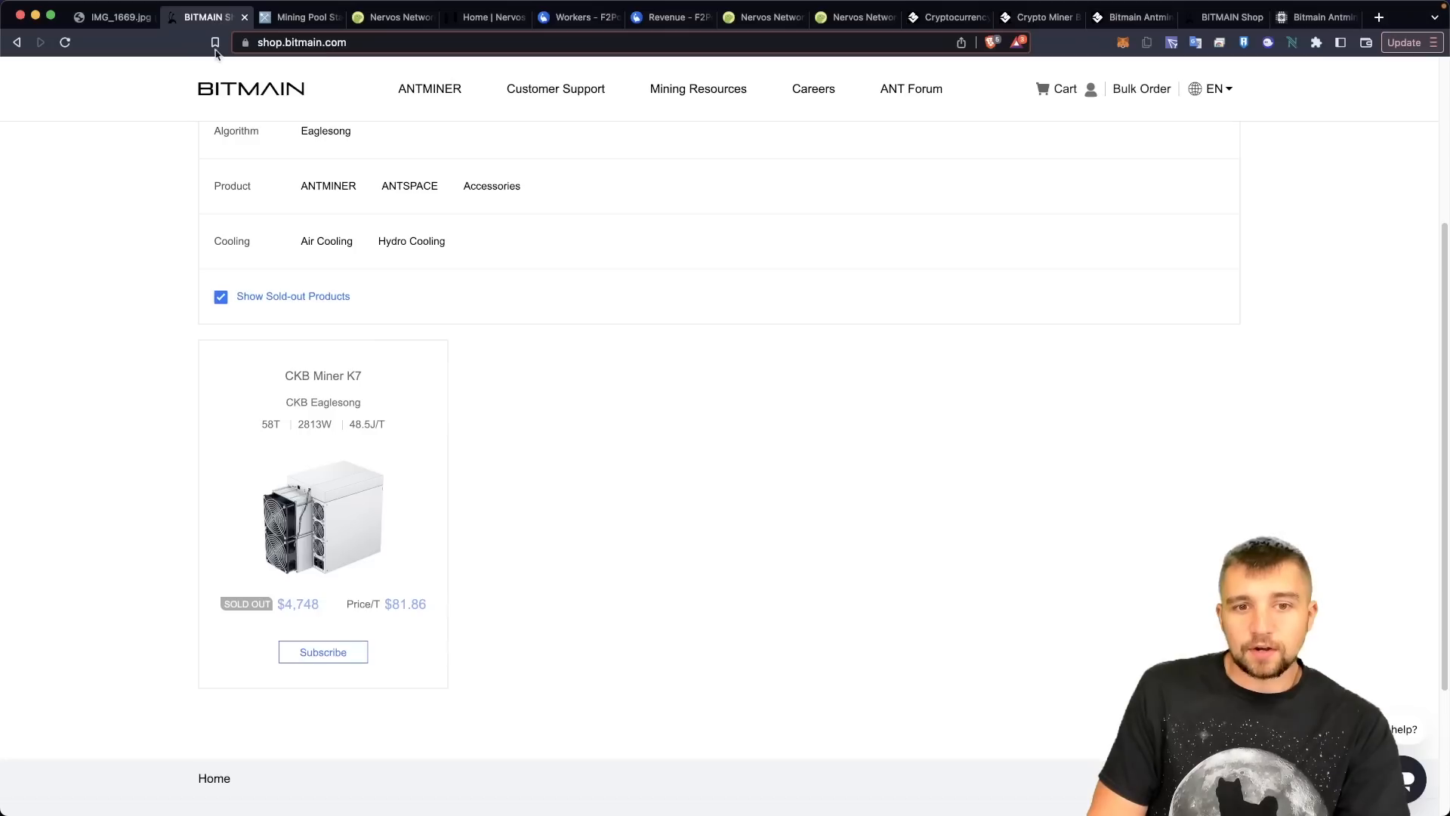
pyautogui.moveTo(88, 300)
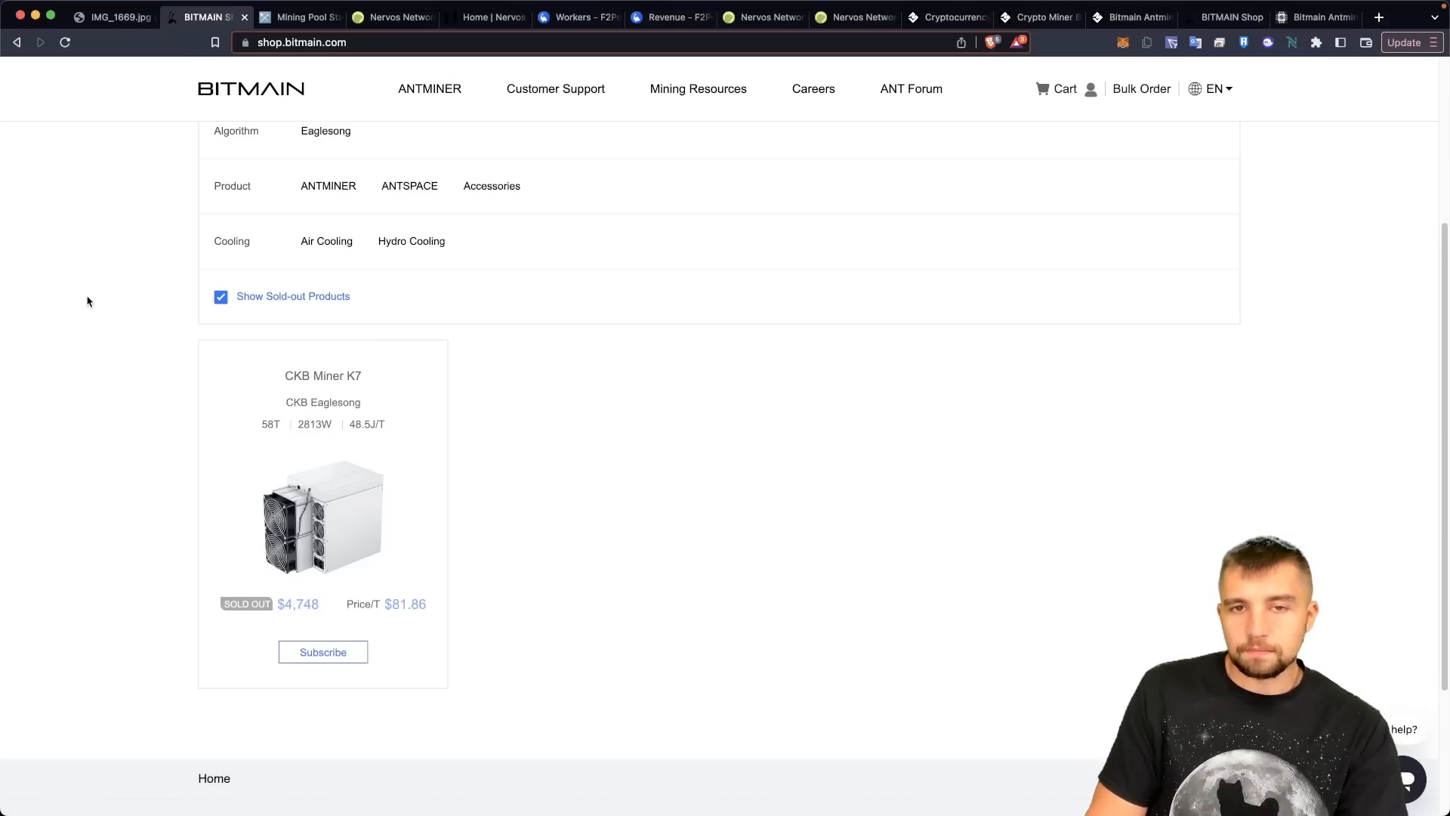
pyautogui.moveTo(151, 364)
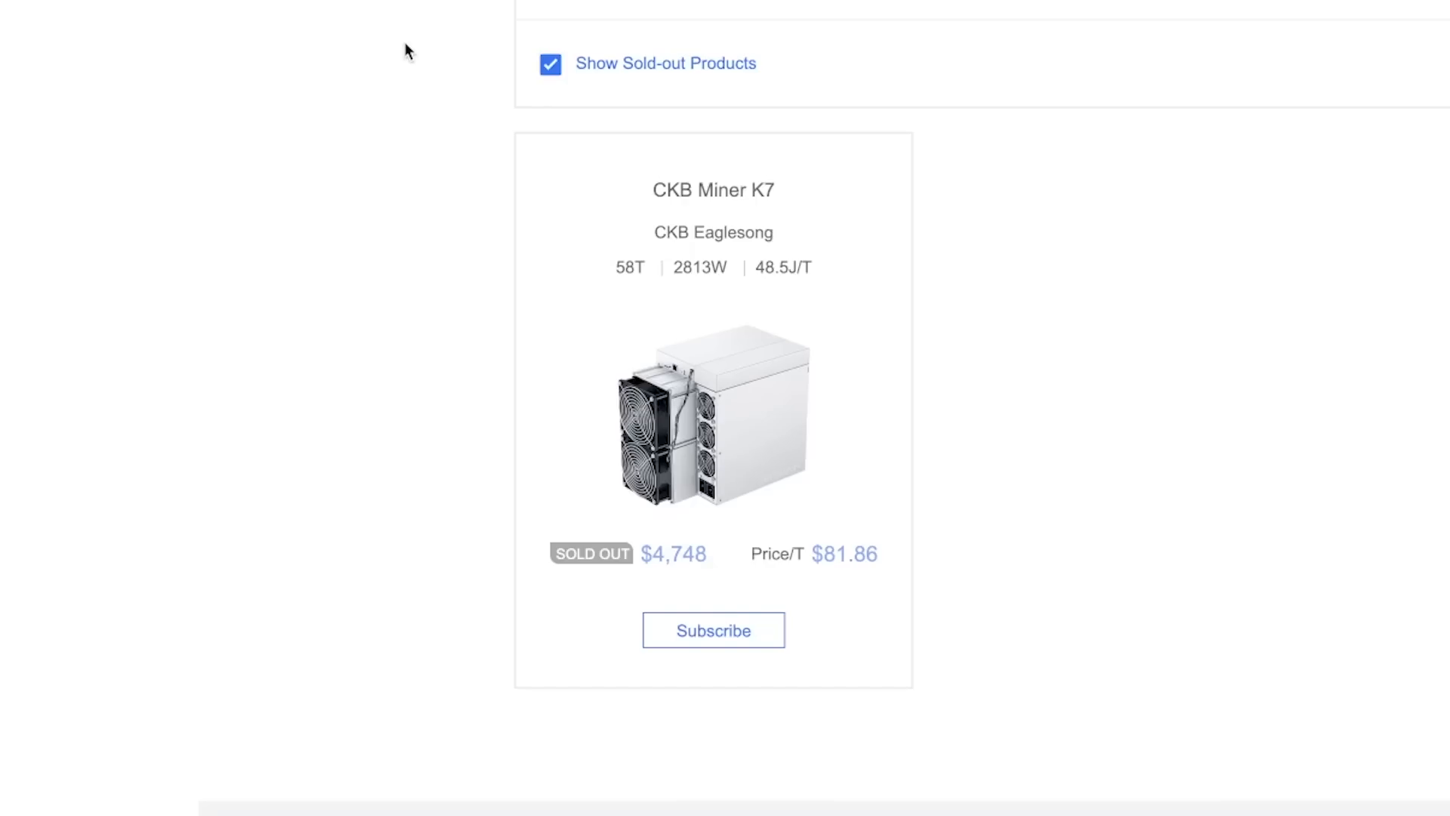
pyautogui.scroll(3)
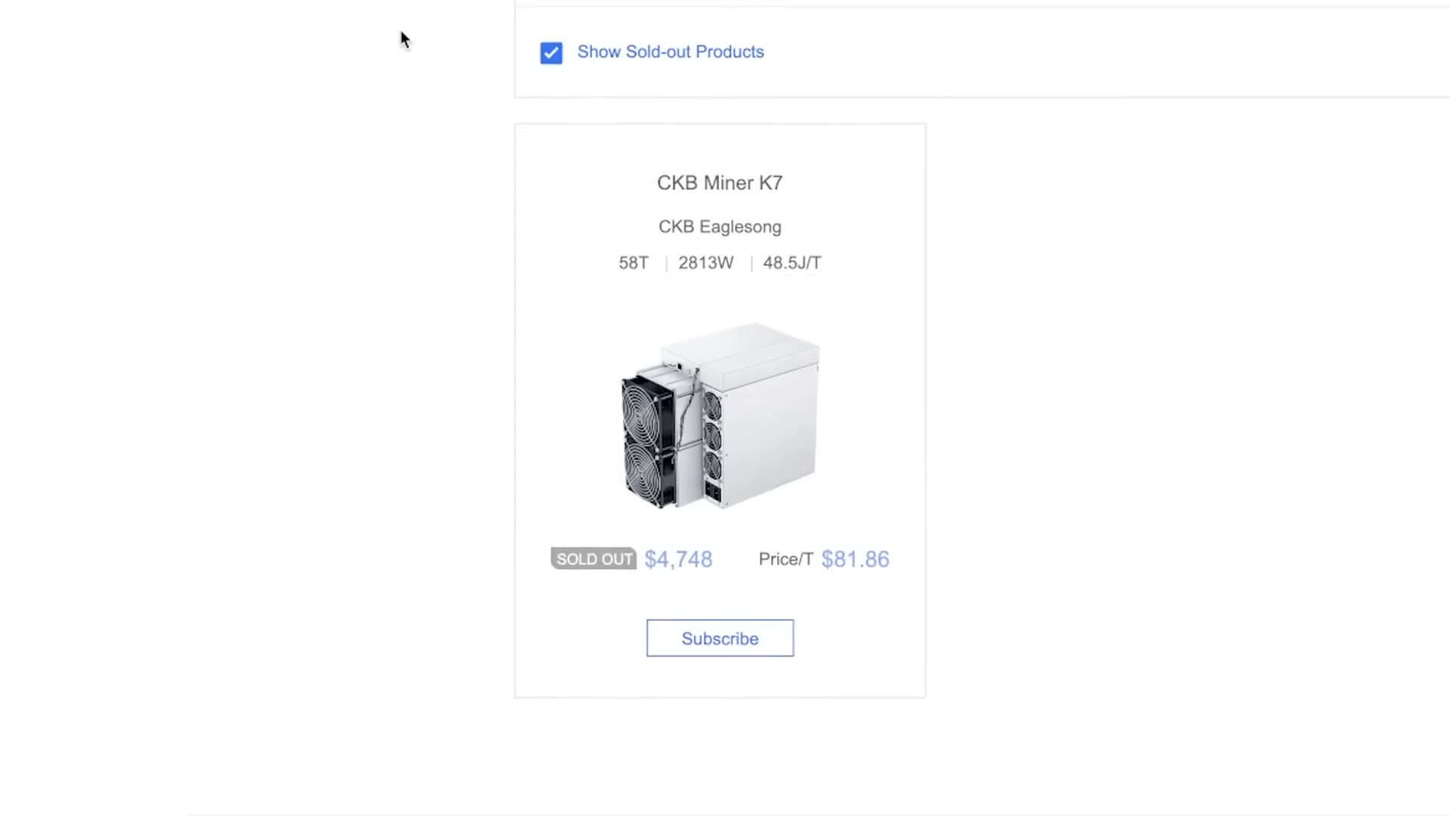
pyautogui.scroll(3)
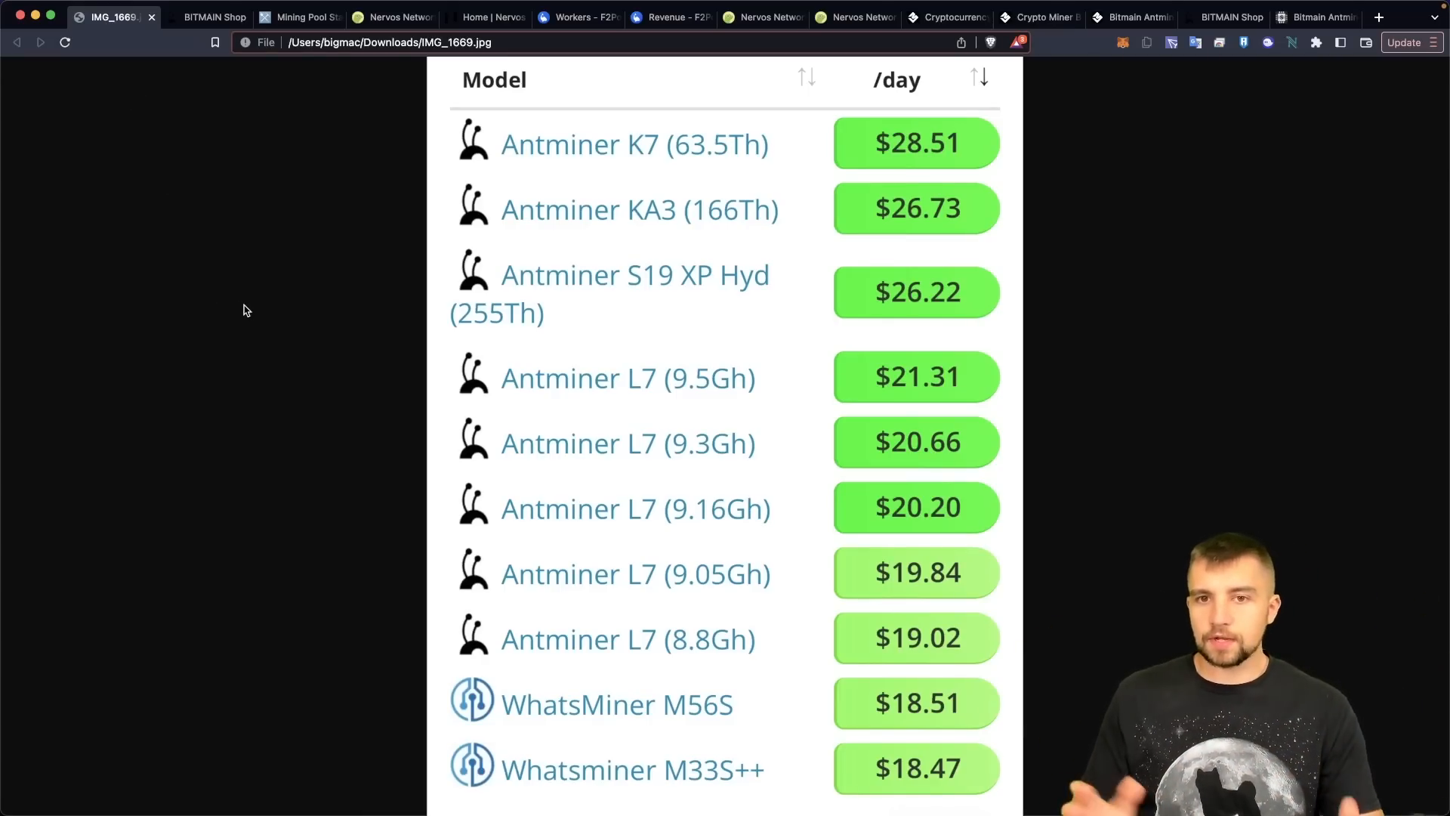
pyautogui.moveTo(292, 33)
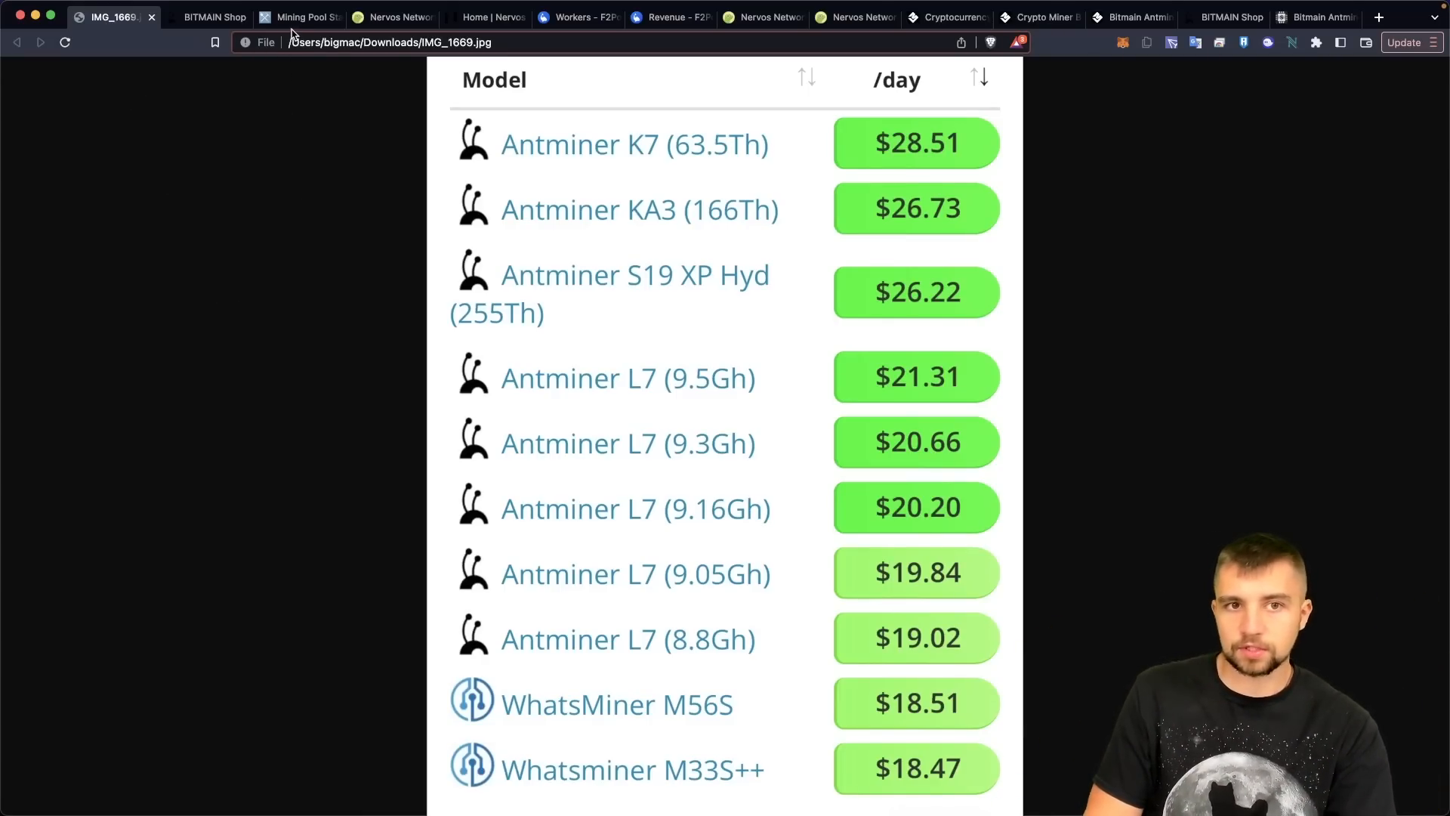
# Check Nervos Network (CKB) in the coin ranking: 23rd, $0.00446, $176.98M market cap
pyautogui.click(297, 17)
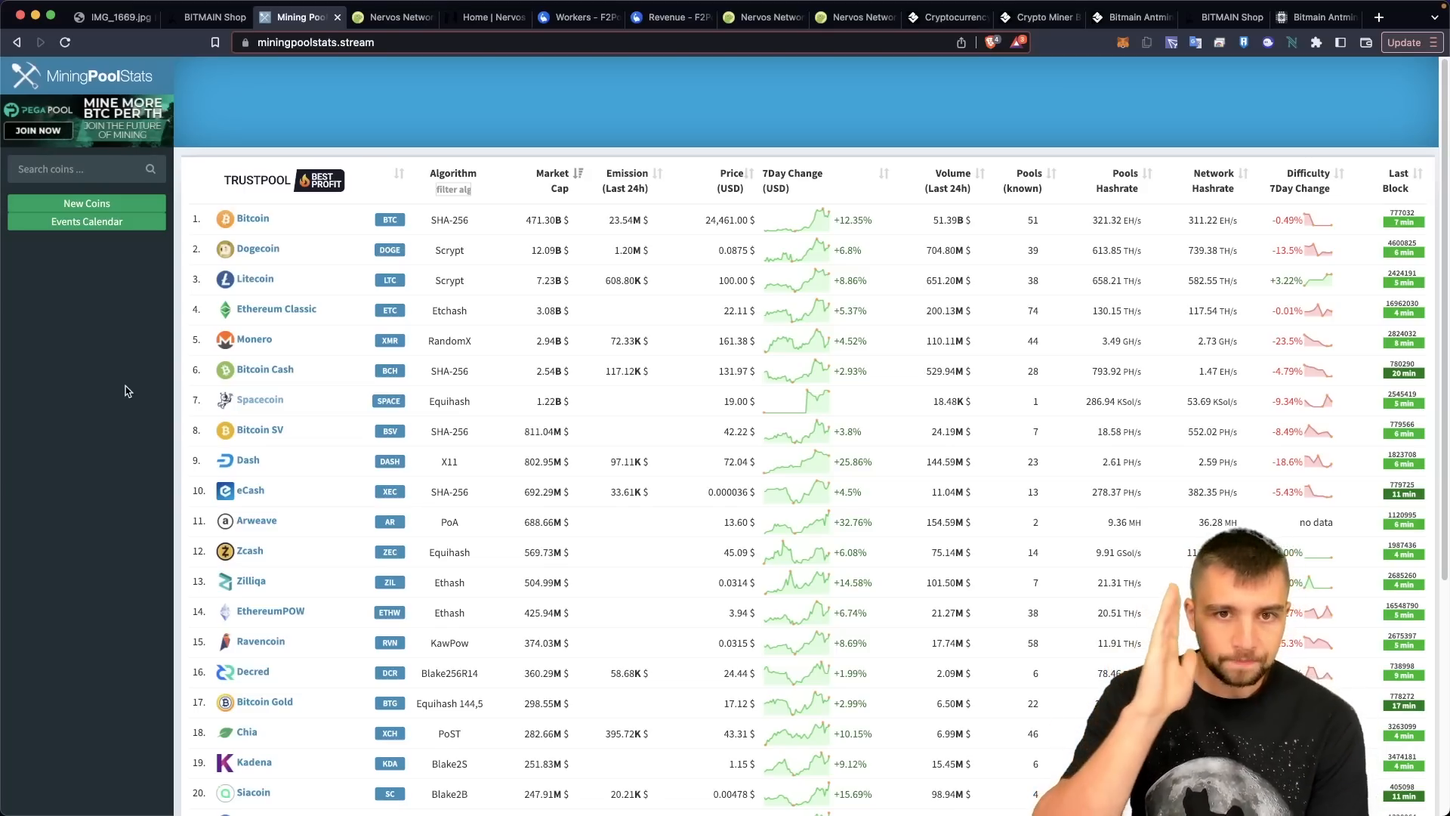
pyautogui.scroll(-3)
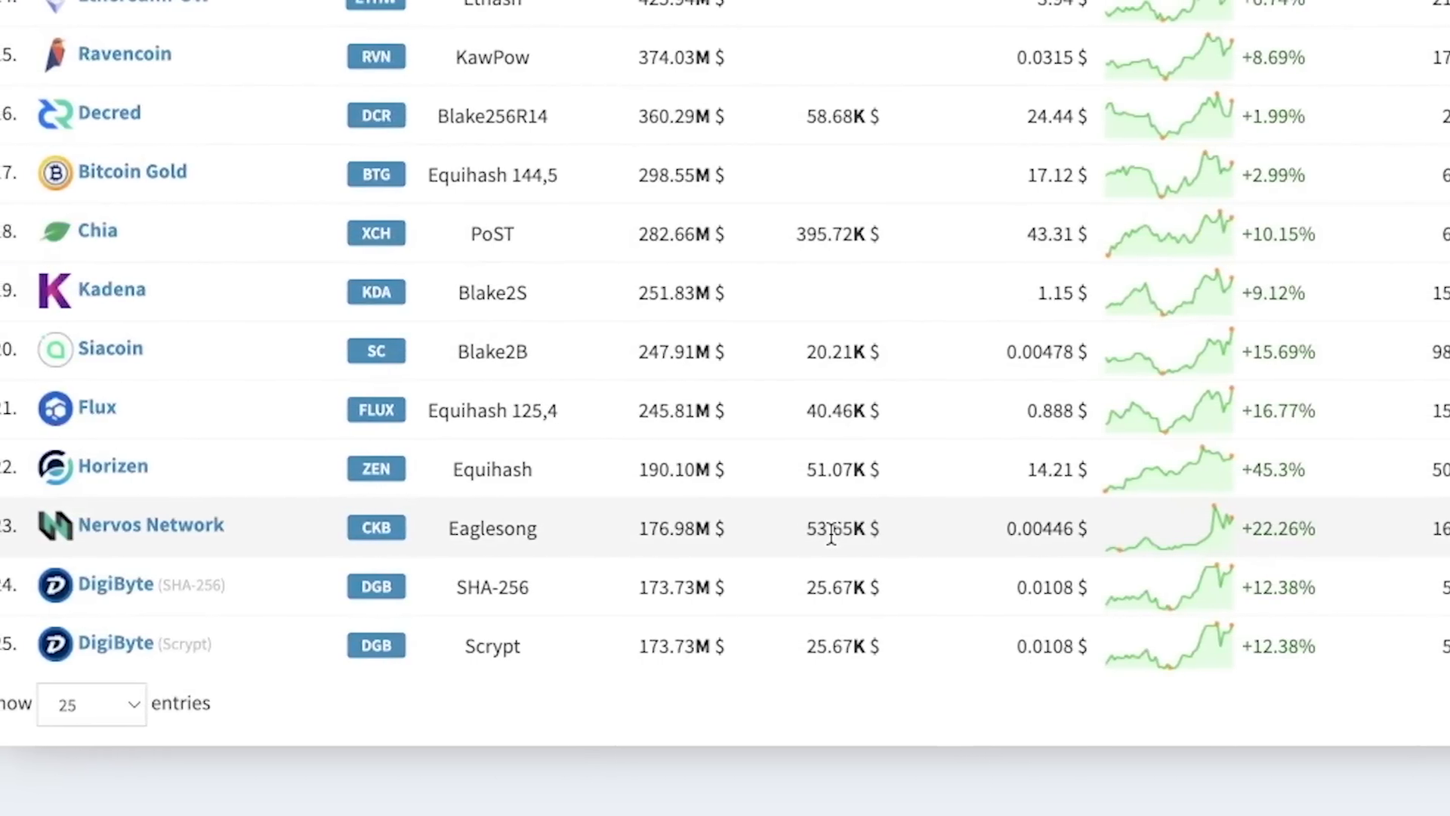
pyautogui.scroll(3)
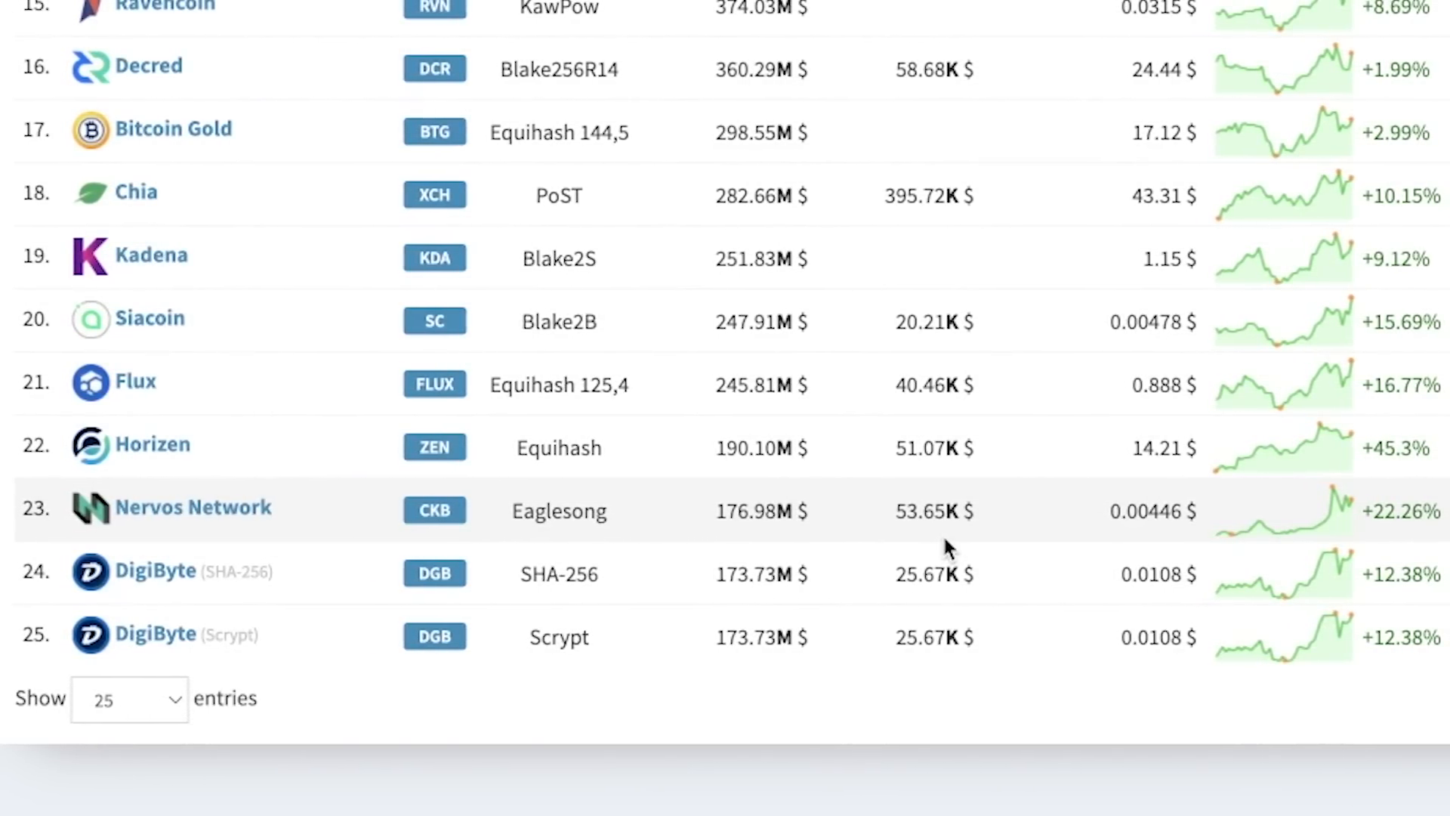
pyautogui.scroll(3)
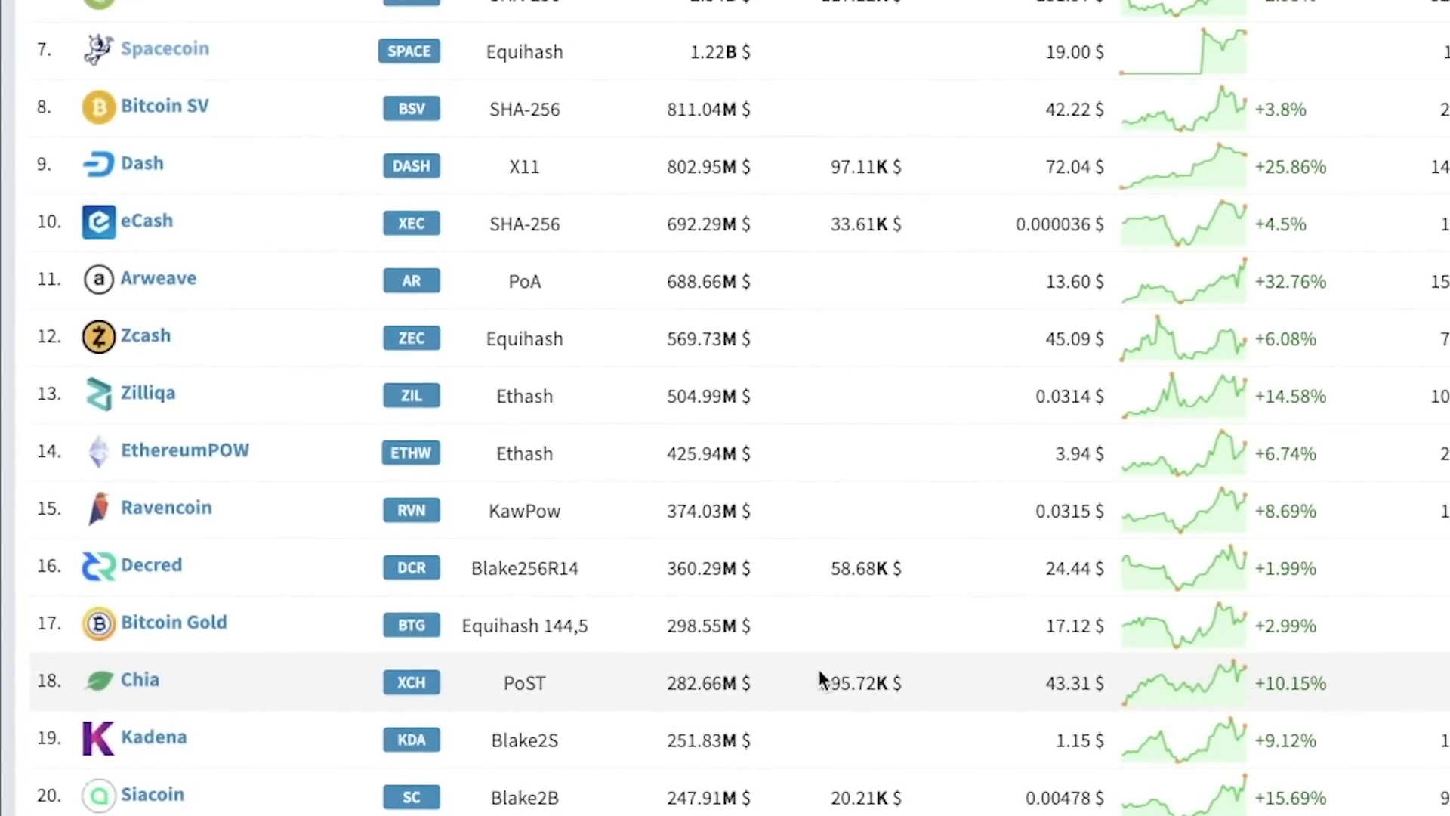
pyautogui.scroll(3)
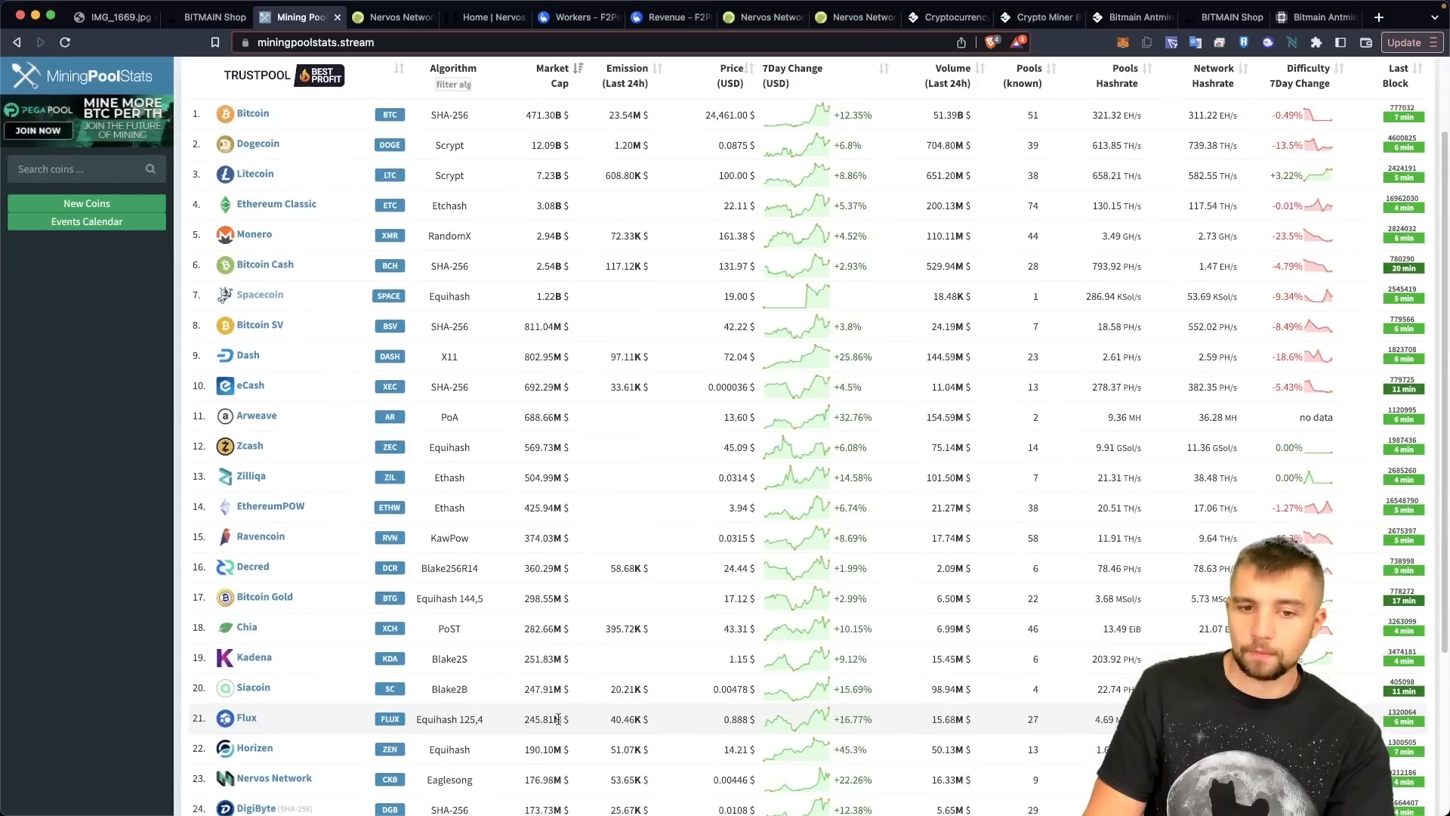
pyautogui.scroll(-3)
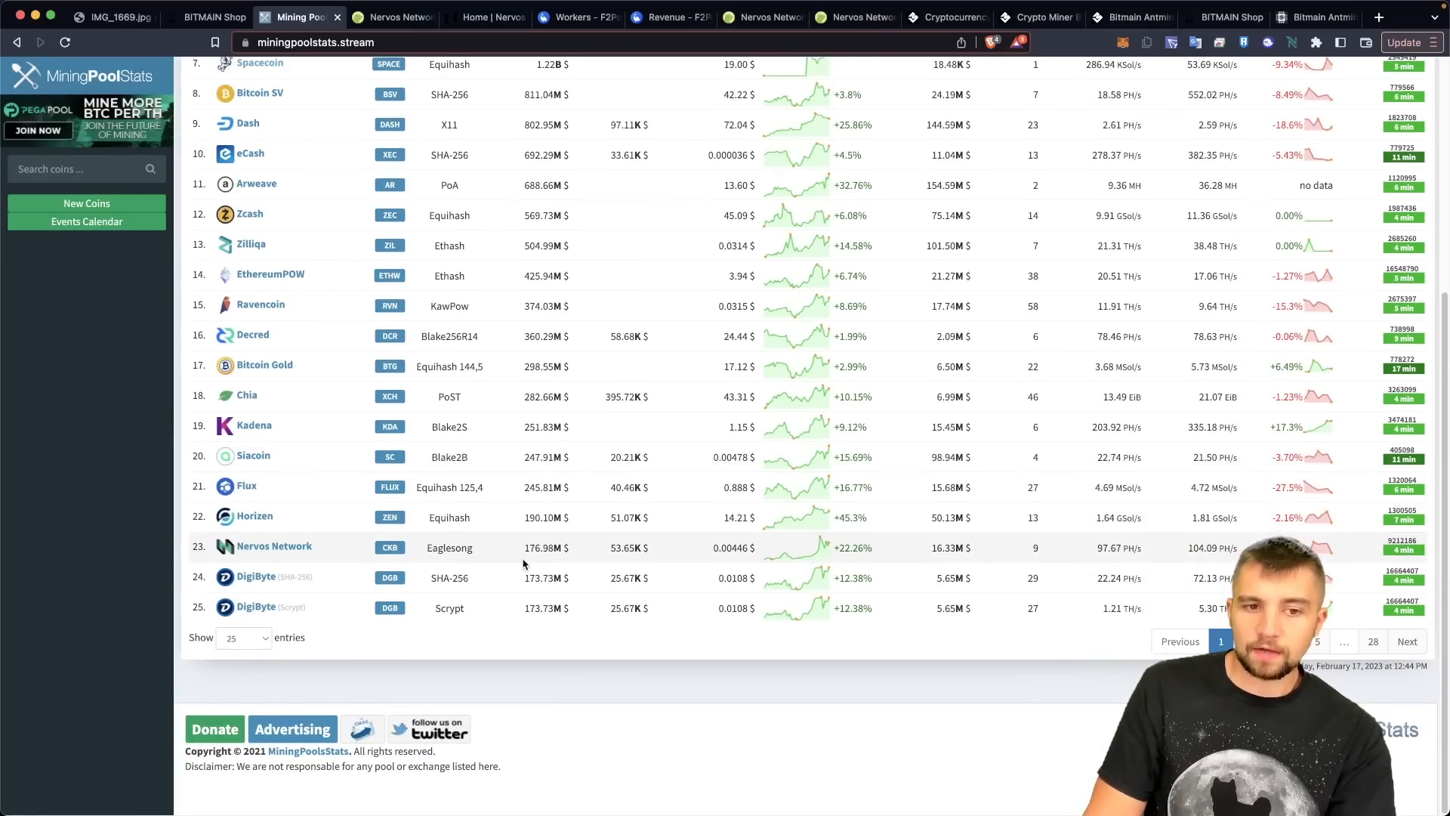
pyautogui.scroll(3)
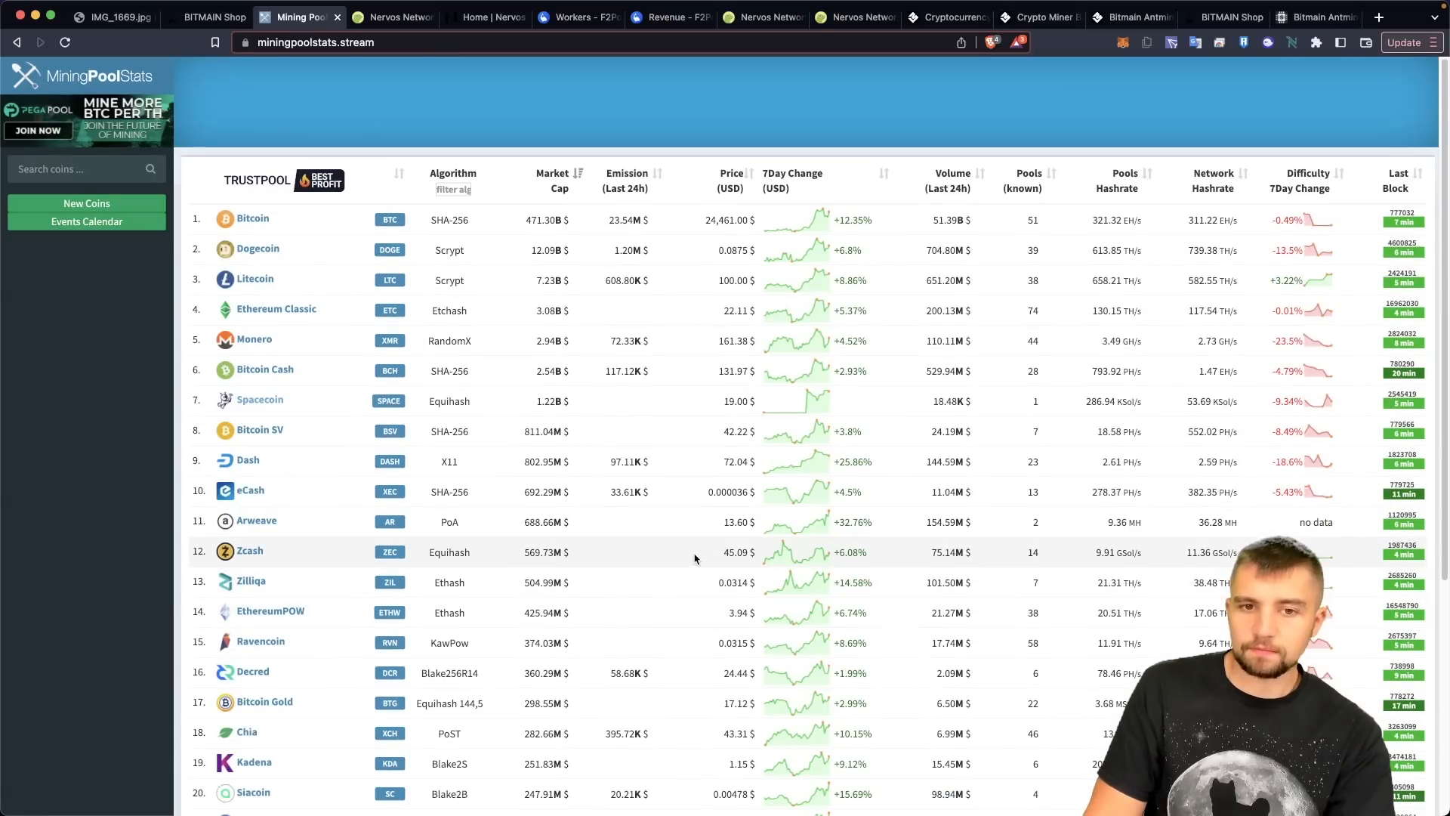
pyautogui.moveTo(683, 548)
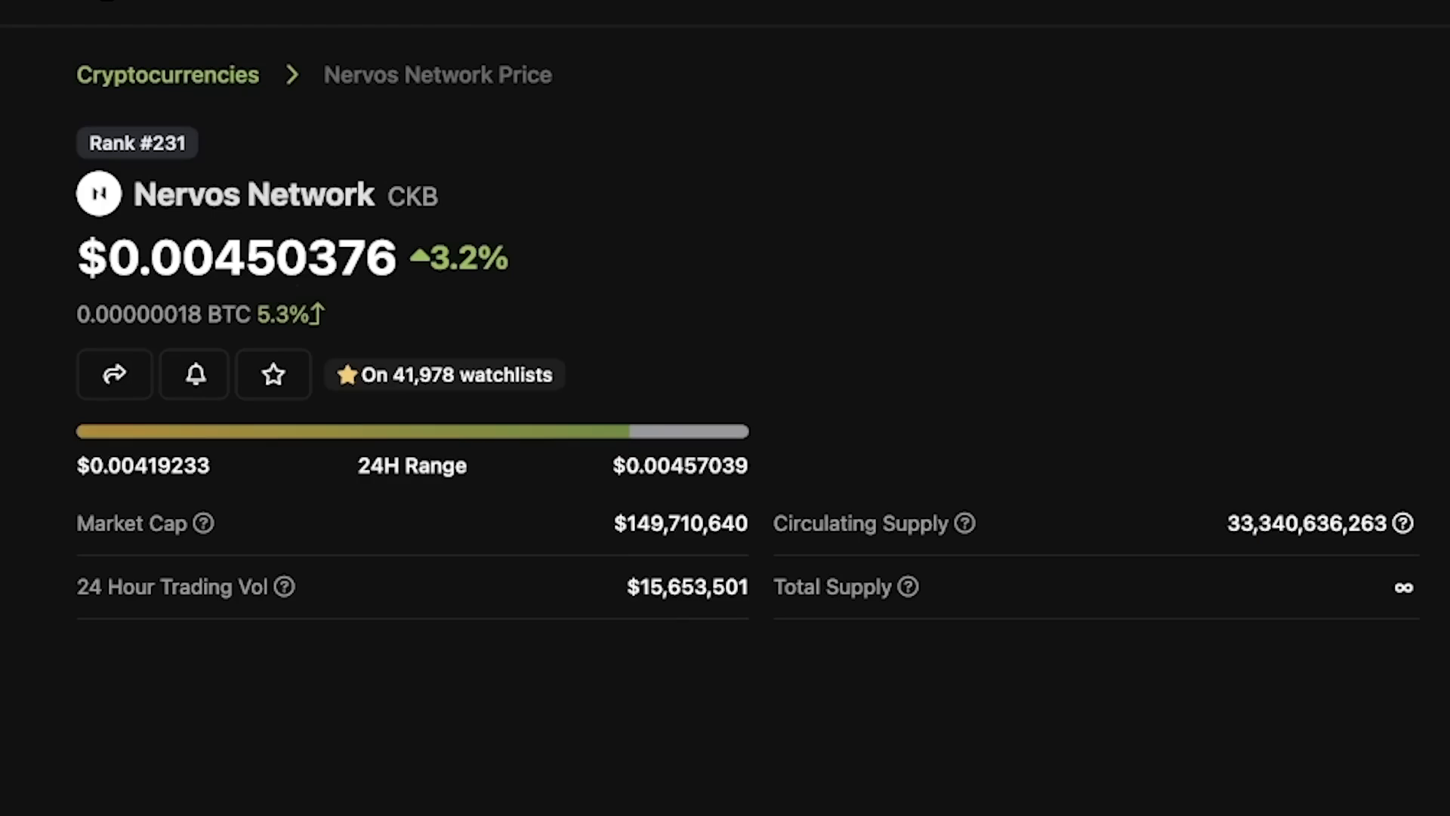
# Review CoinGecko's Nervos page: CKB at $0.00450376, rank #231, $149.7M market cap
pyautogui.scroll(3)
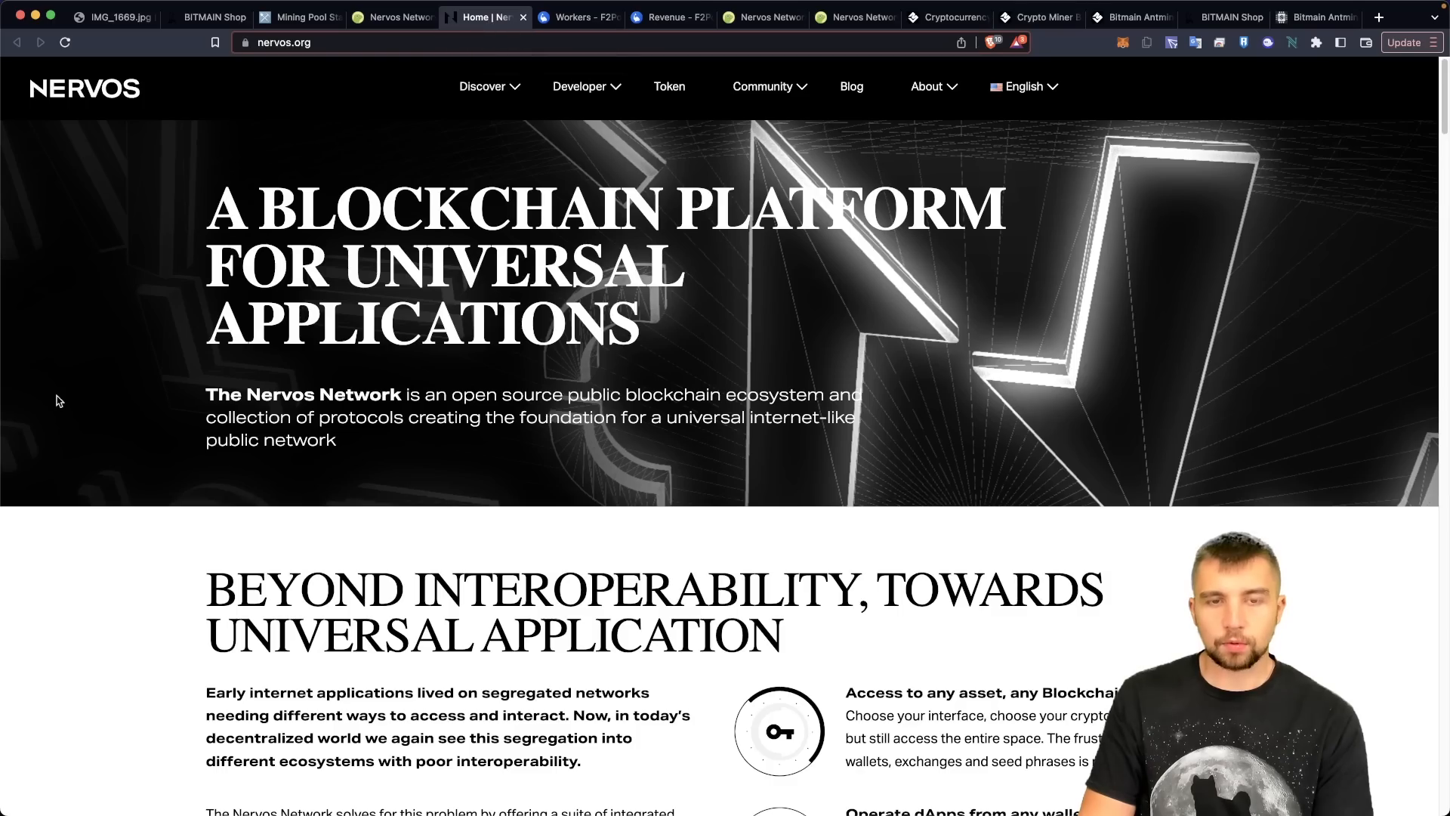
# Scroll nervos.org past the Developer and 'Already on Ethereum?' sections
pyautogui.scroll(-3)
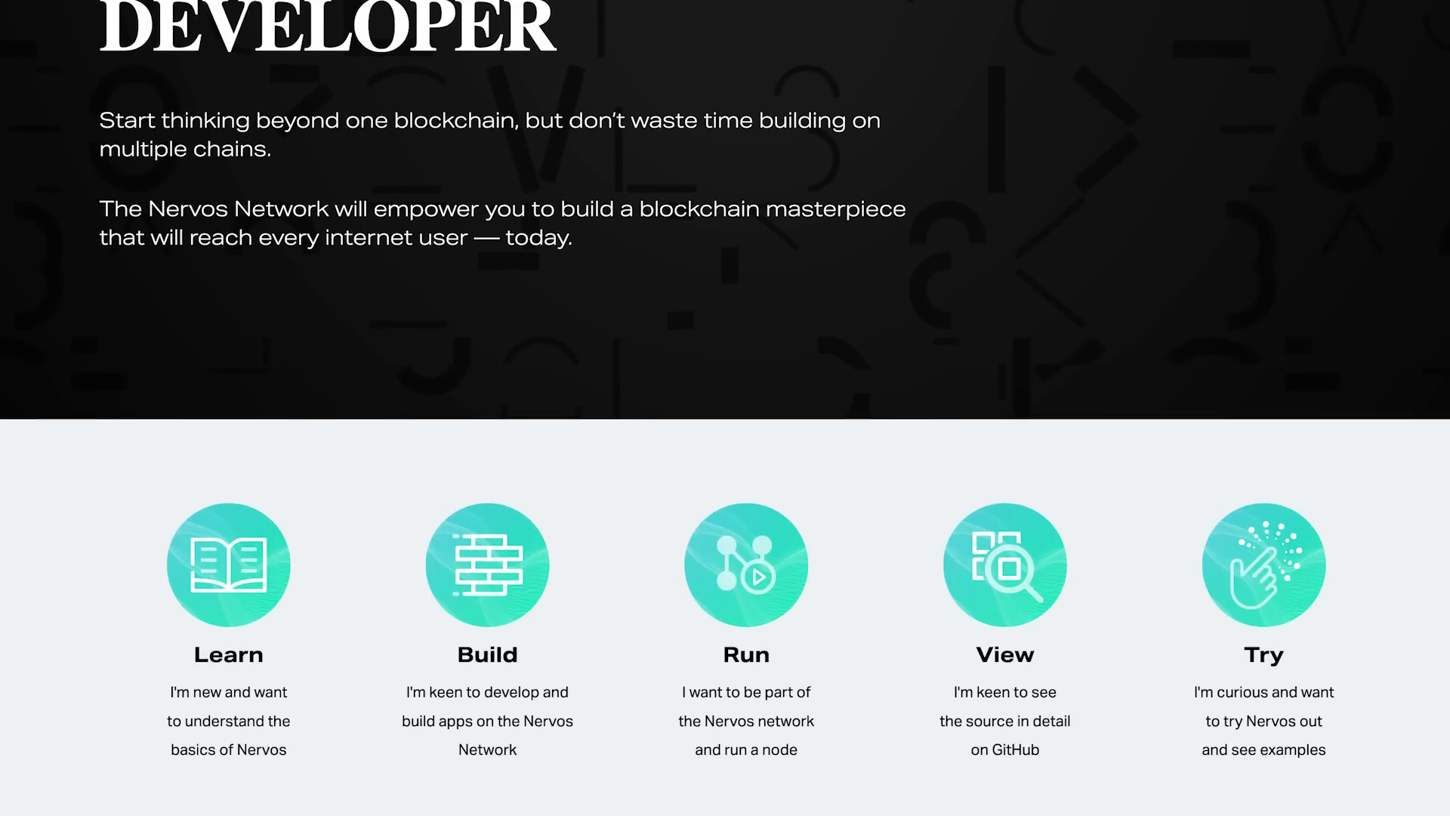
pyautogui.scroll(-3)
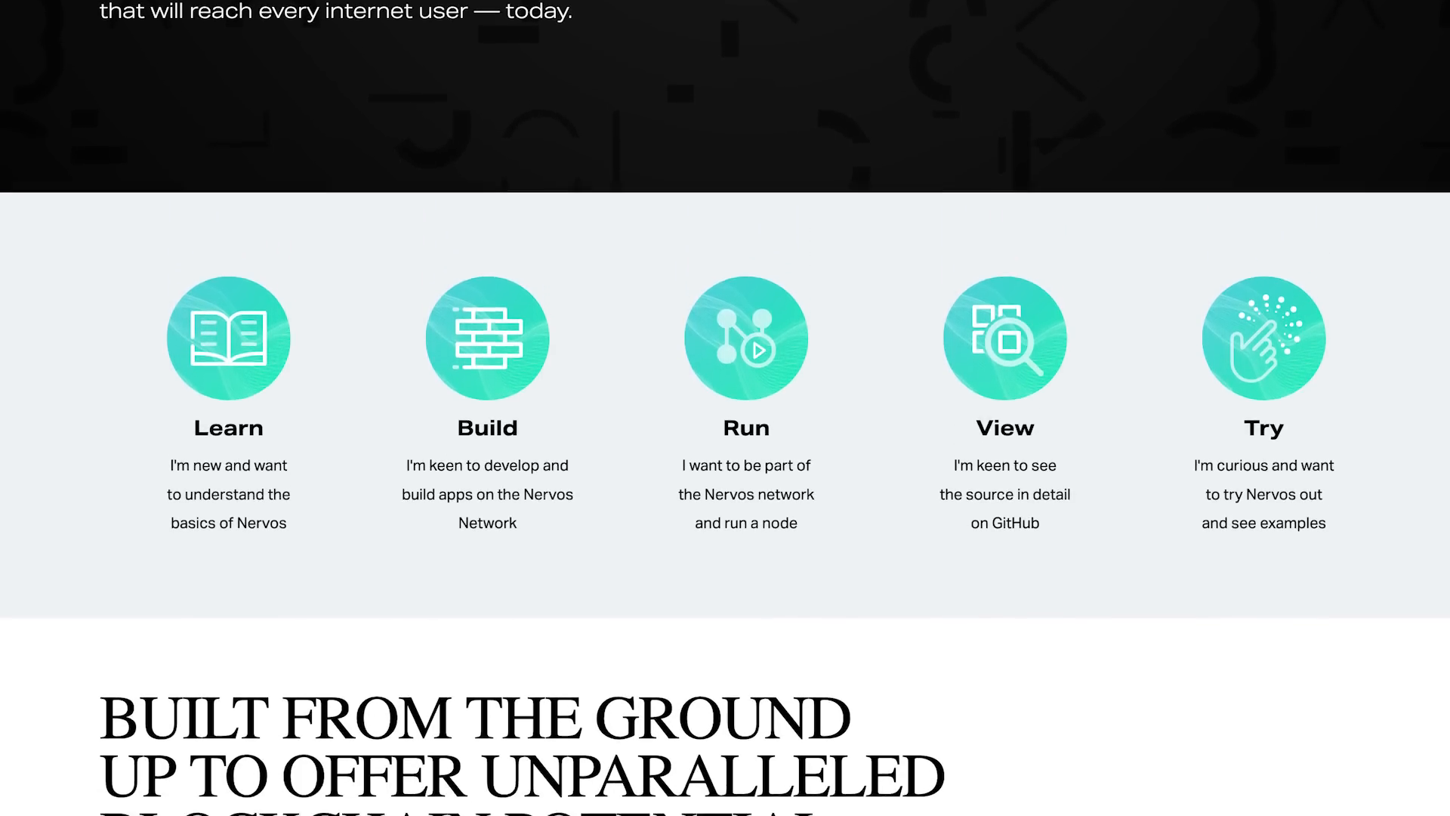
pyautogui.scroll(-3)
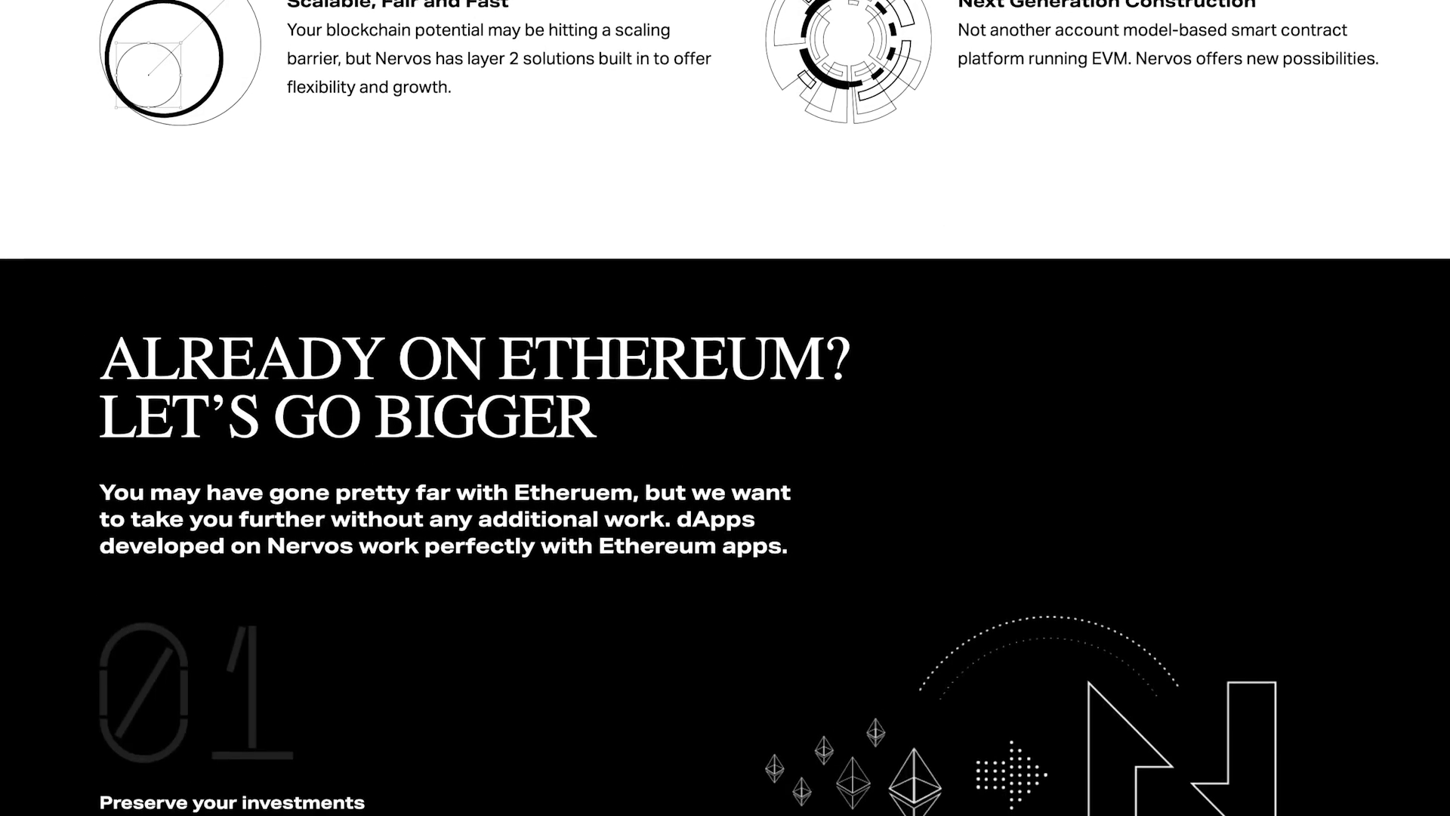
pyautogui.scroll(-3)
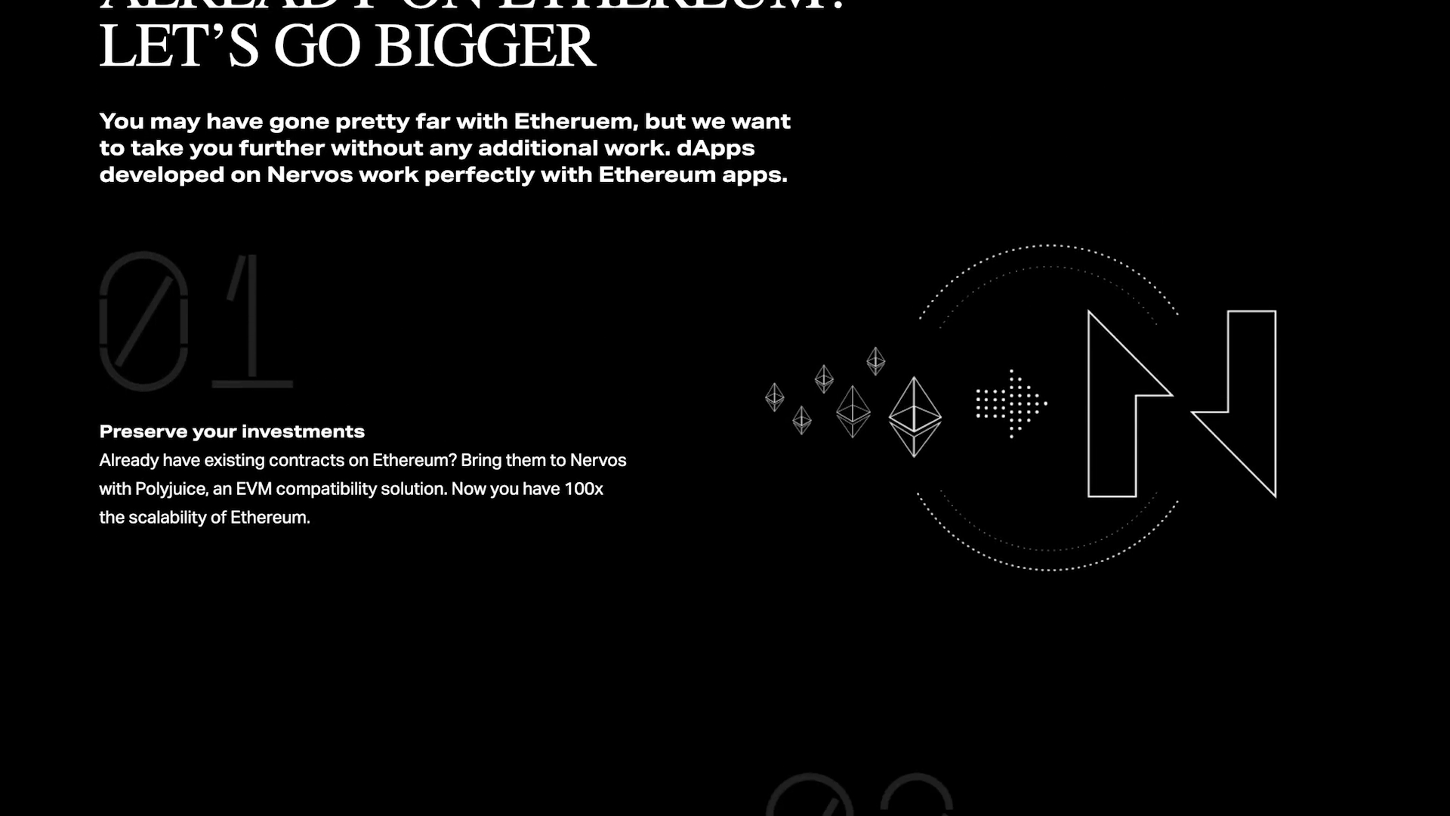
pyautogui.scroll(-3)
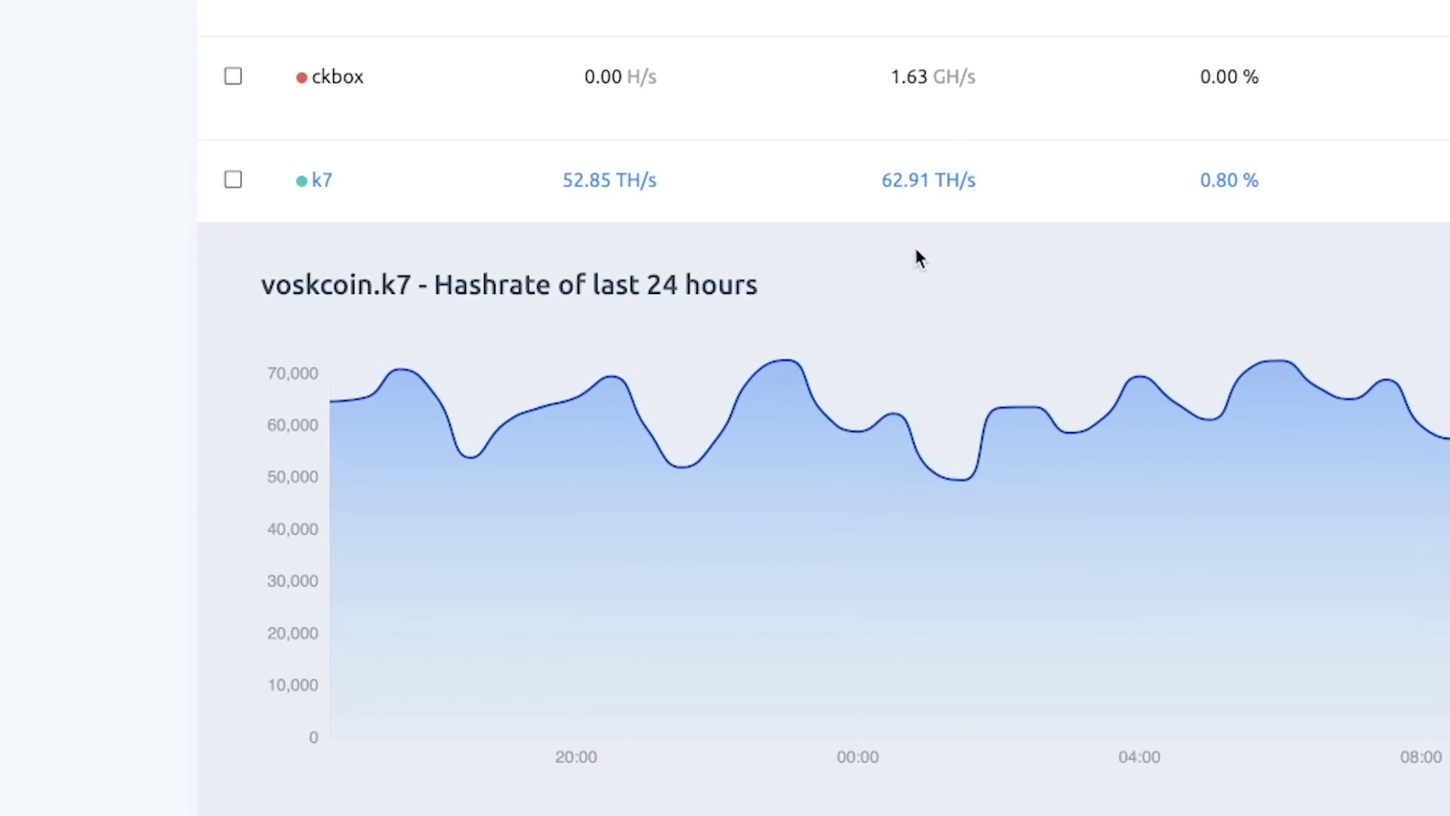
# View the k7 worker's 24-hour hashrate graph alongside its 52.85 TH/s rate
pyautogui.hscroll(3)
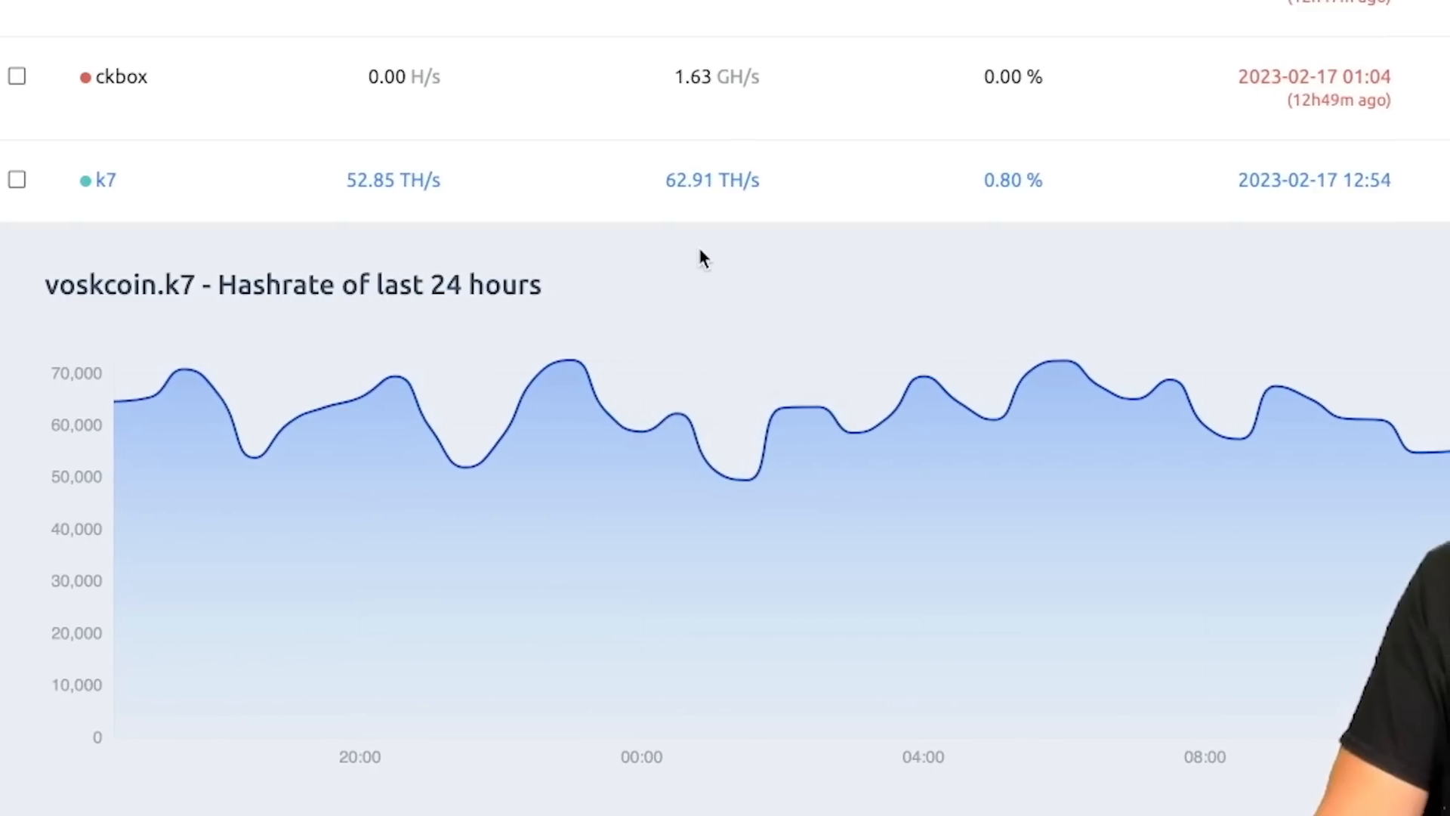
pyautogui.hscroll(3)
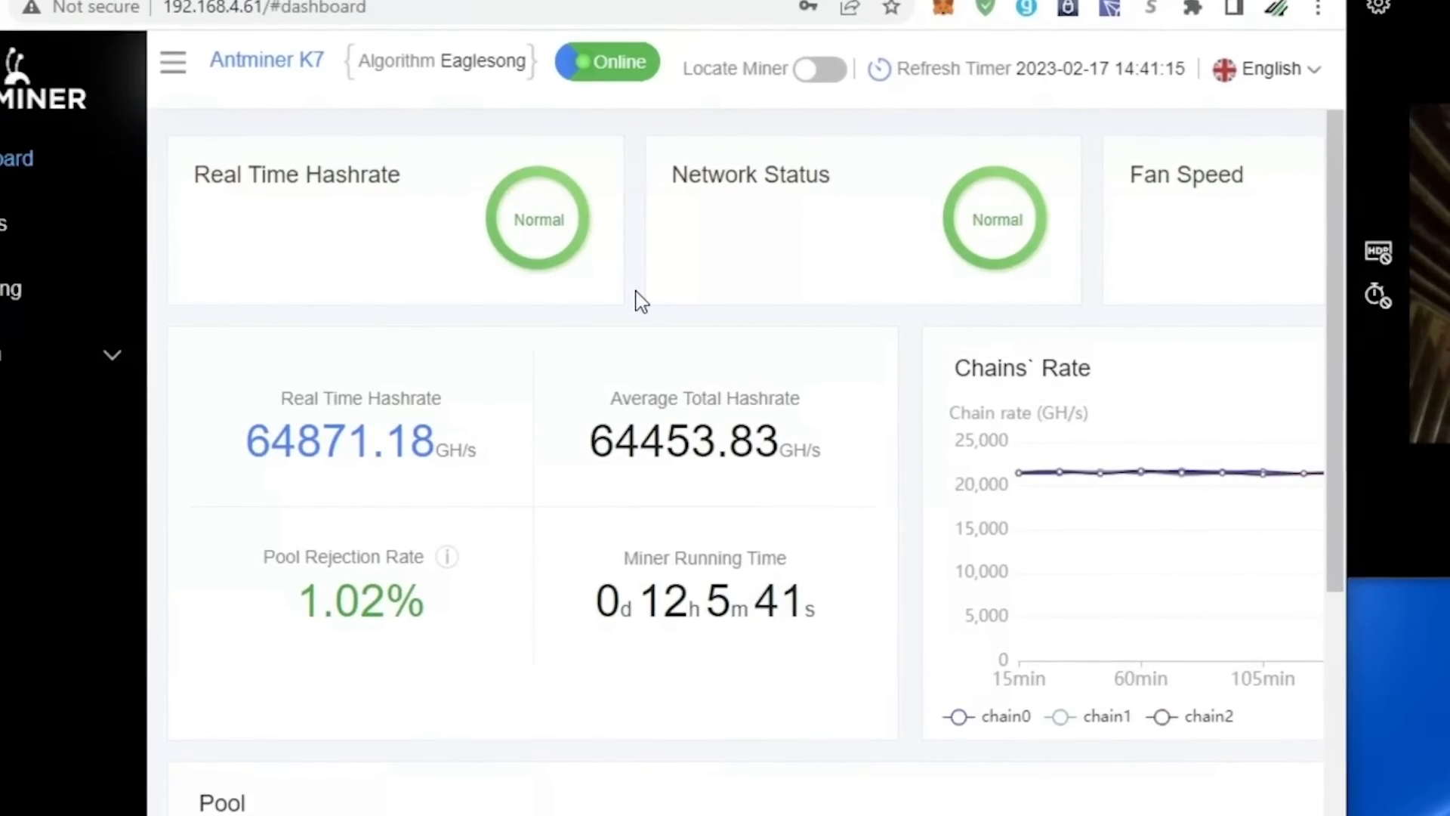
pyautogui.moveTo(472, 718)
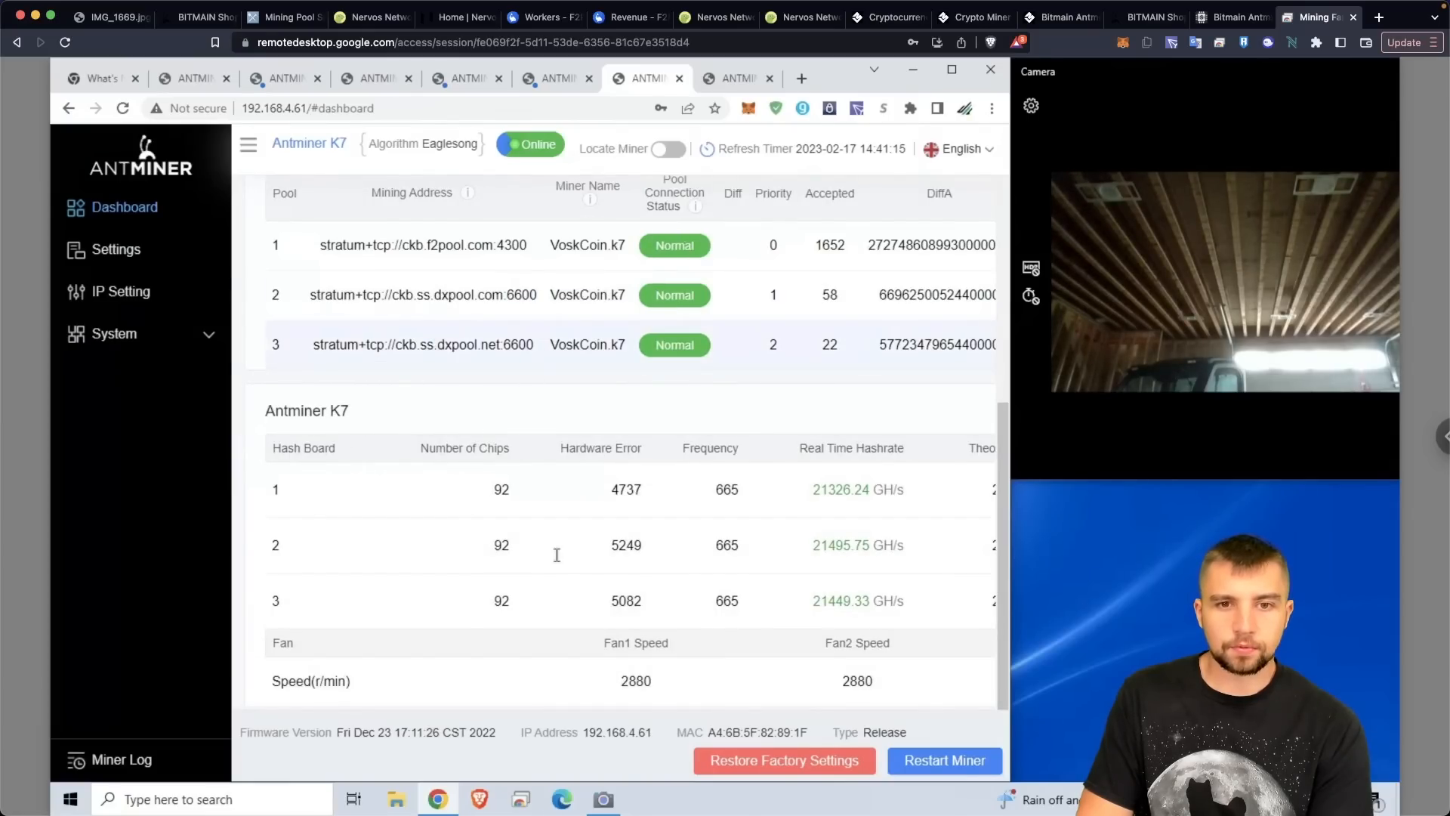
pyautogui.moveTo(573, 601)
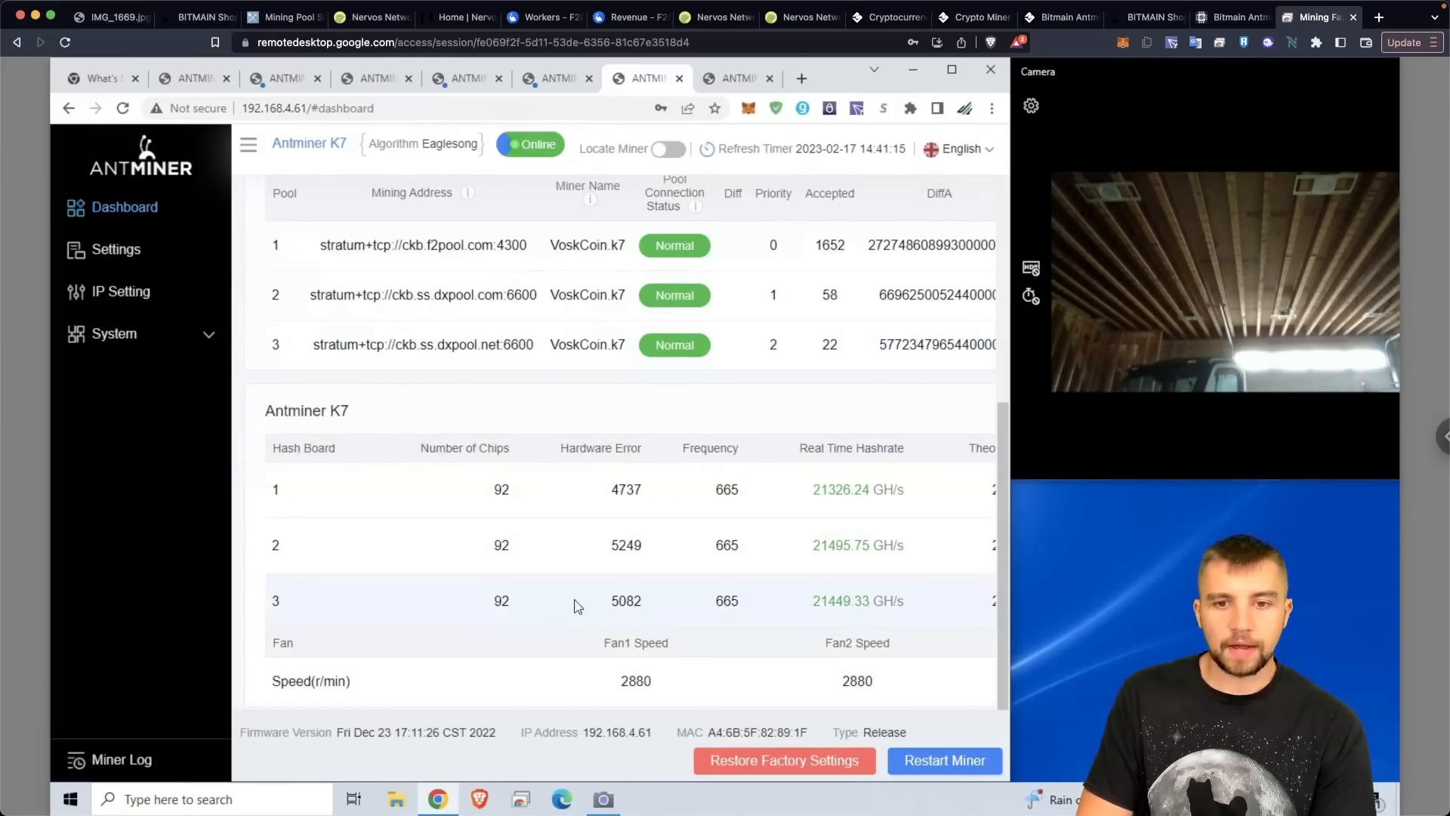
# Return to the K7 status cards: about 64,871 GH/s, 1.02% rejection, 12 hours running
pyautogui.scroll(3)
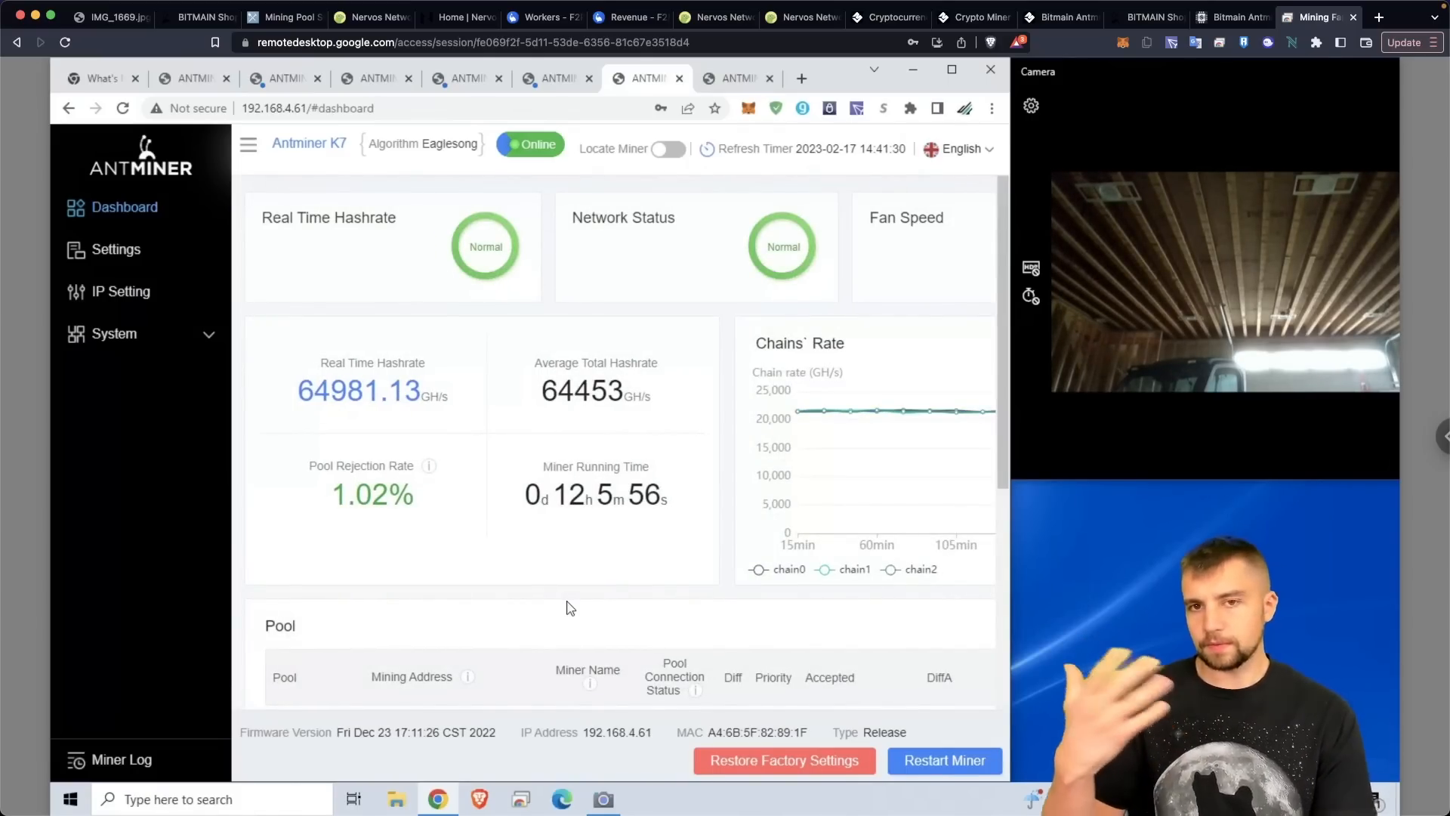
pyautogui.moveTo(376, 552)
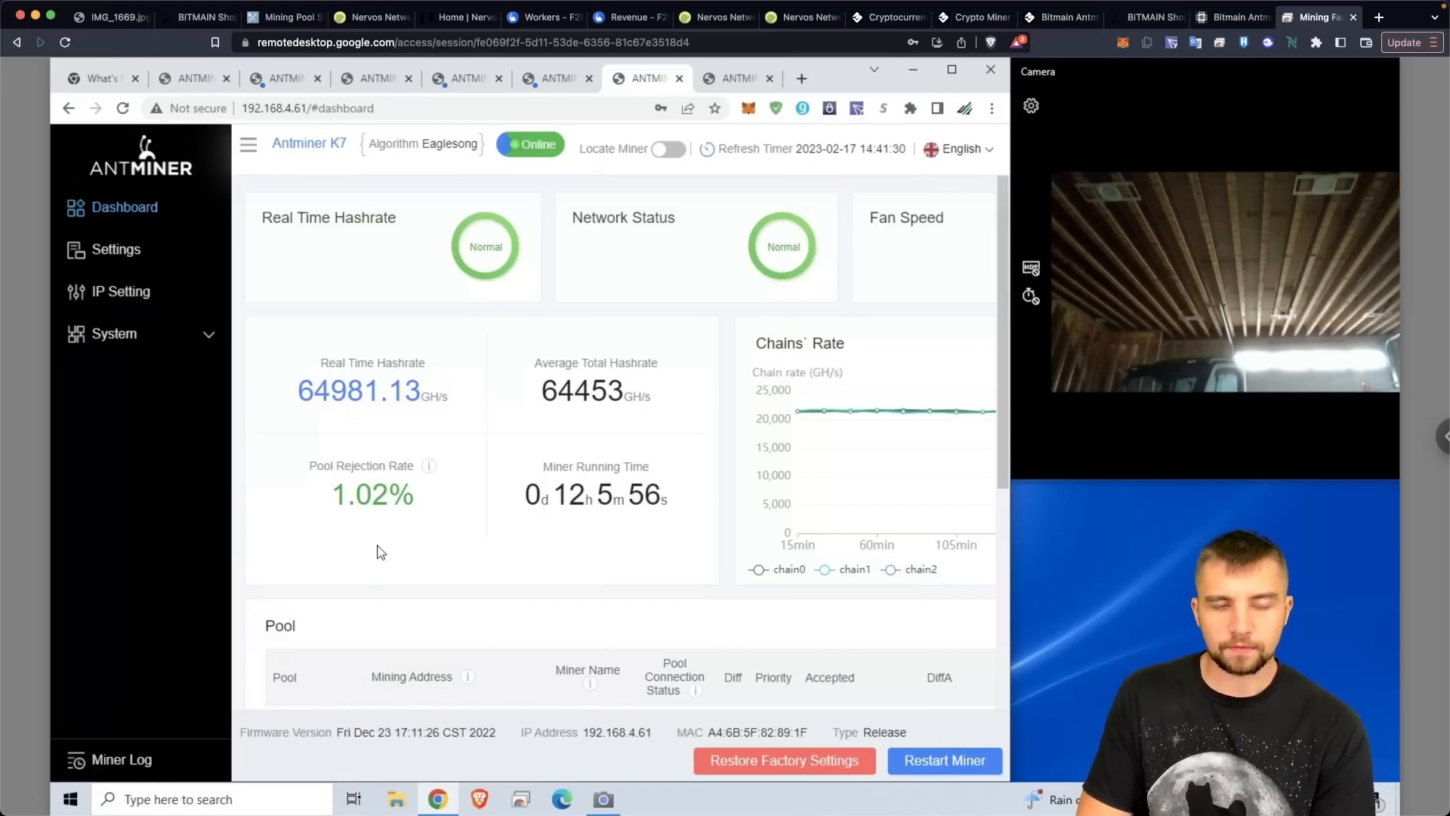
pyautogui.moveTo(423, 396)
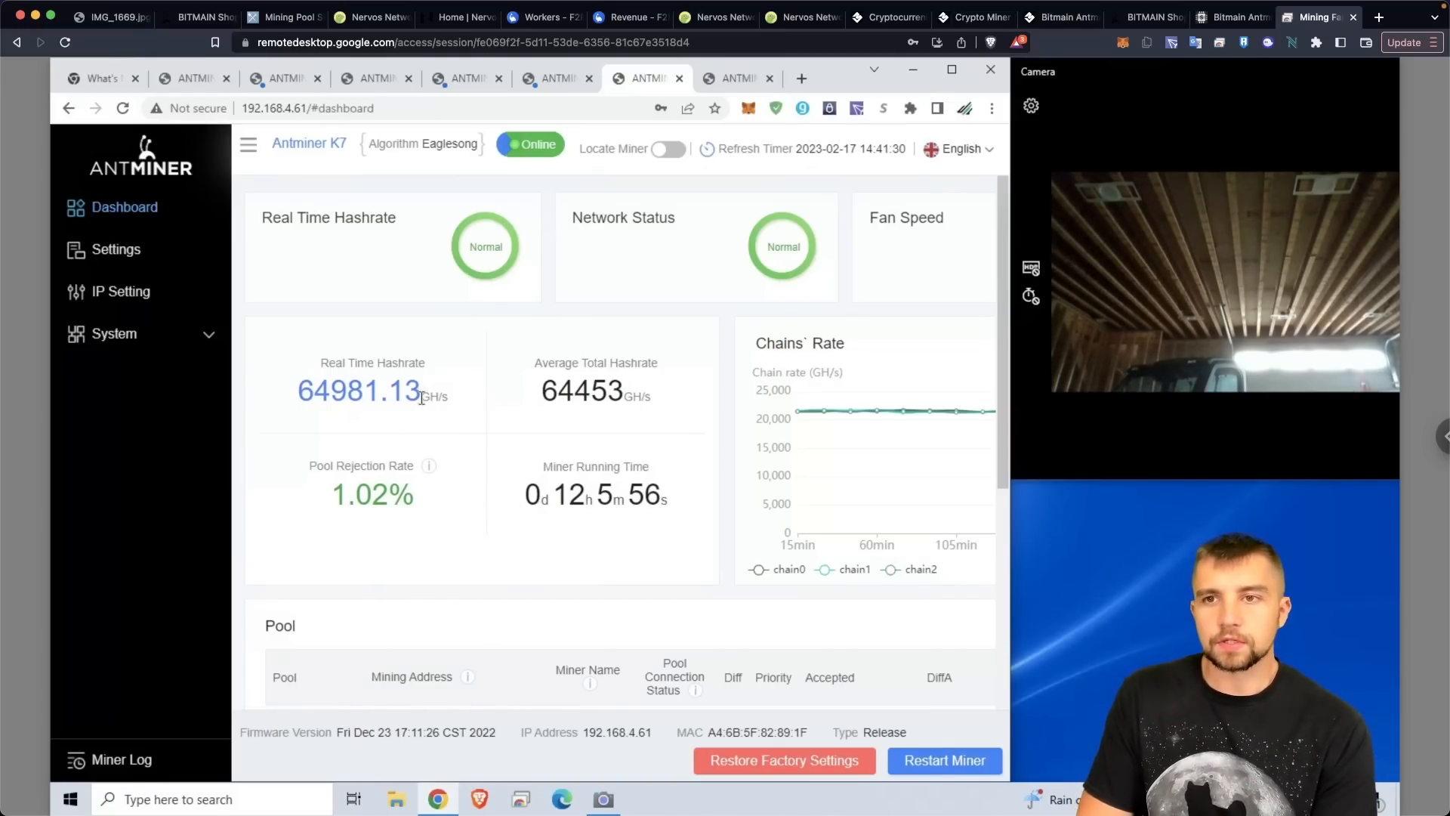
pyautogui.moveTo(201, 228)
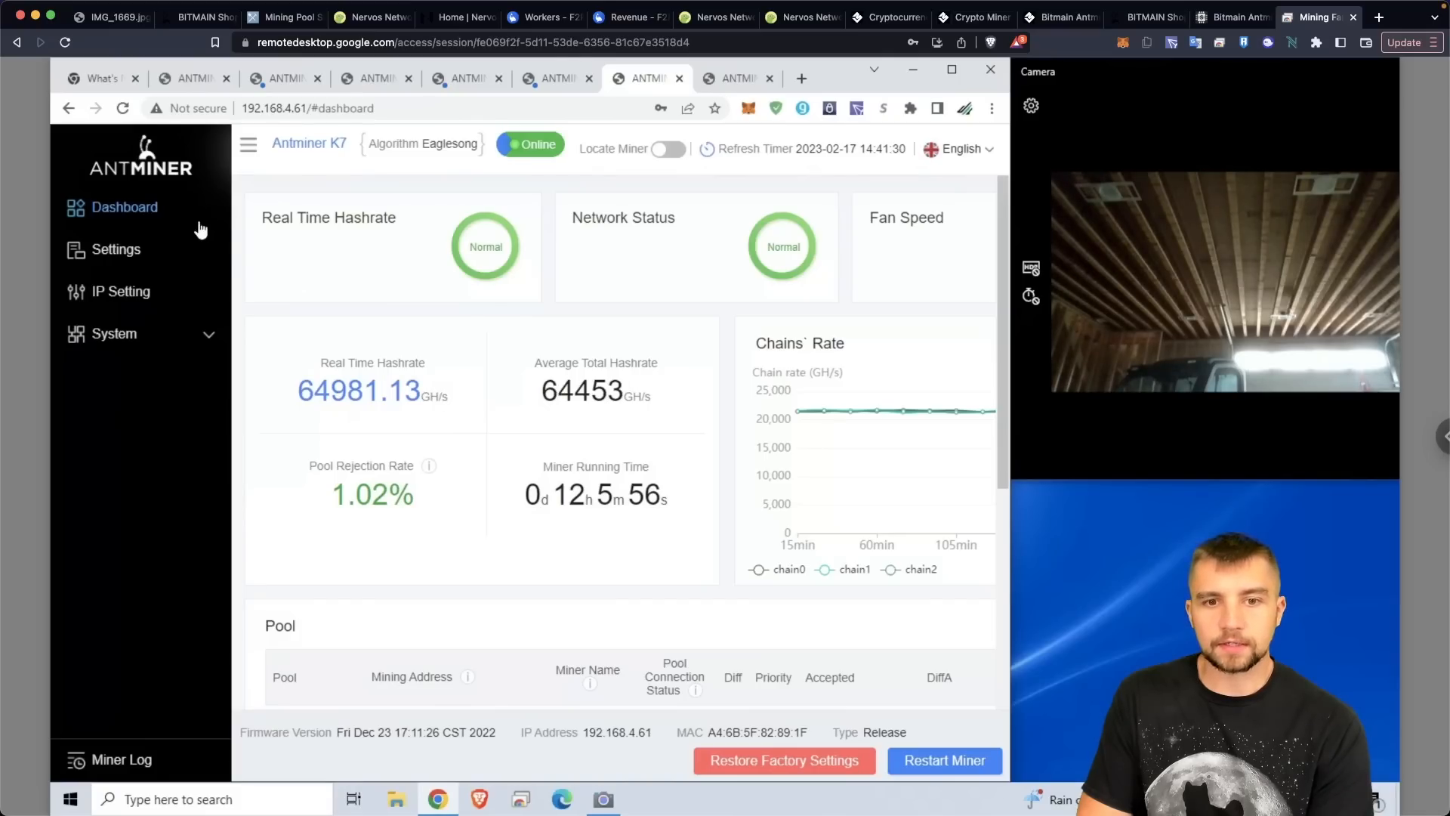
pyautogui.moveTo(227, 257)
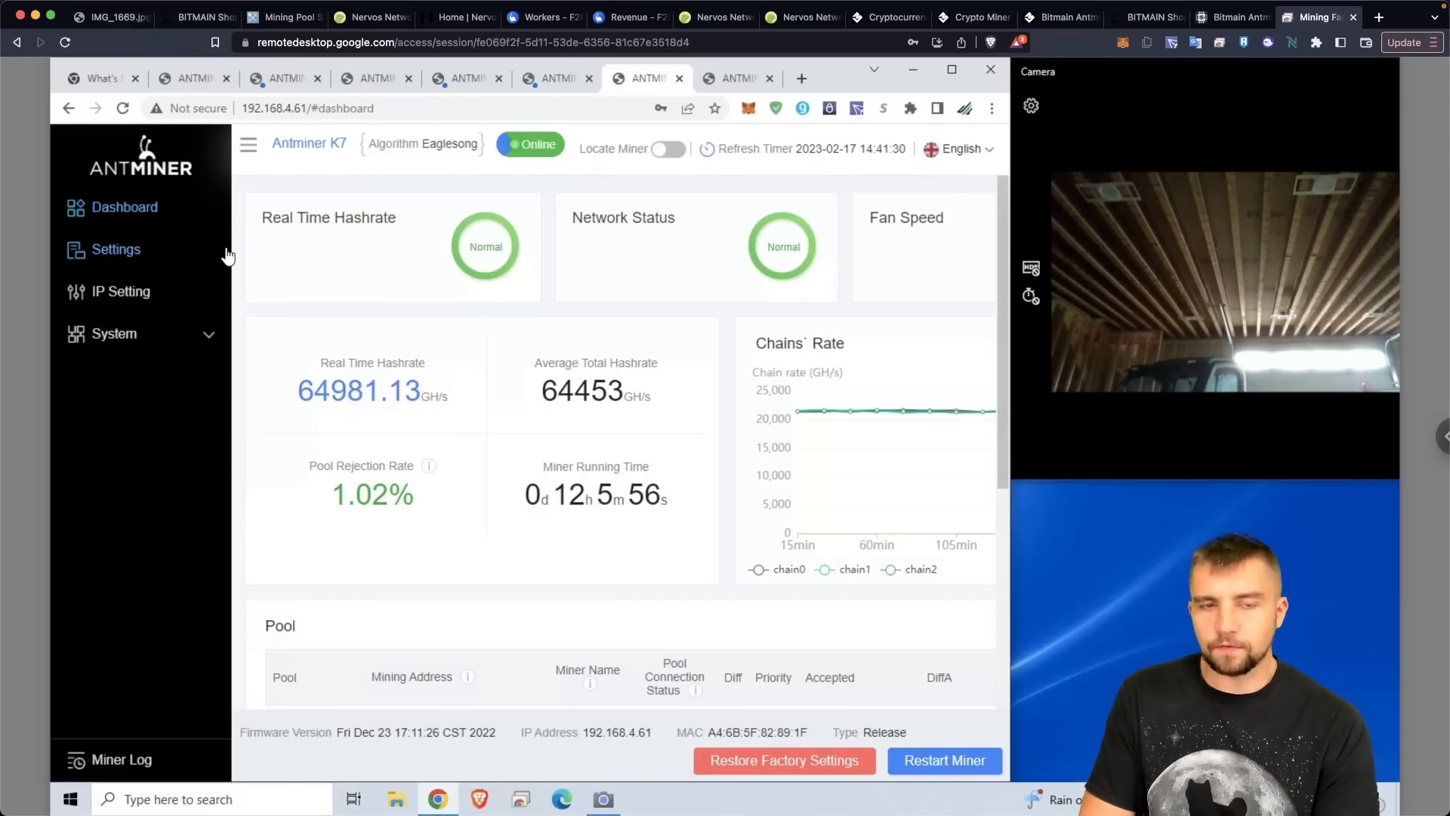
pyautogui.moveTo(331, 331)
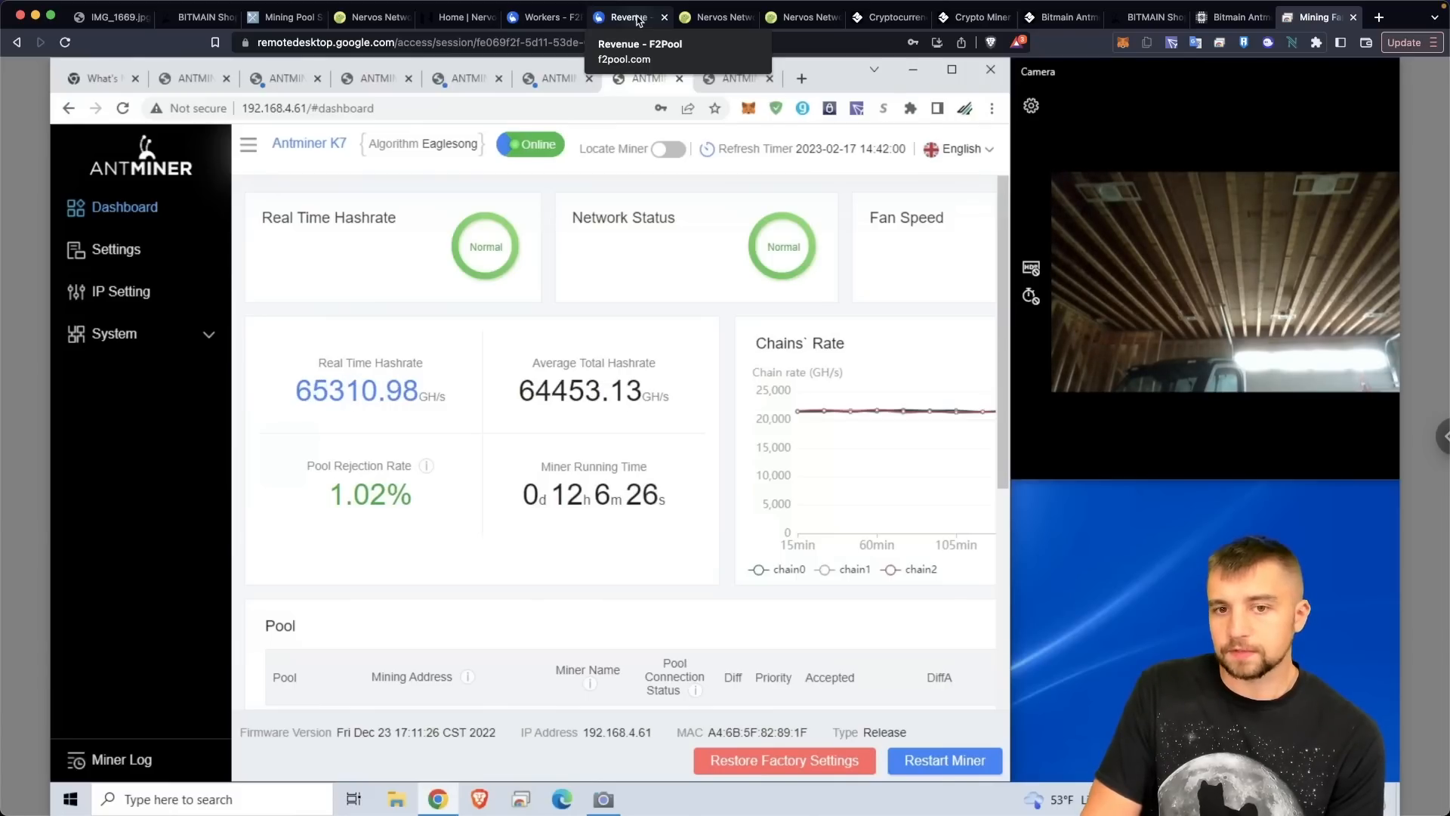
pyautogui.moveTo(679, 288)
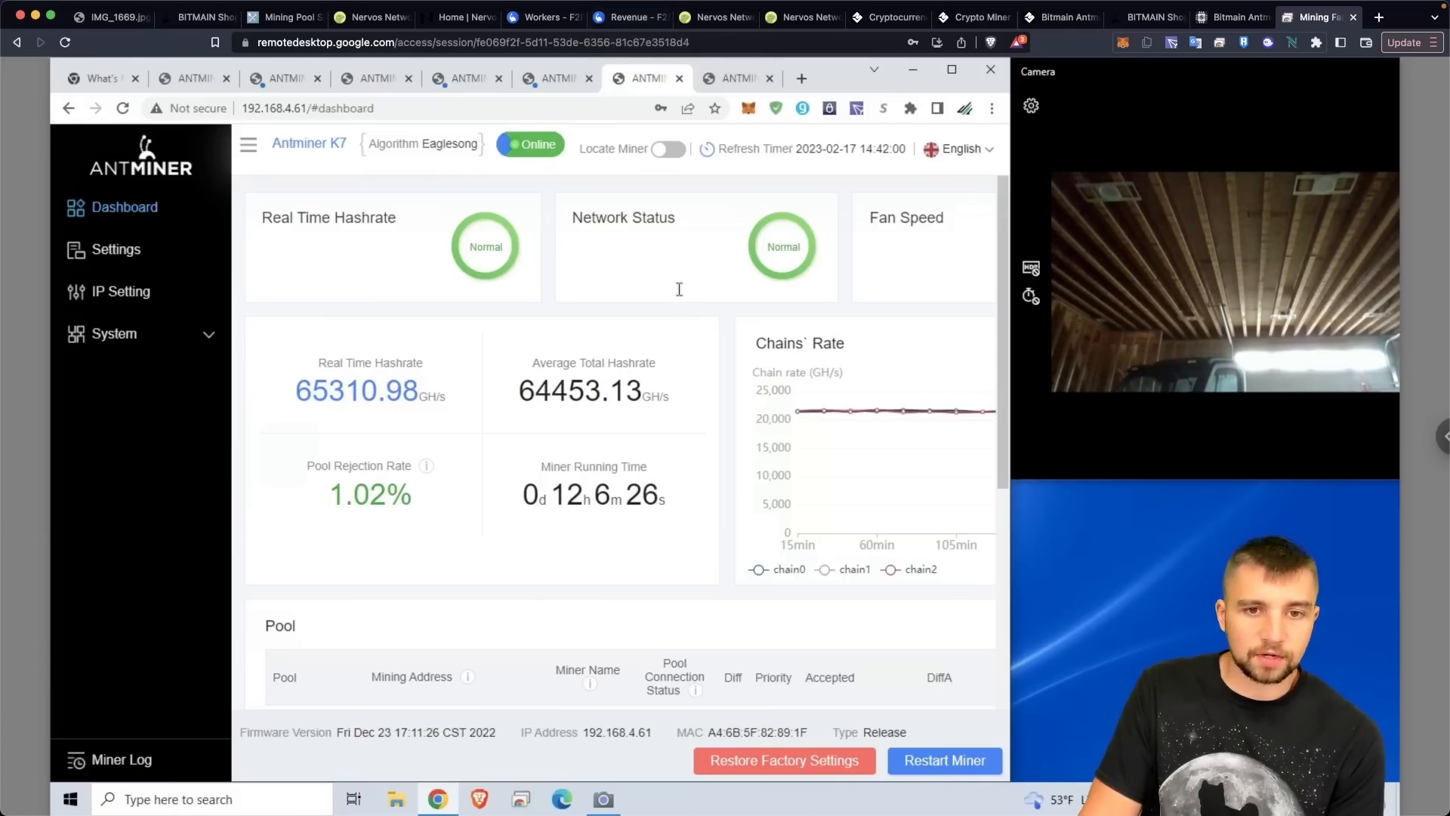
pyautogui.moveTo(540, 16)
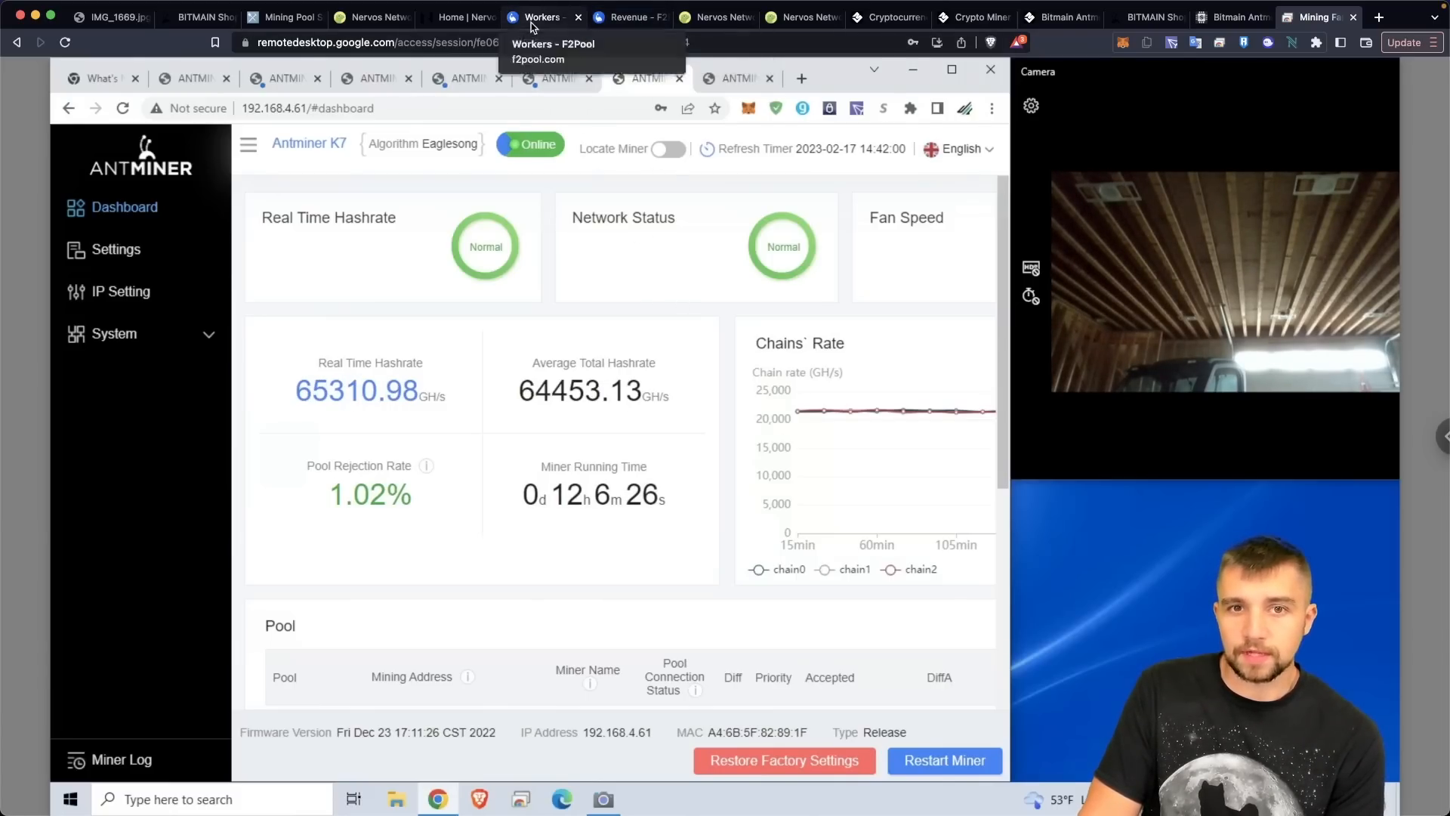
# Open F2Pool's revenue records showing 7,346 CKB earned yesterday
pyautogui.click(541, 16)
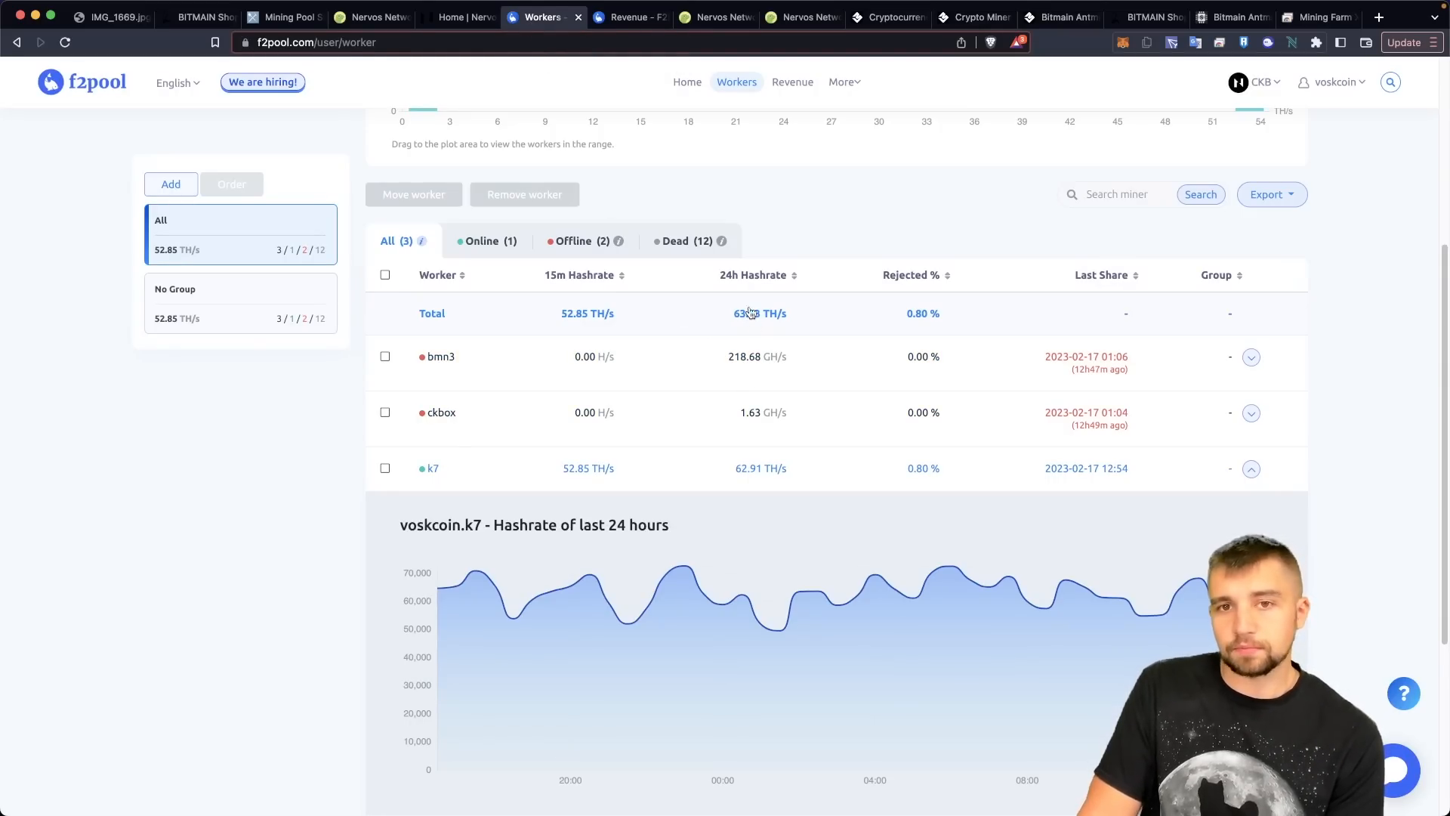
pyautogui.click(790, 82)
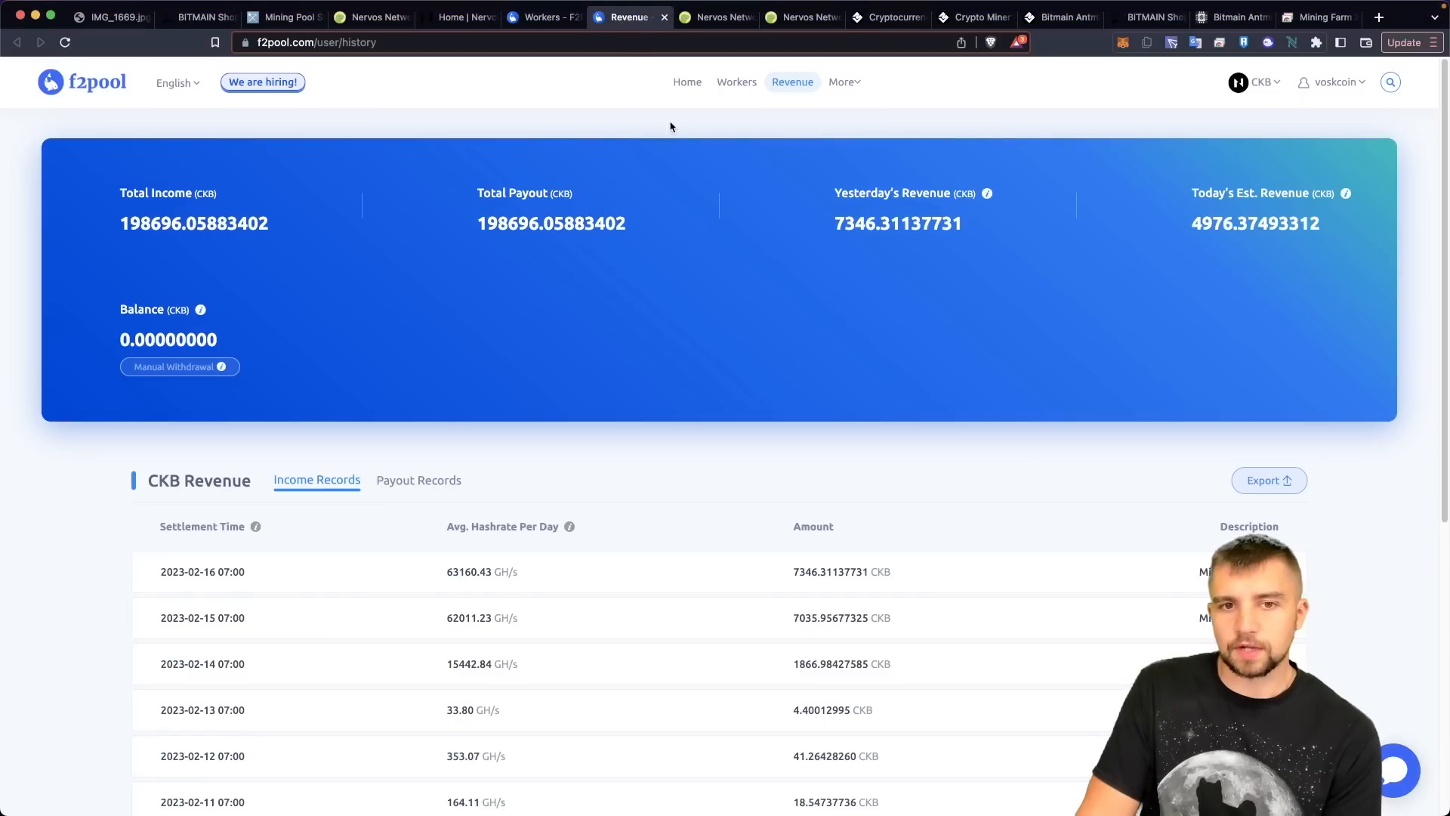
pyautogui.moveTo(656, 137)
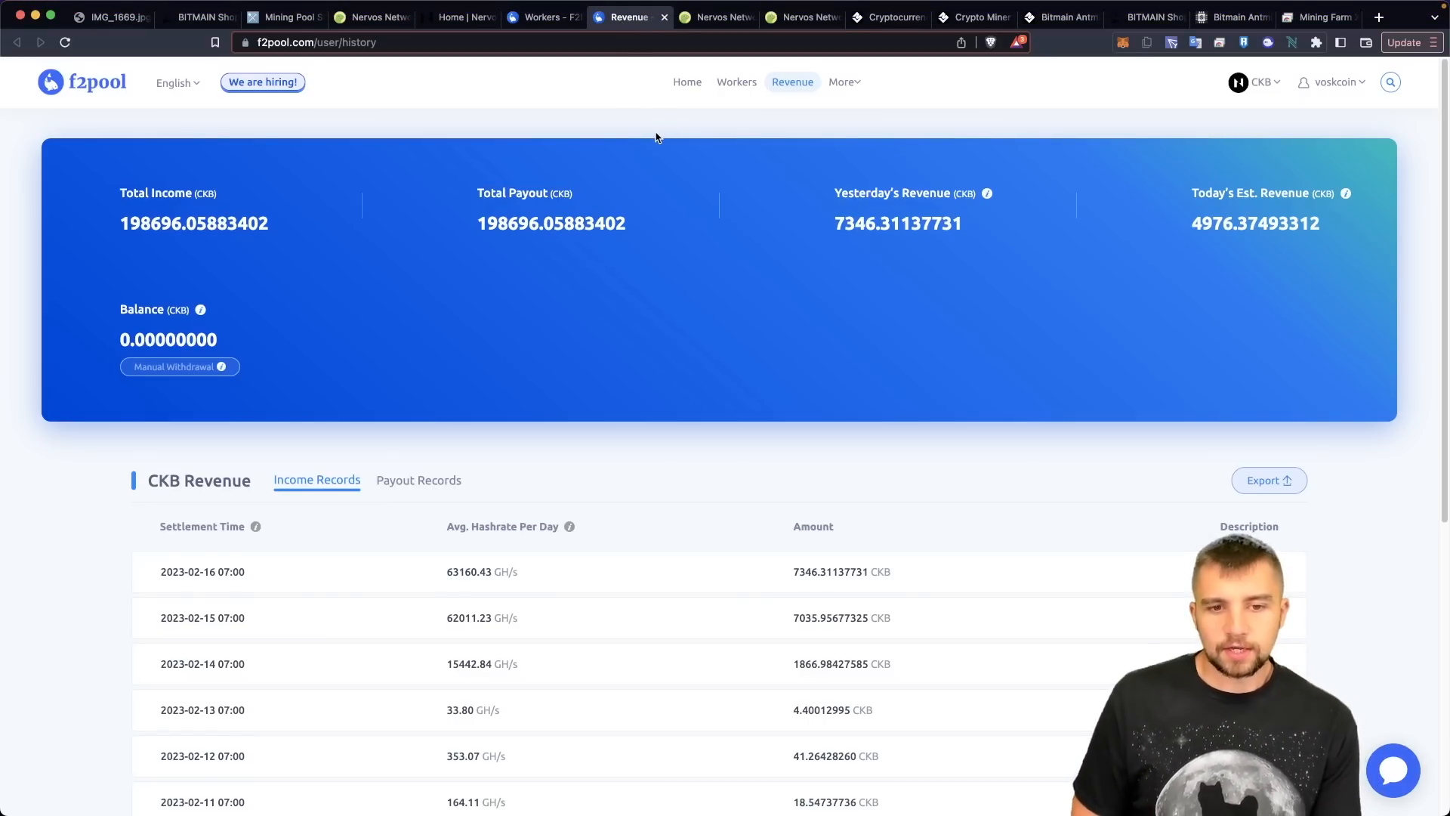
pyautogui.scroll(-3)
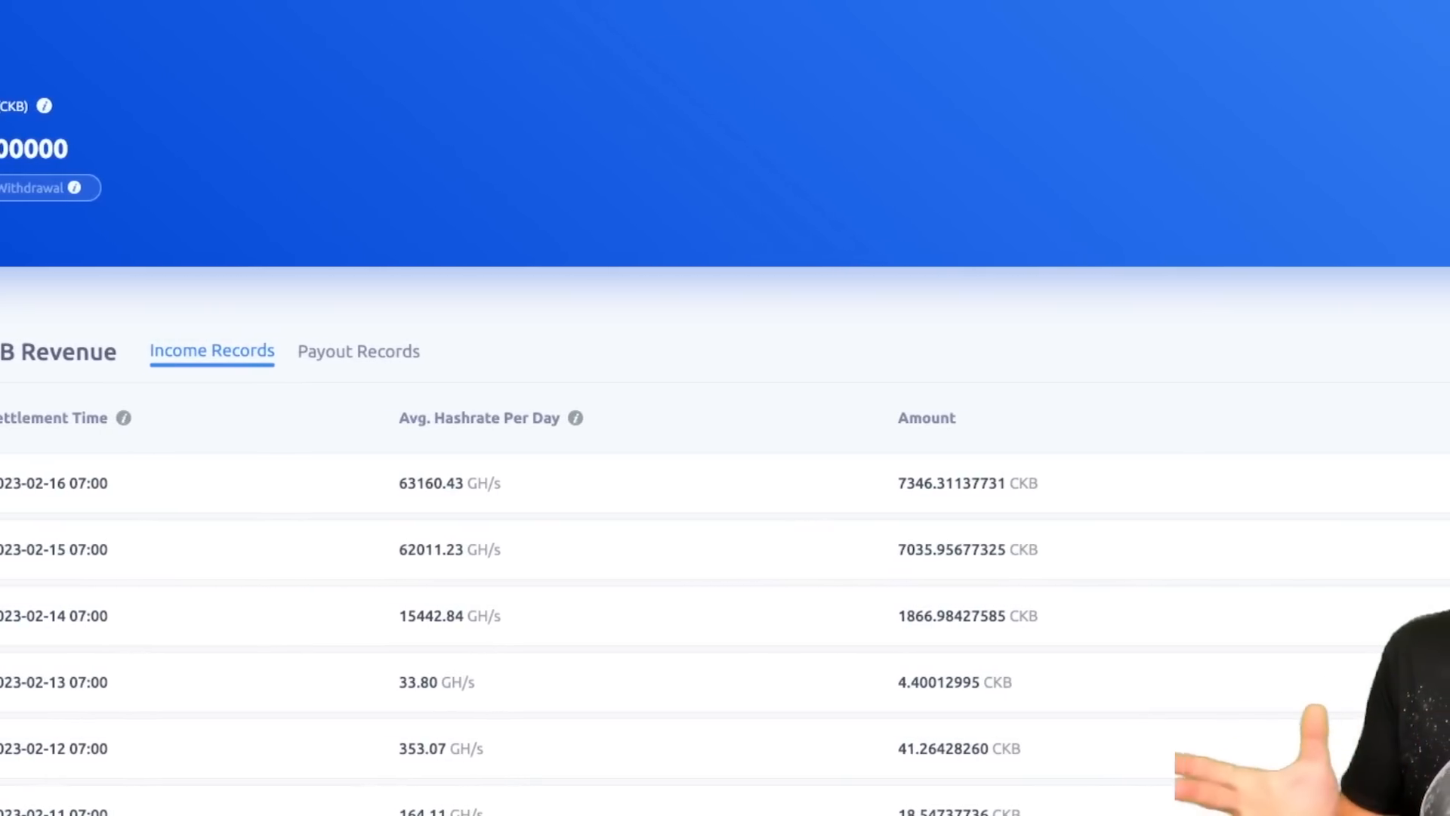
pyautogui.hscroll(3)
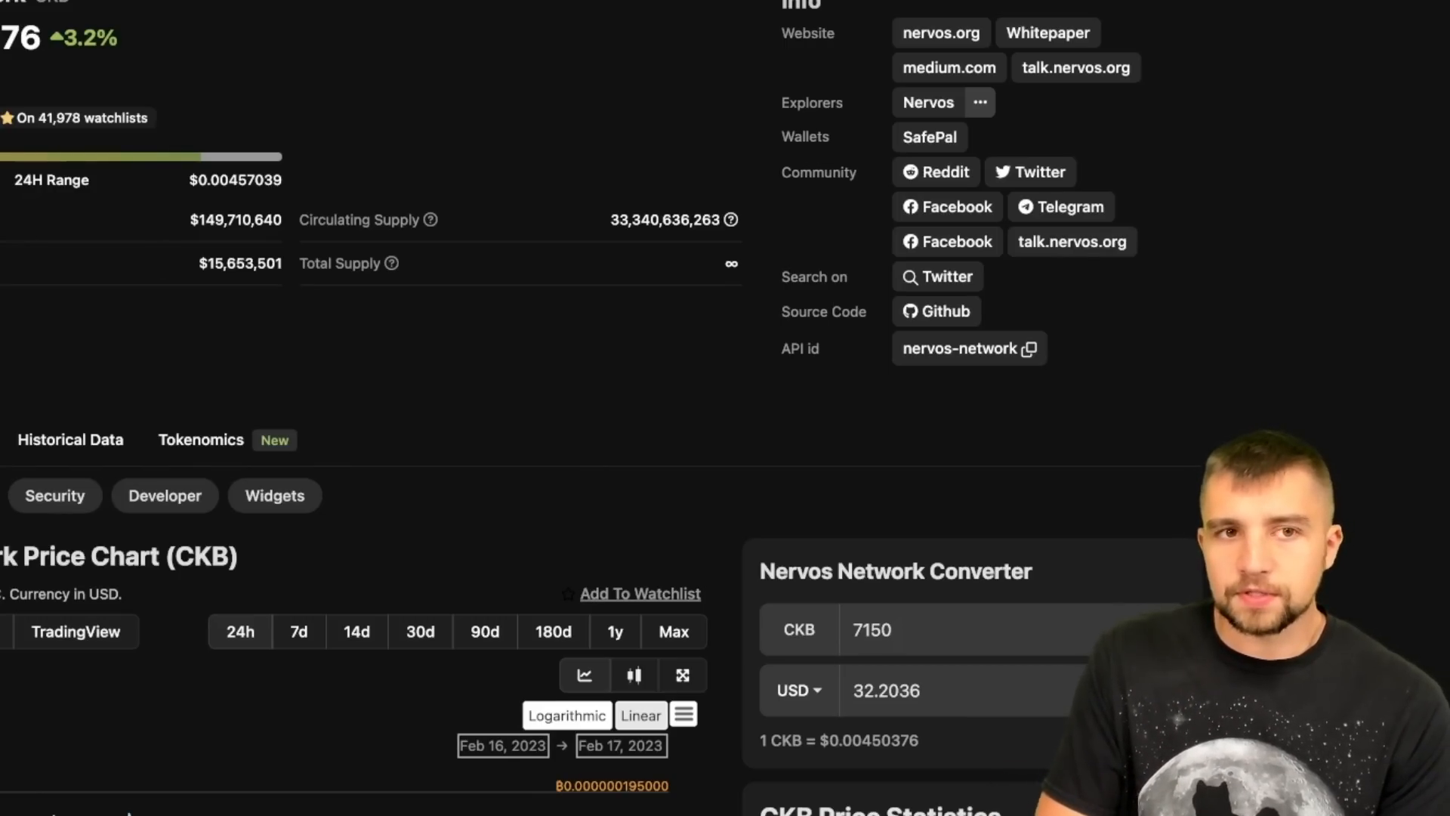
# Convert 53,650 USD to about 8,882,450 CKB at $0.00604 per coin
pyautogui.click(282, 17)
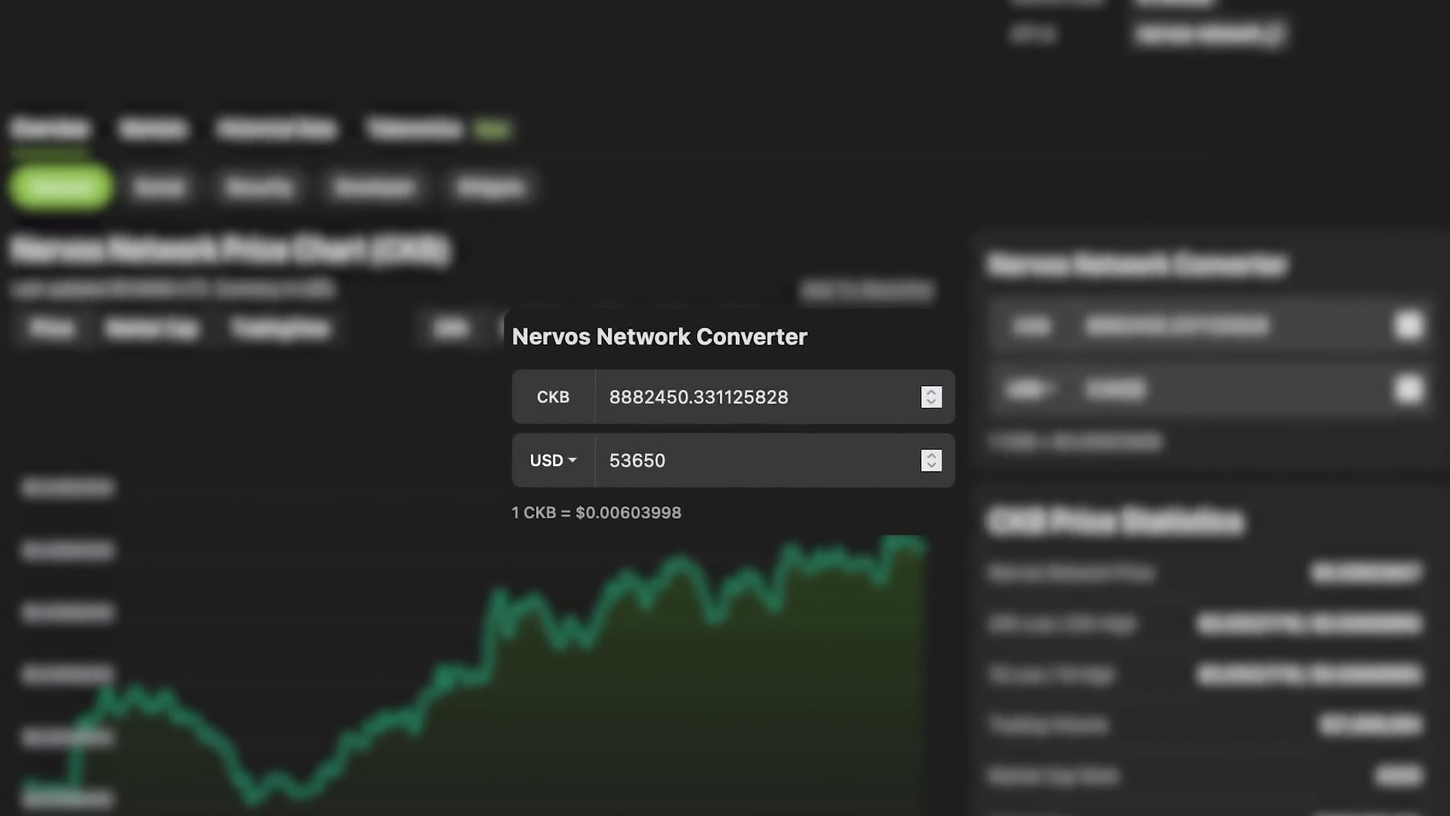
pyautogui.scroll(-3)
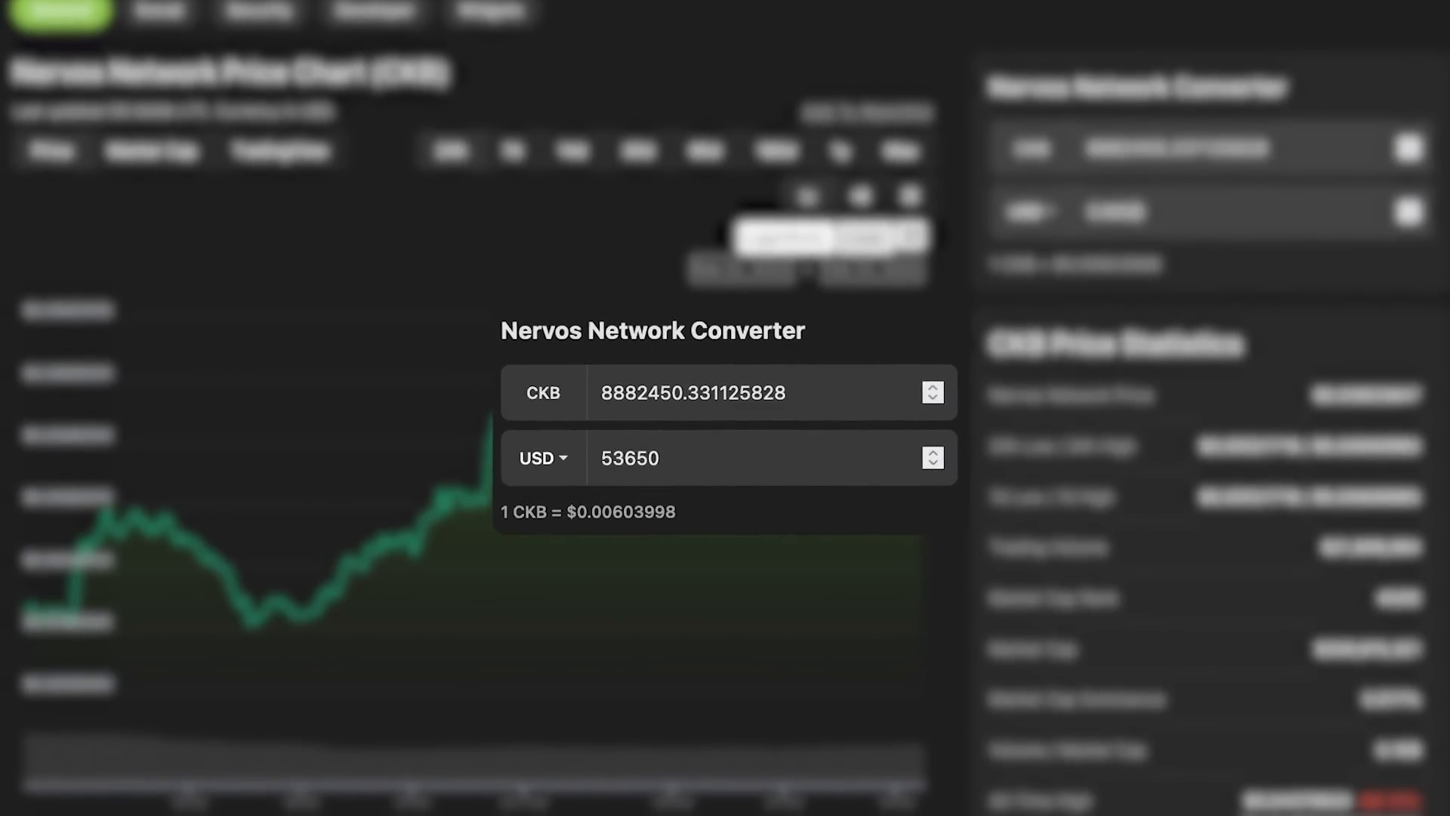
pyautogui.scroll(-3)
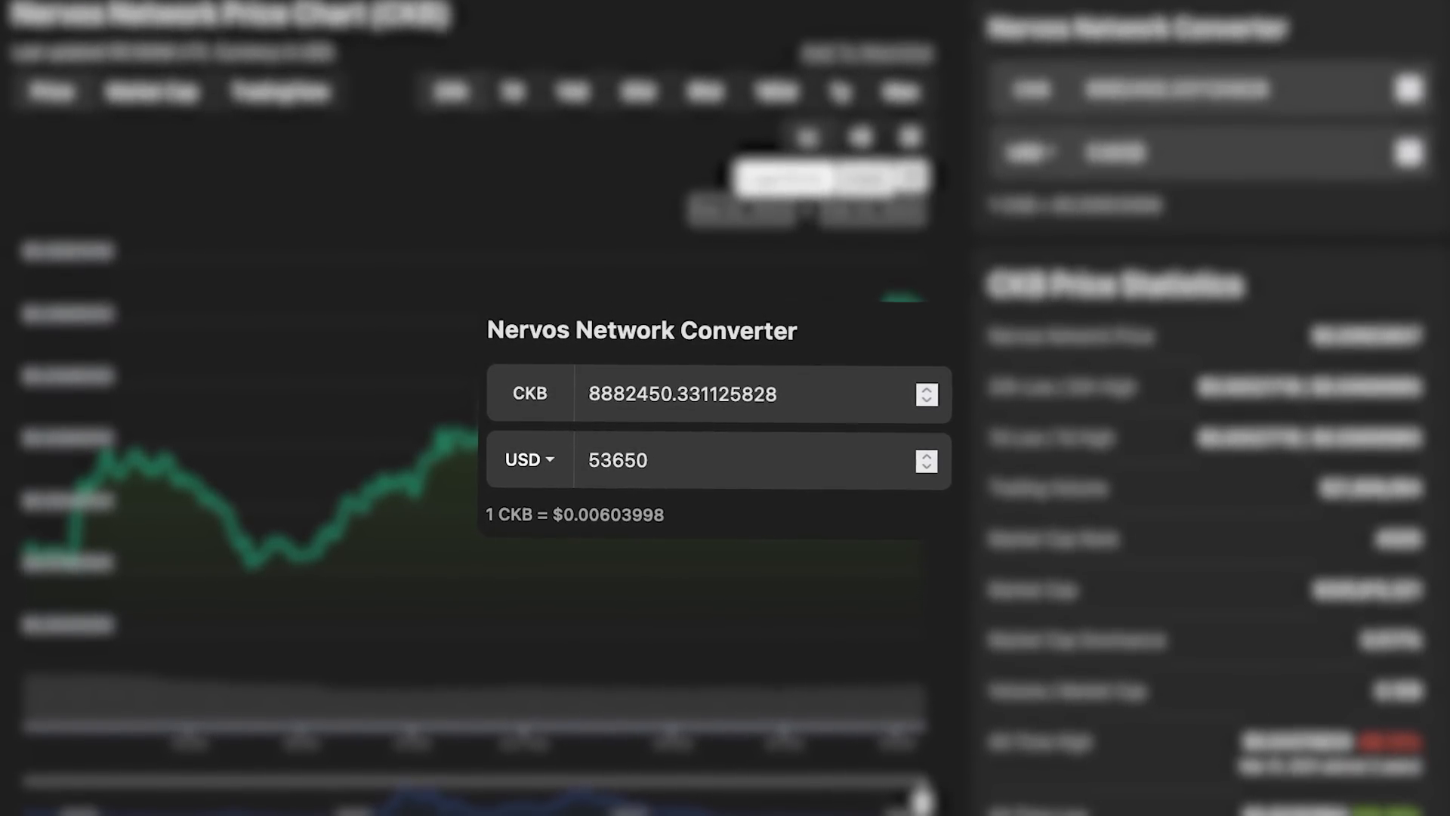
# Open the Nervos mining pools page and its 2020–2023 network hashrate history chart
pyautogui.click(268, 16)
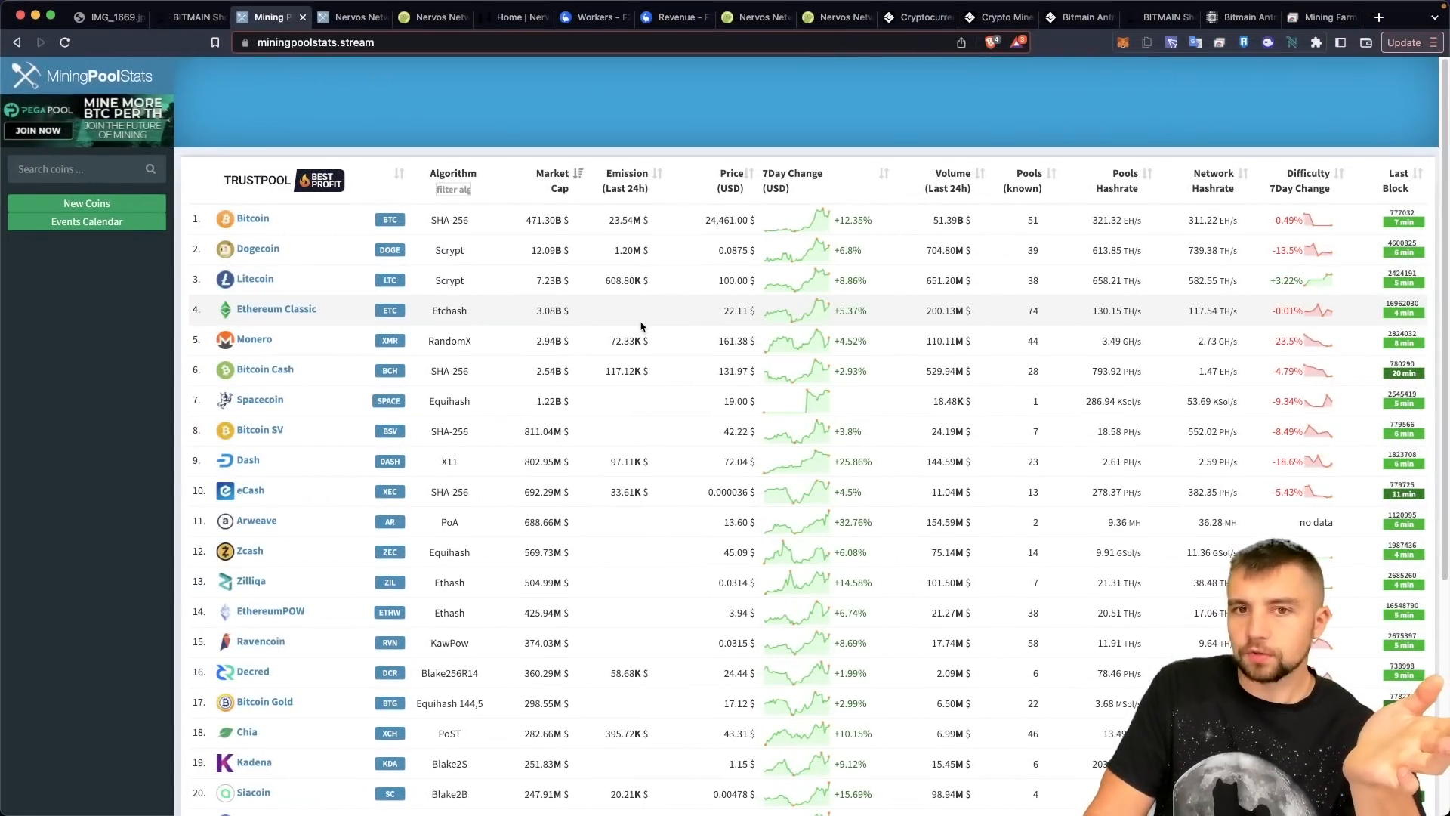
pyautogui.moveTo(529, 248)
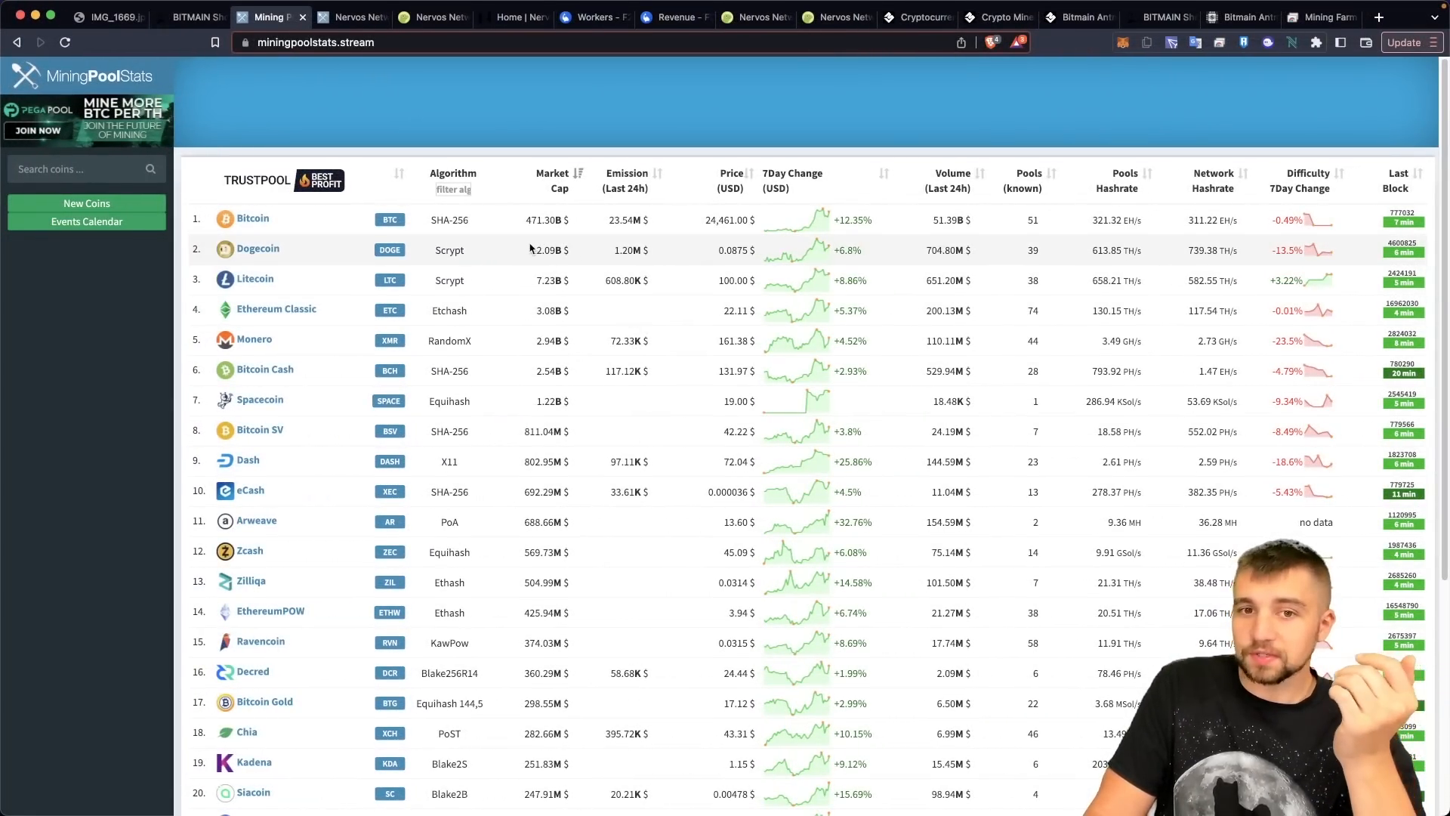
pyautogui.scroll(-3)
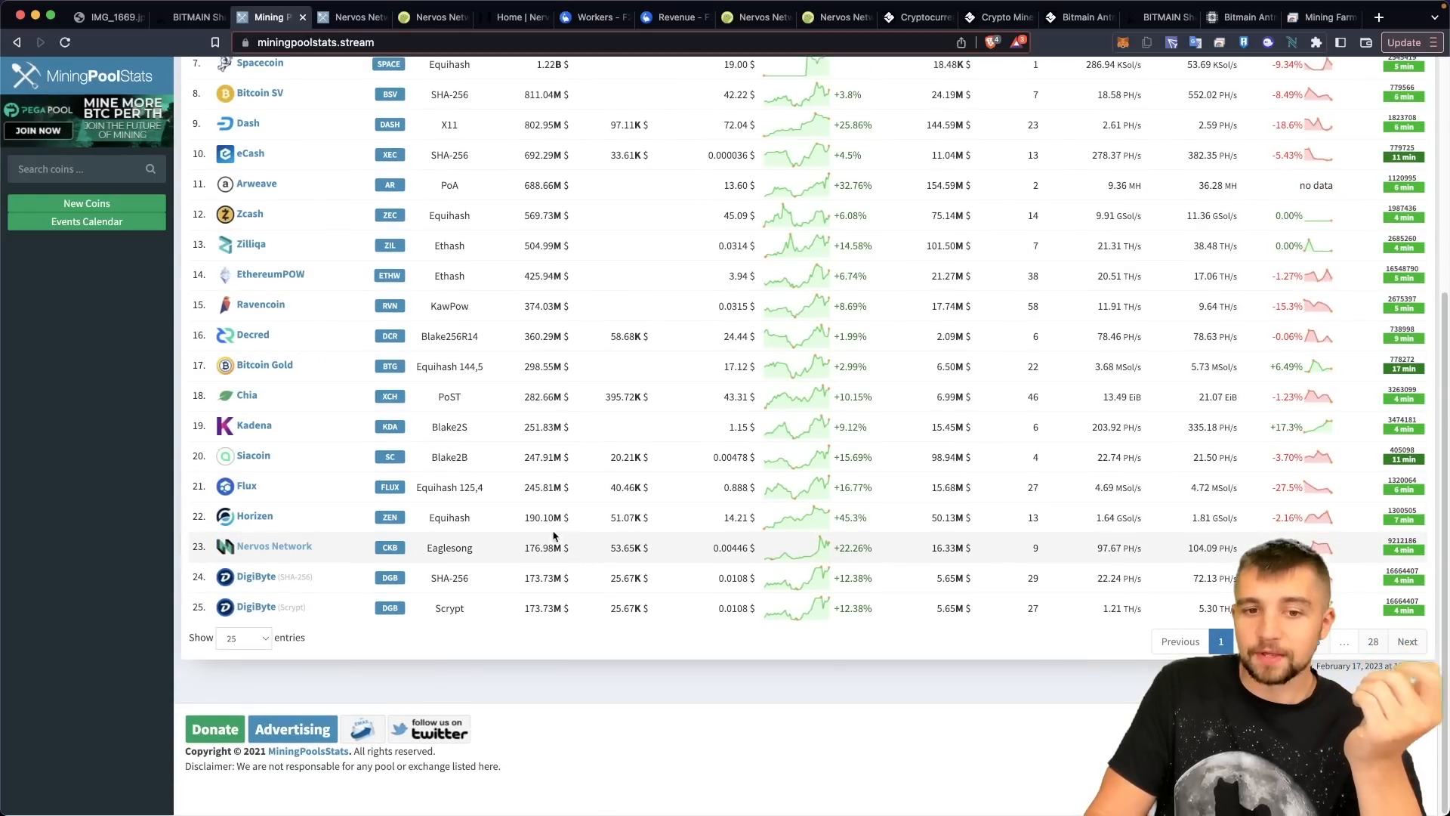
pyautogui.moveTo(352, 17)
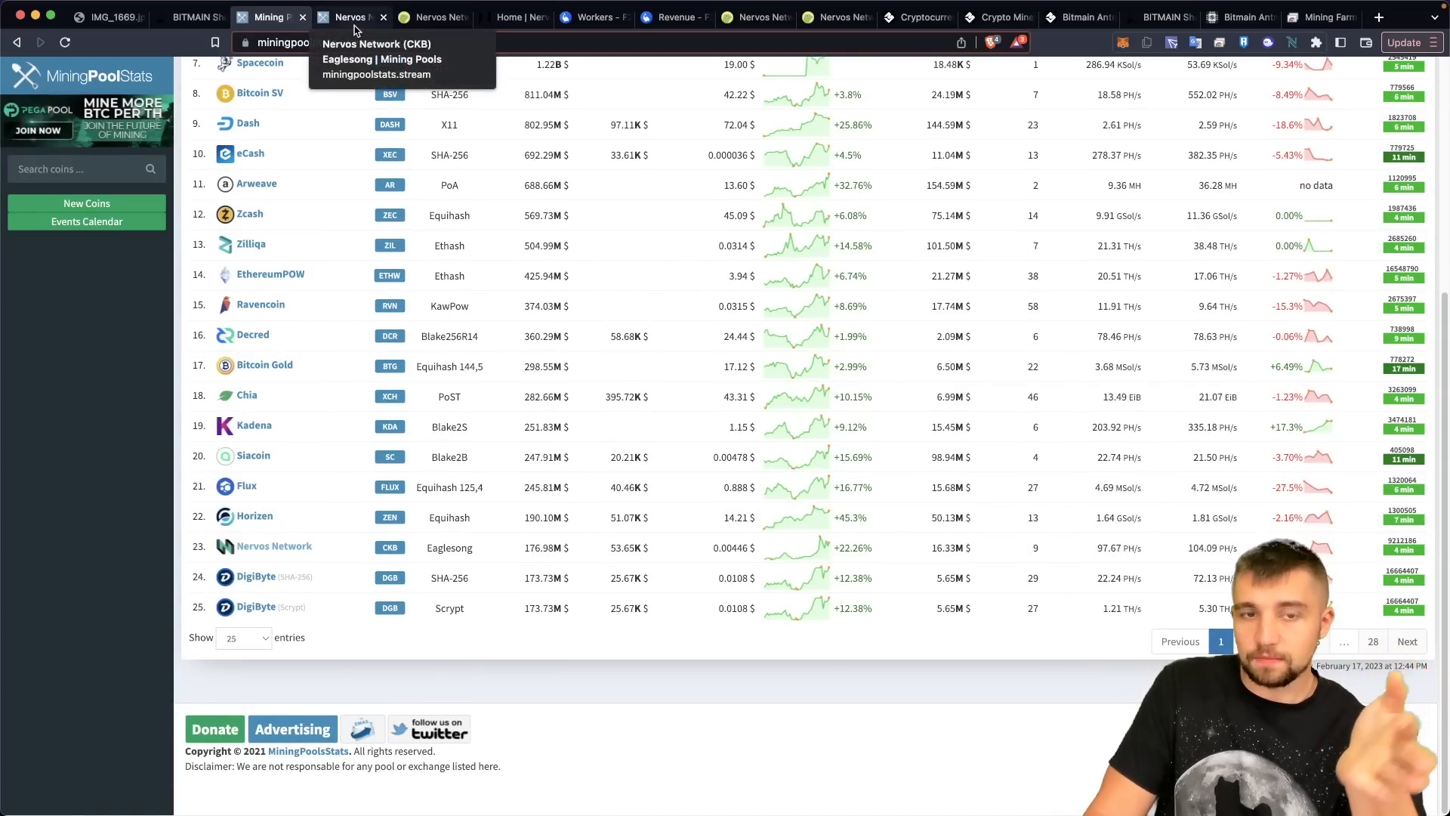
pyautogui.click(346, 17)
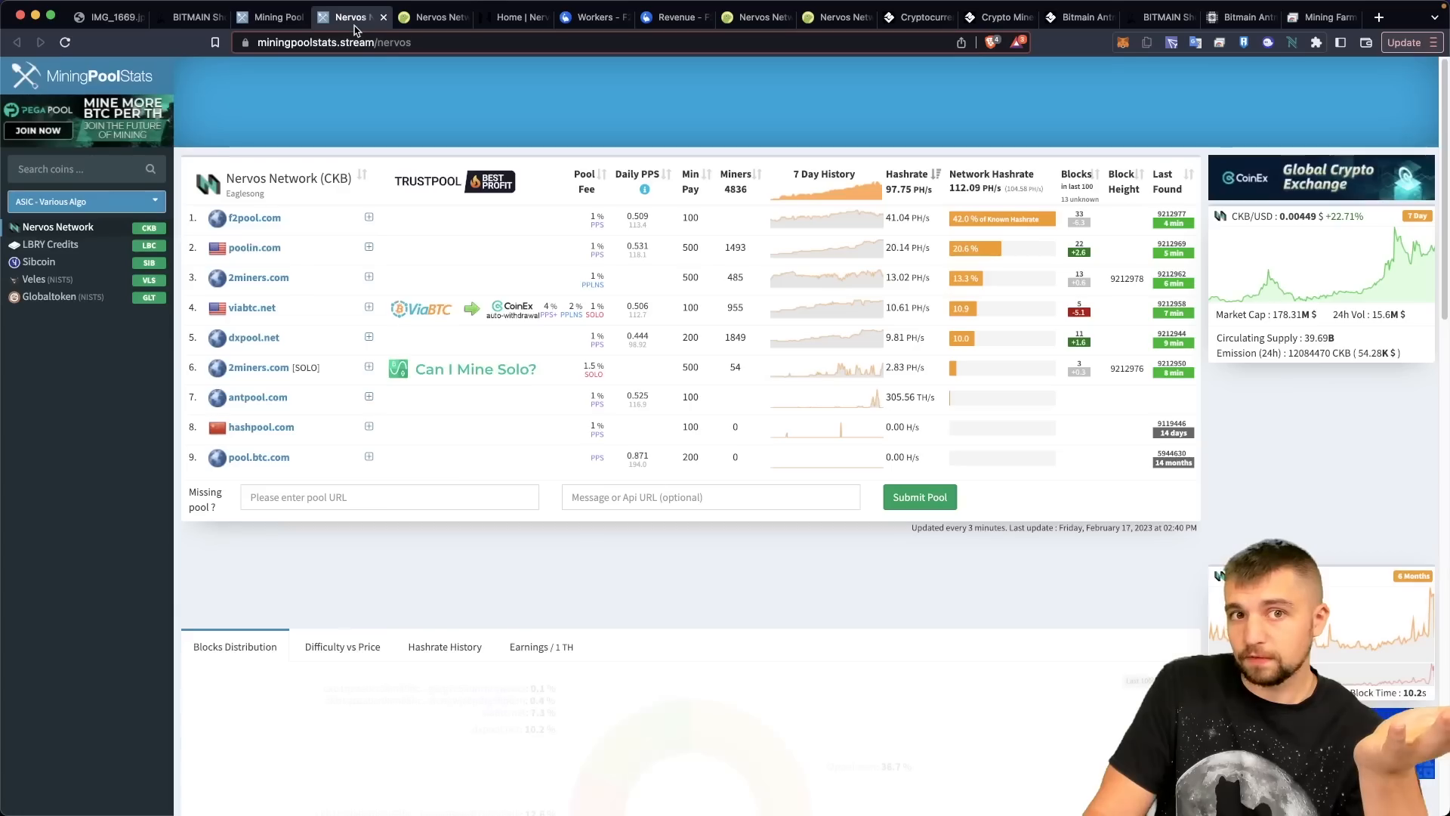
pyautogui.scroll(-3)
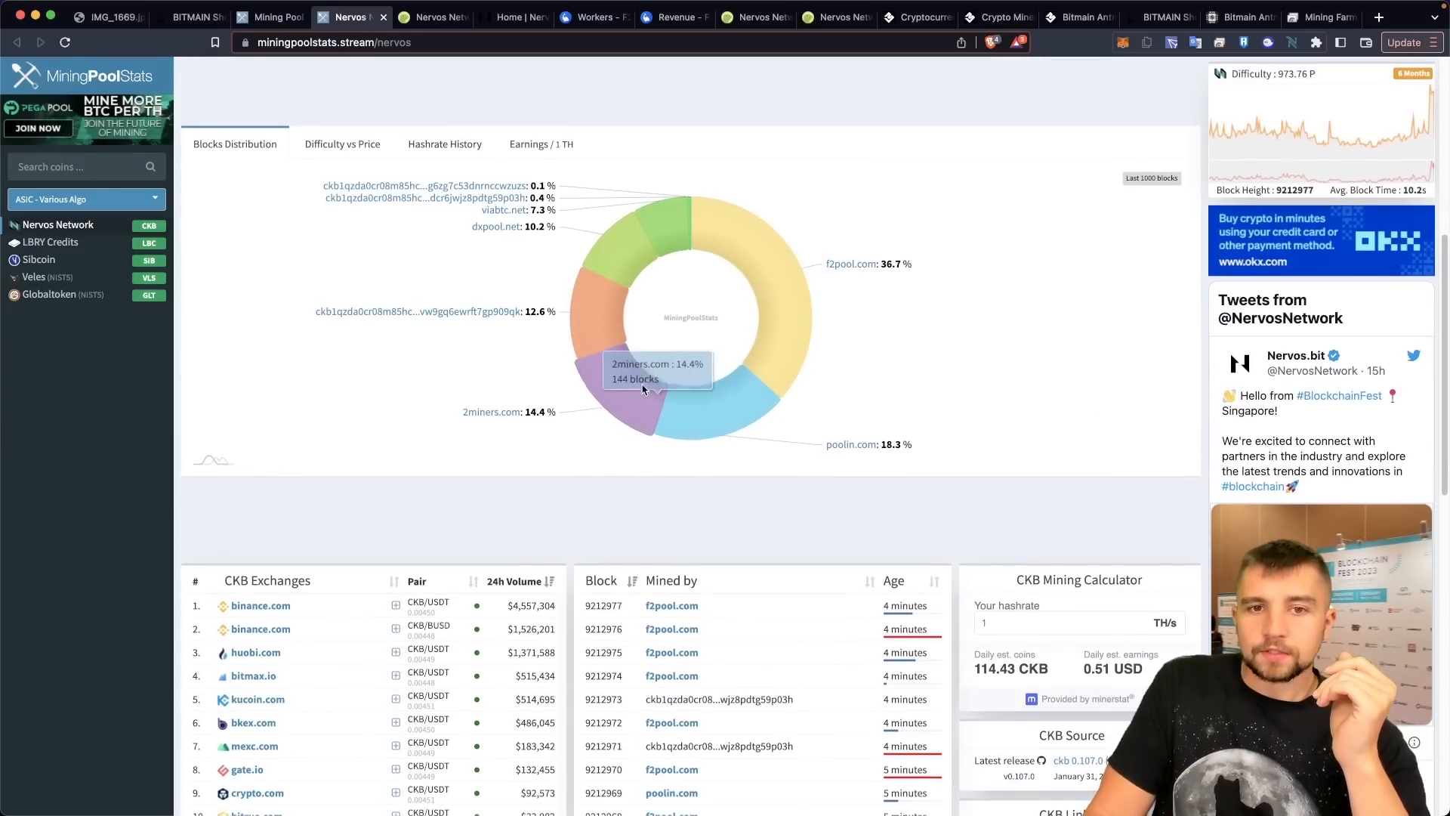
pyautogui.click(444, 145)
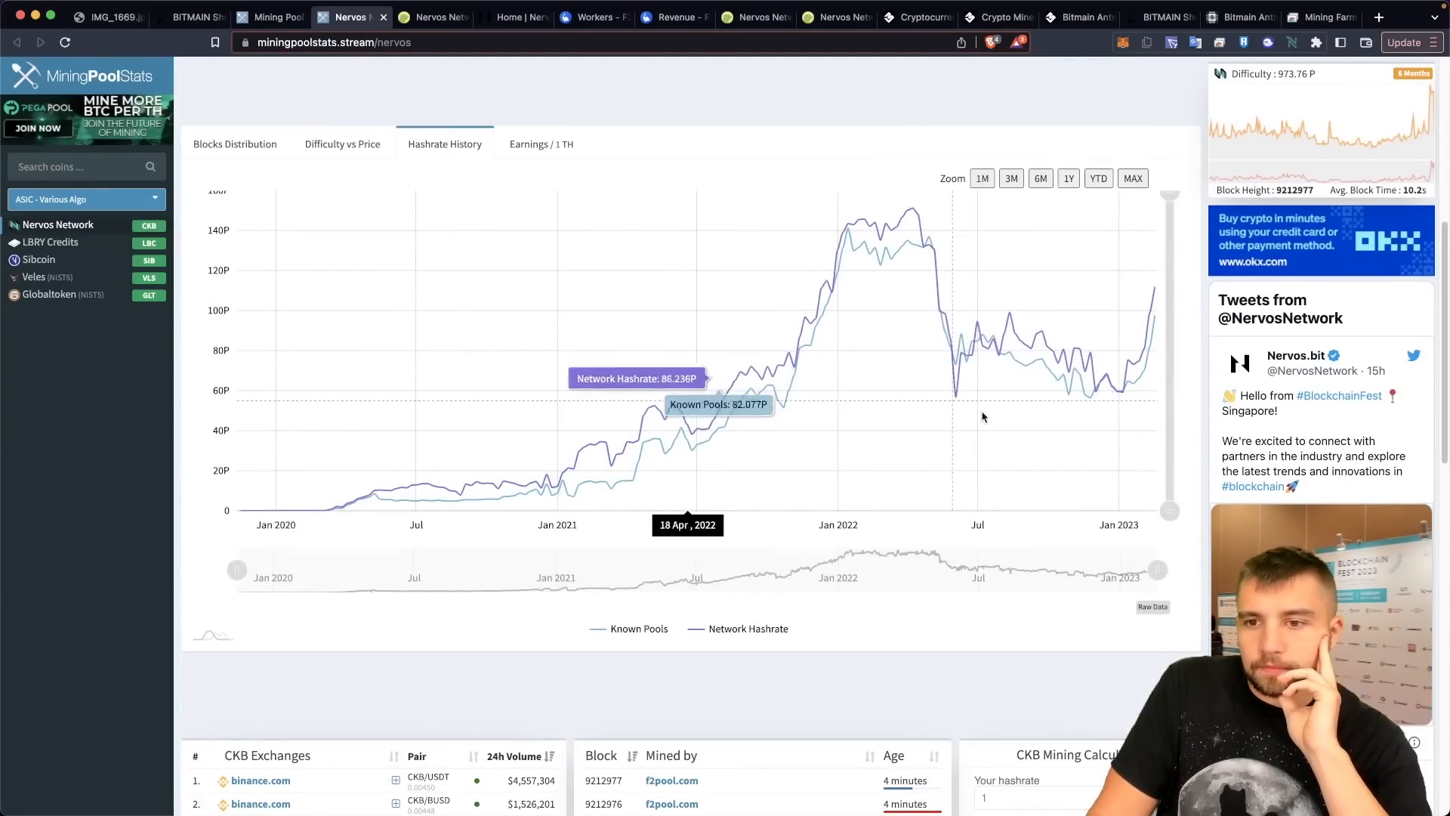
pyautogui.moveTo(1159, 399)
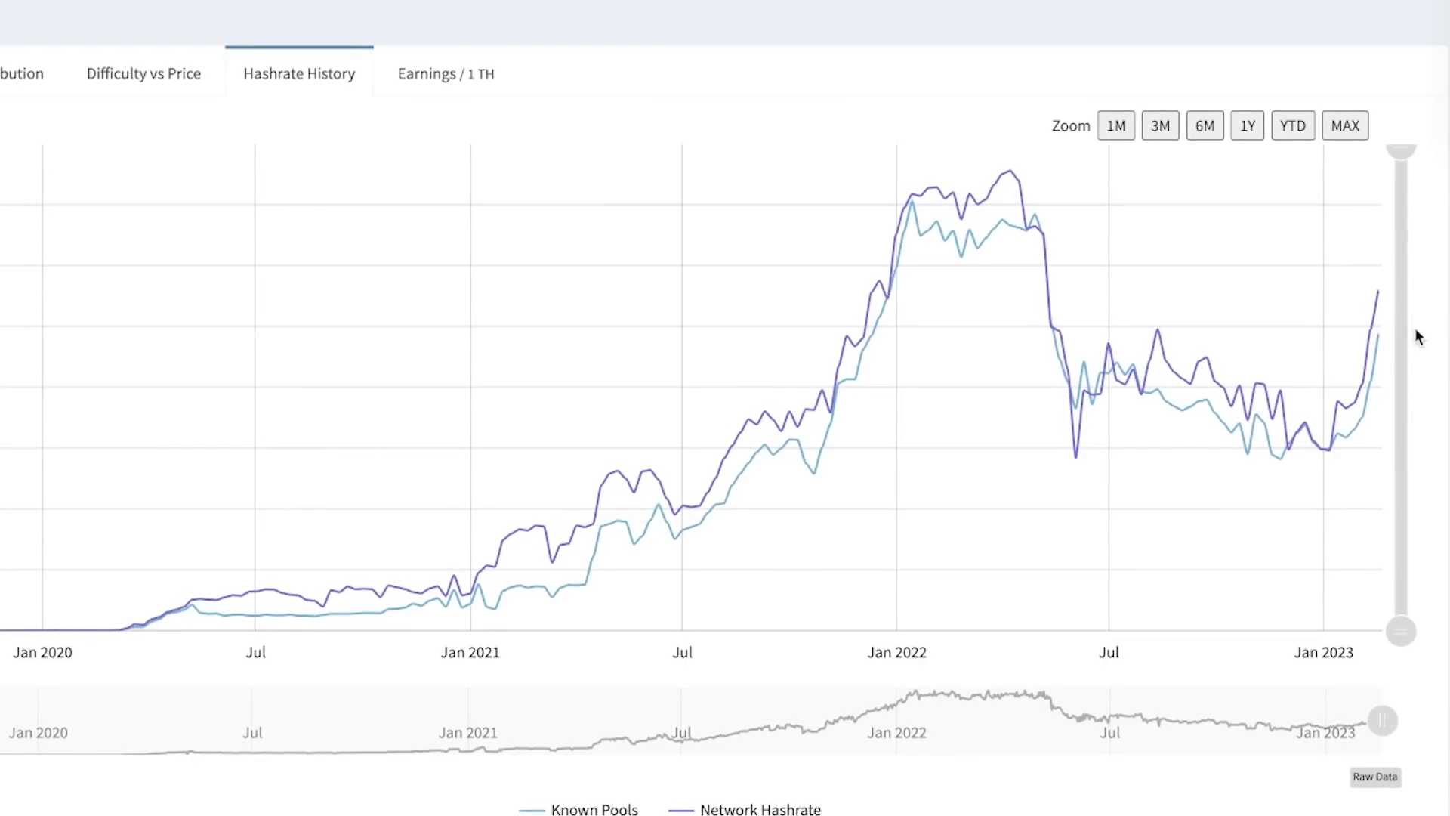
pyautogui.moveTo(1416, 294)
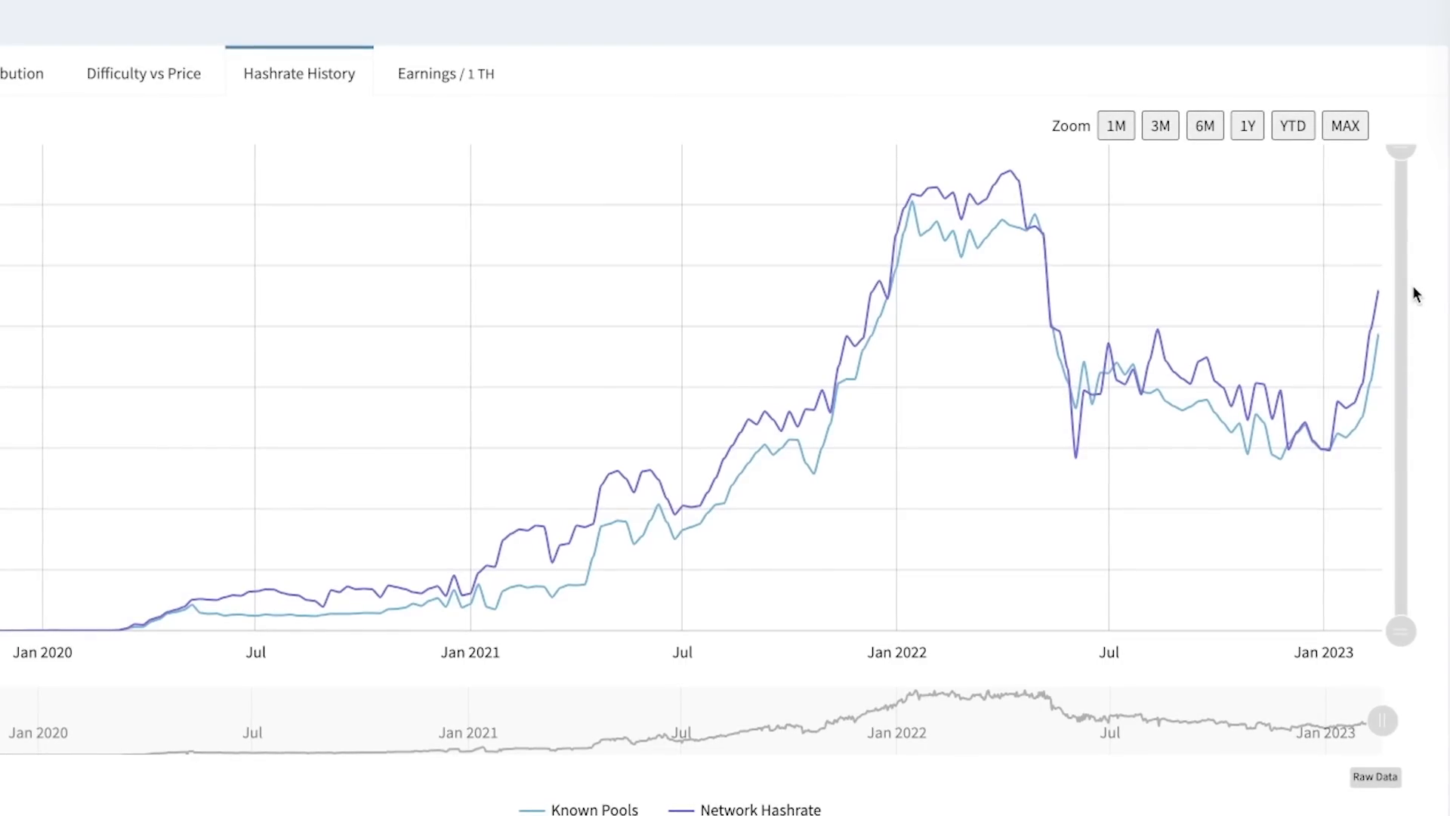
pyautogui.moveTo(1419, 321)
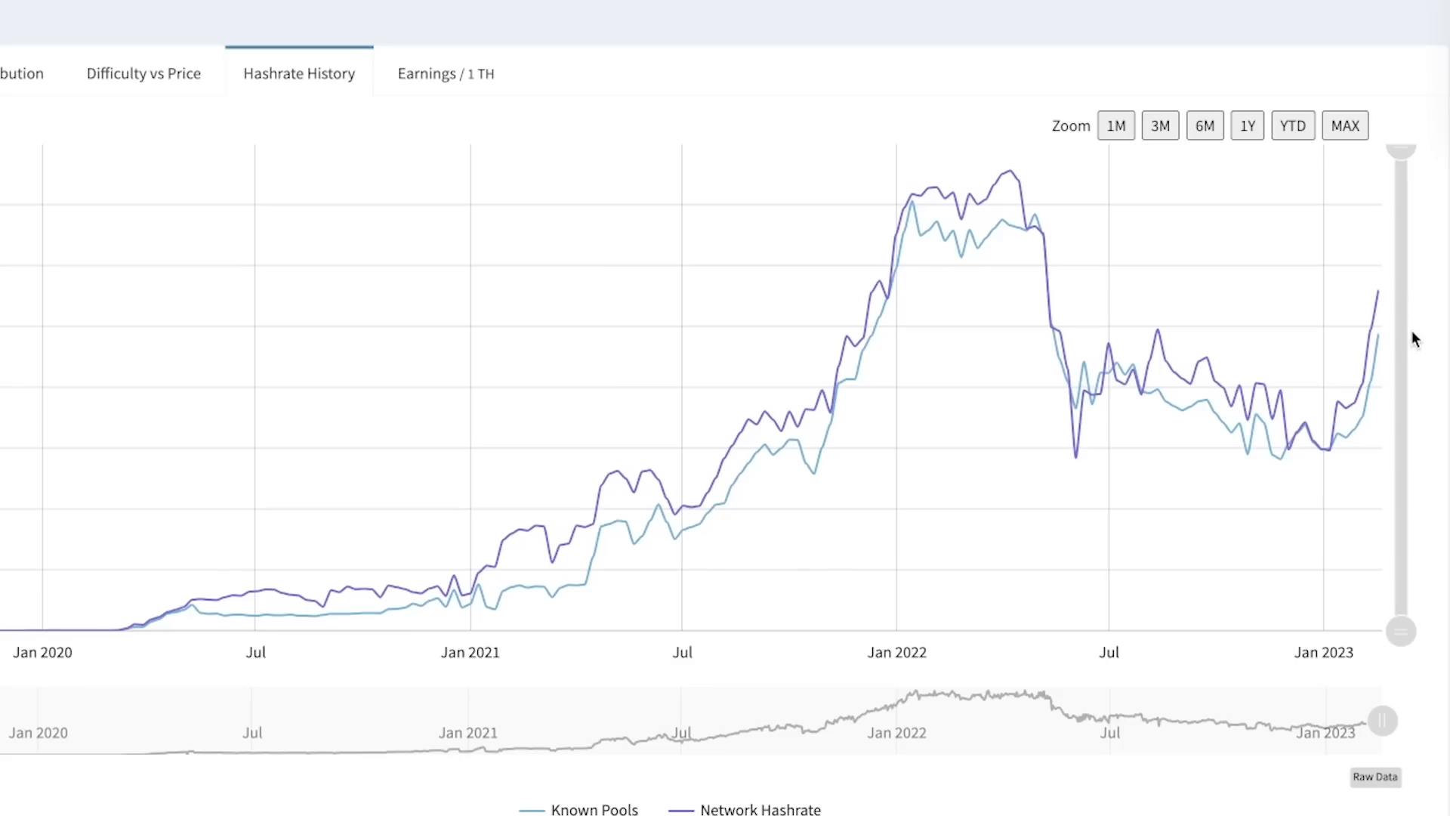
pyautogui.moveTo(1388, 314)
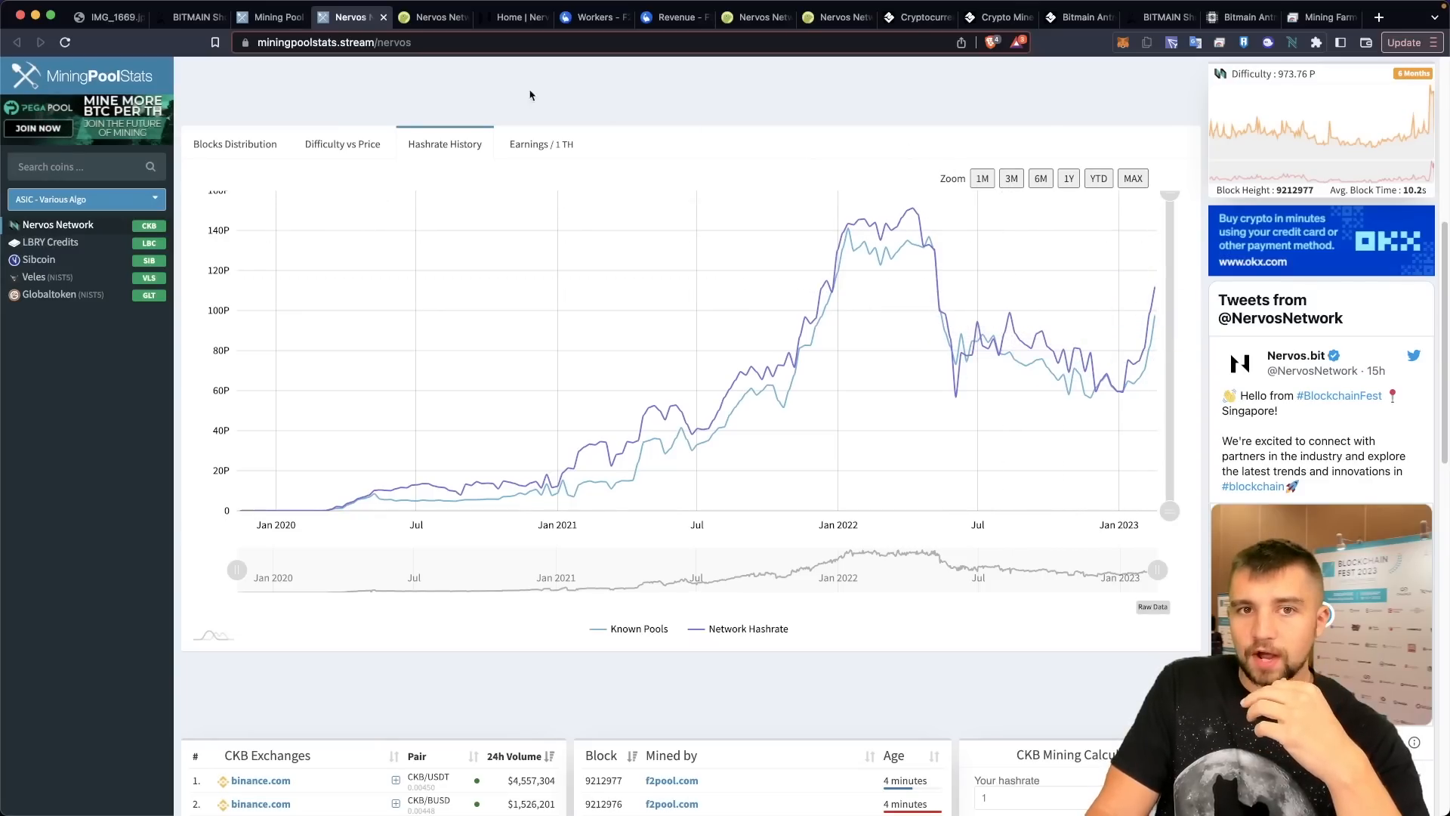
pyautogui.moveTo(449, 35)
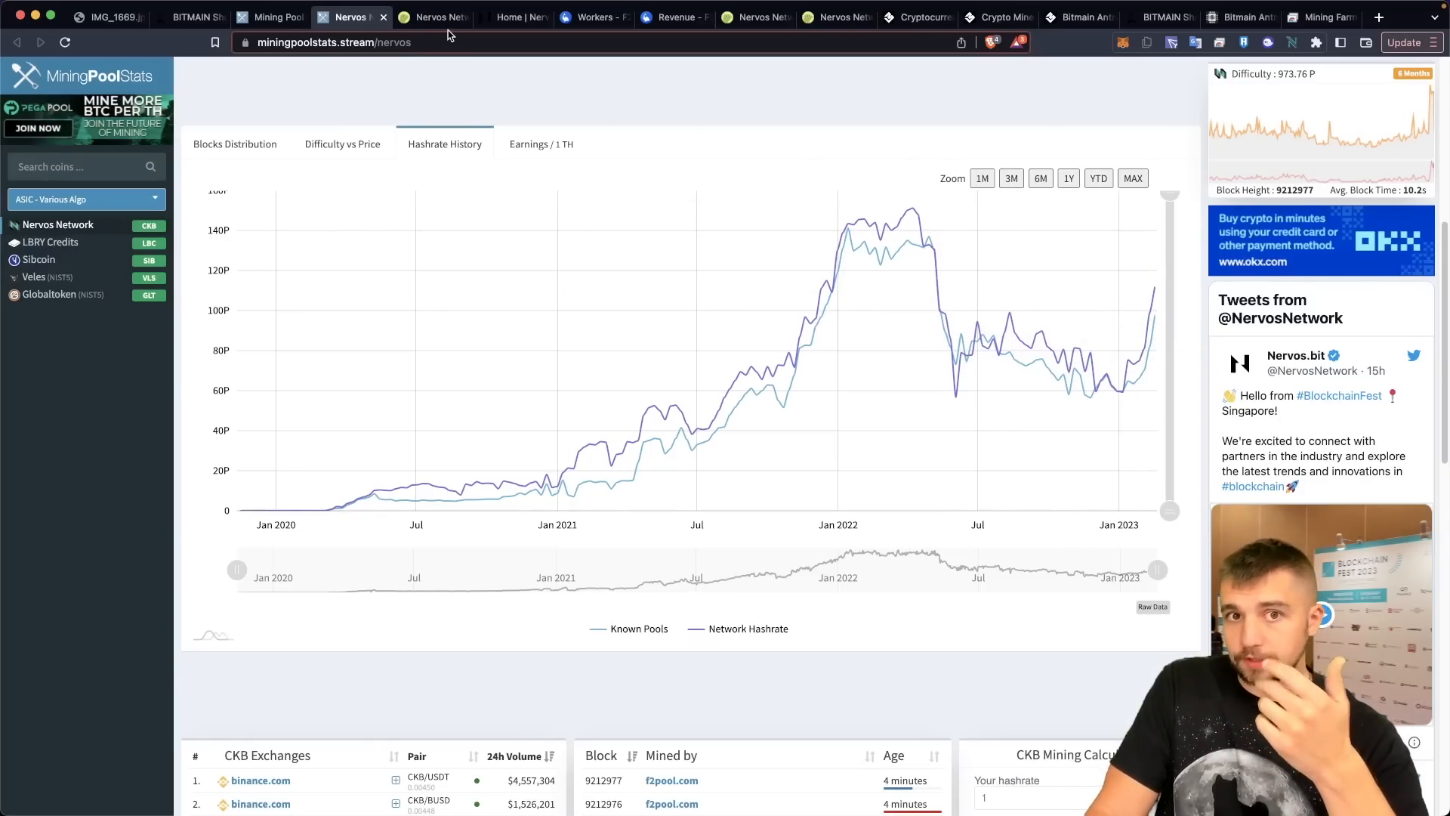
pyautogui.moveTo(592, 104)
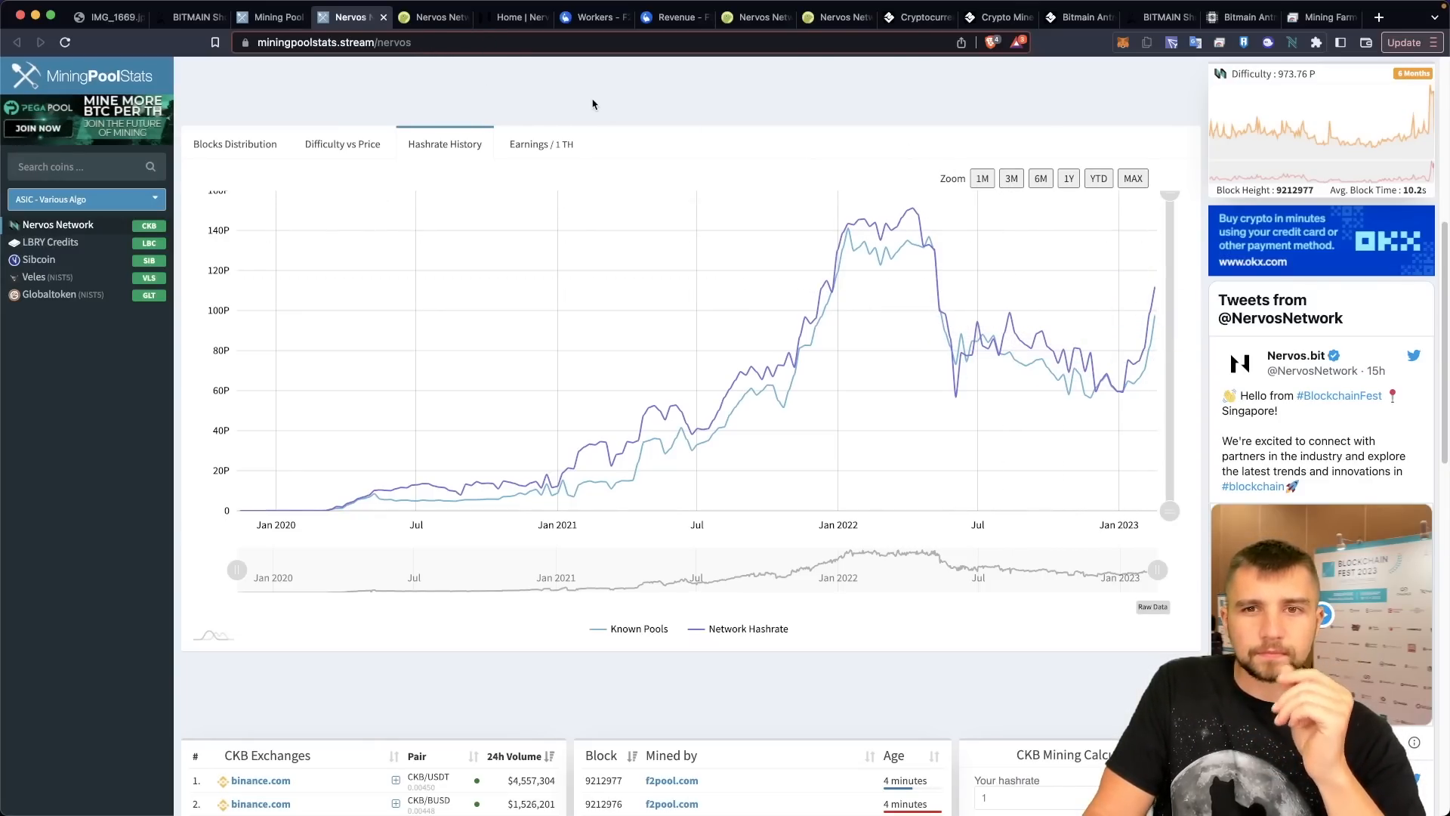
pyautogui.moveTo(601, 100)
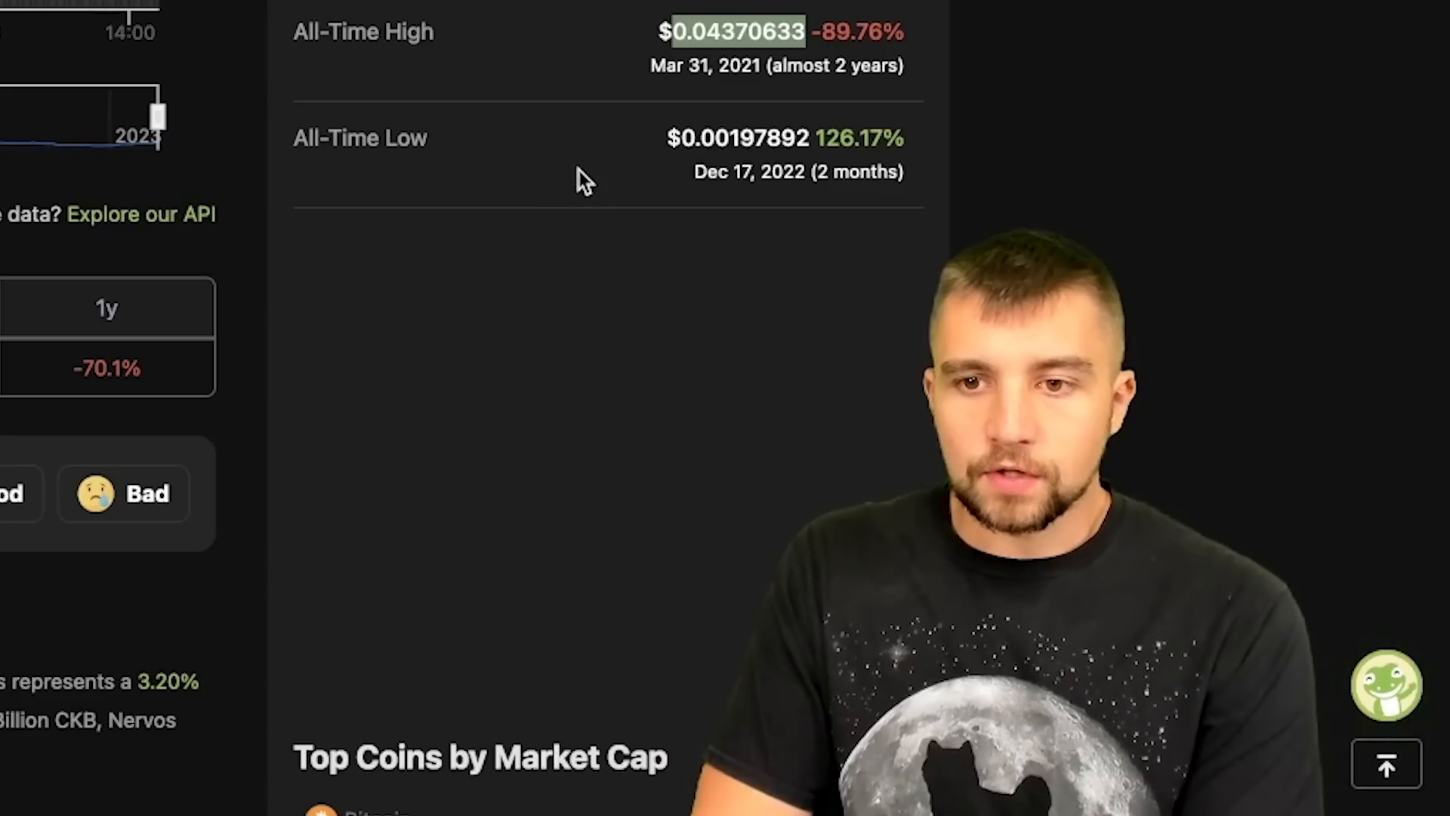
# Value 7,150 CKB at $32.20 in CoinGecko's Nervos converter
pyautogui.scroll(3)
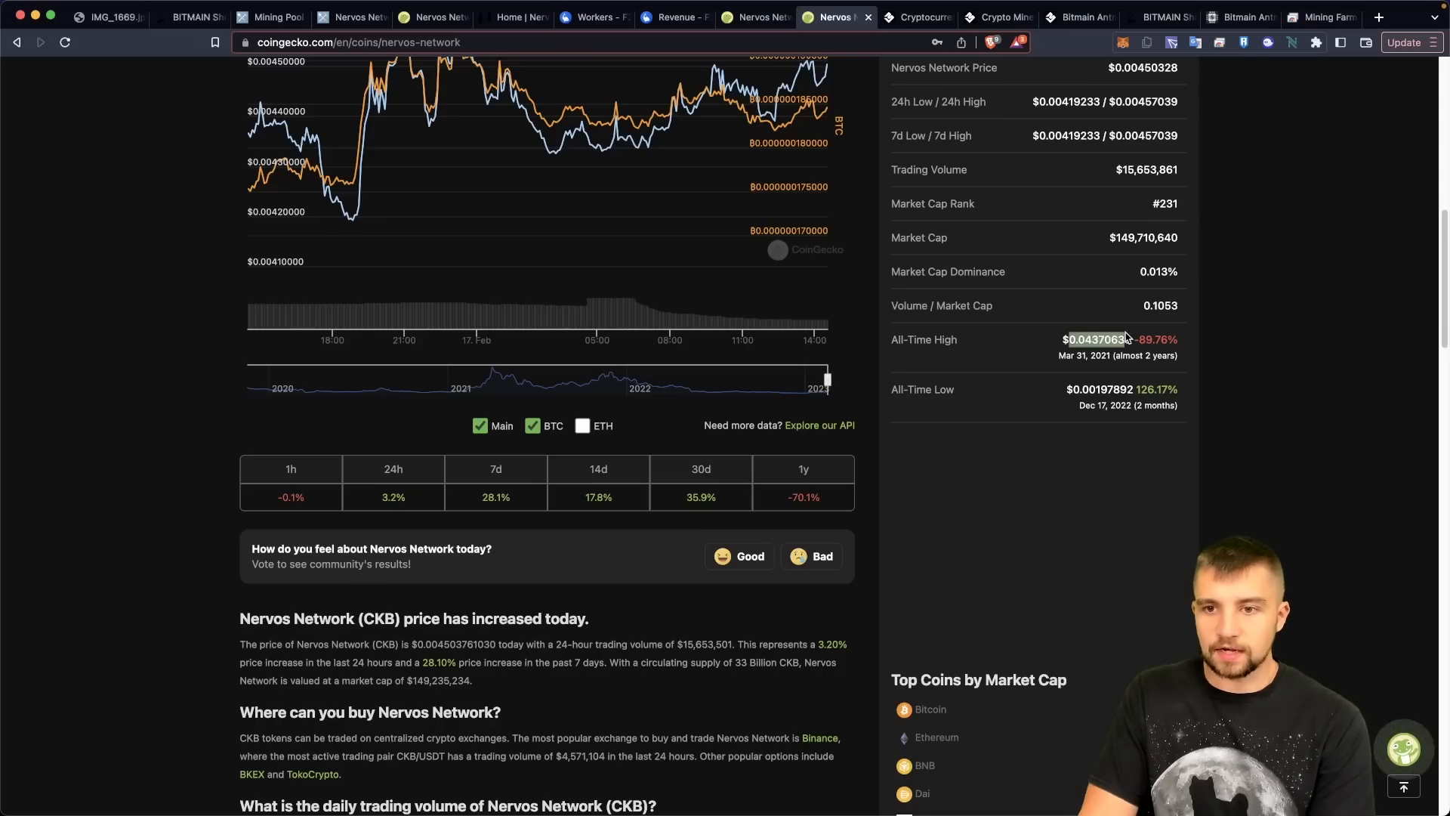
pyautogui.scroll(3)
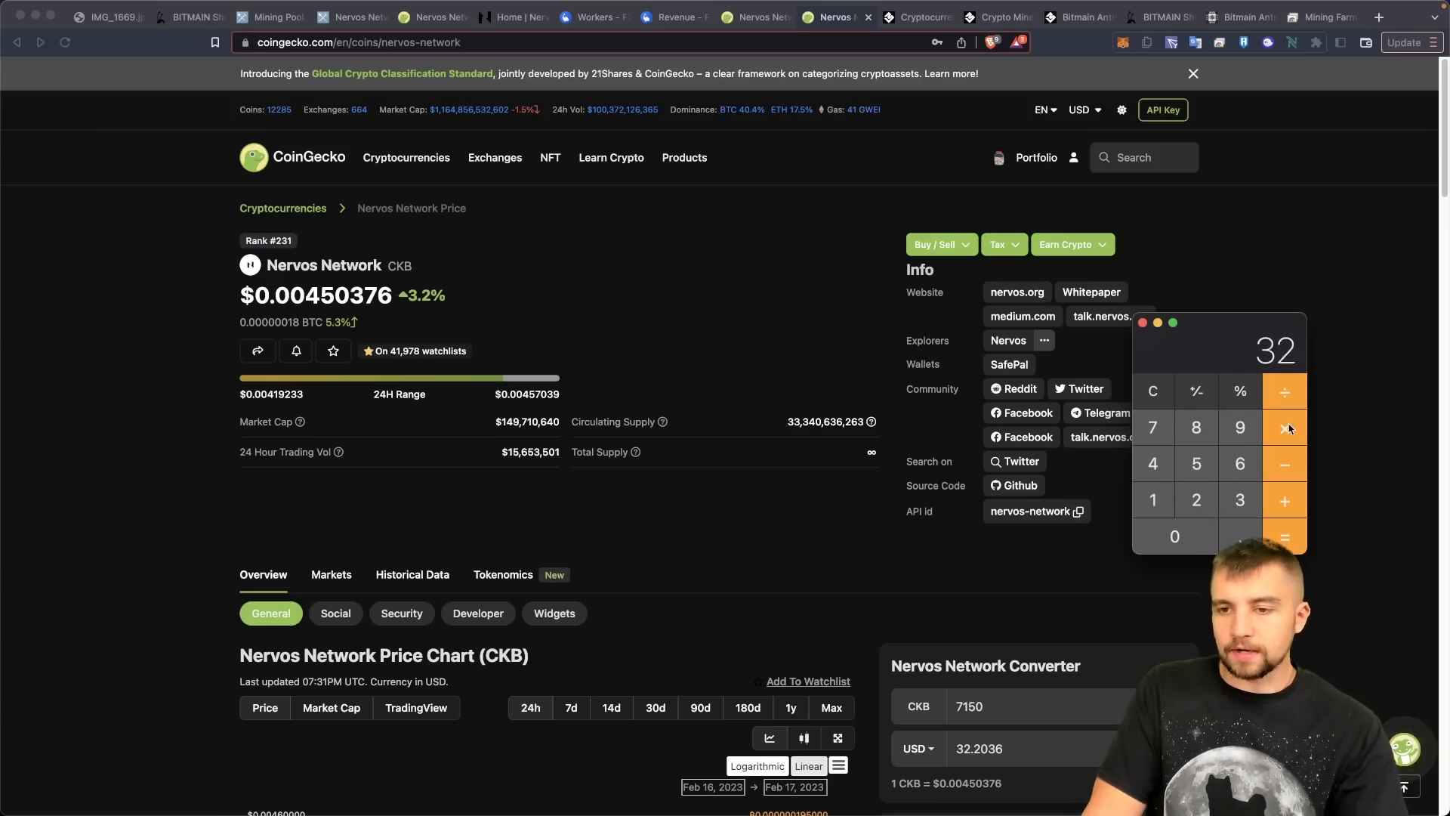
pyautogui.moveTo(1285, 462)
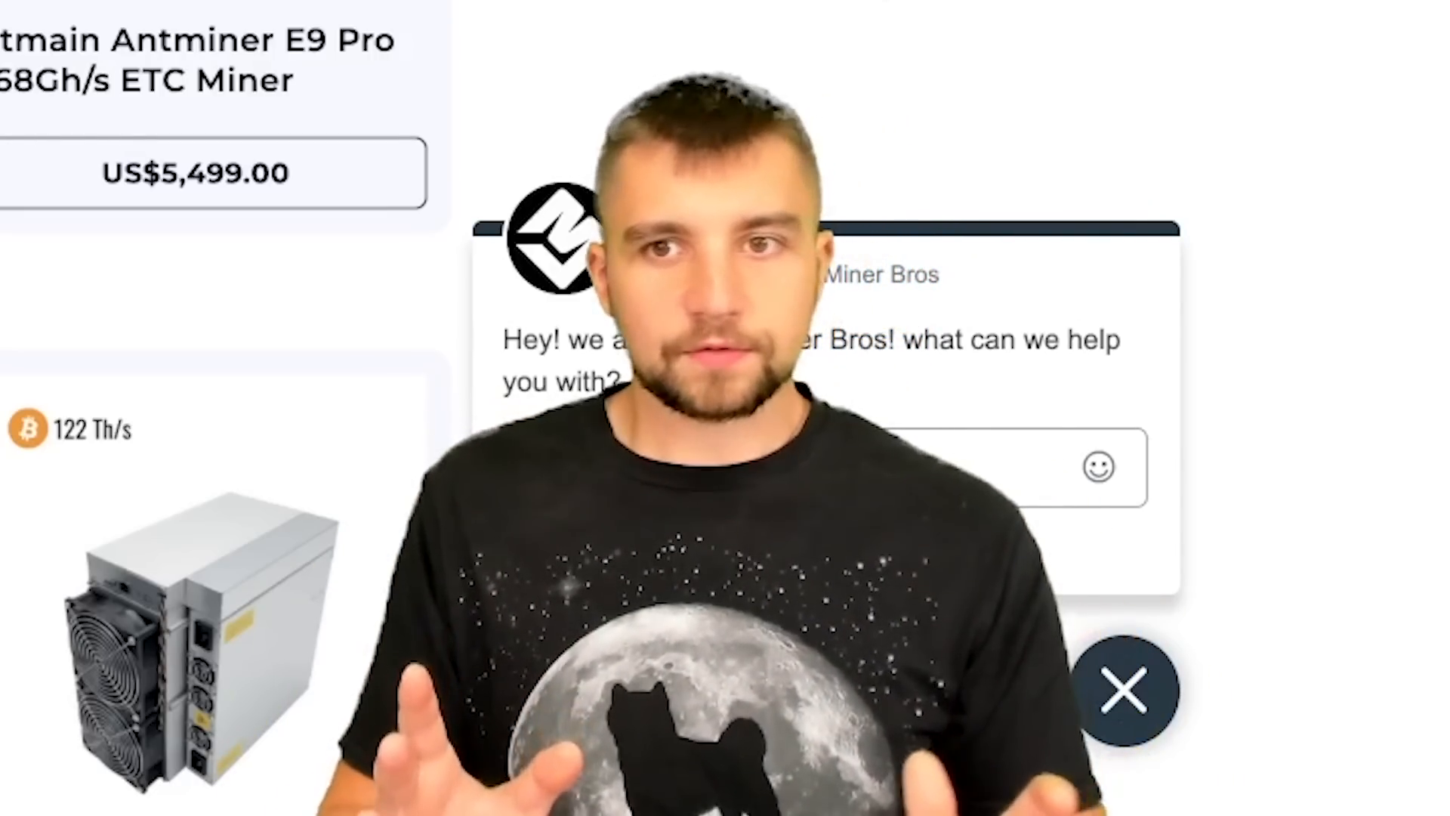
# Open the Bitmain Antminer K7 CKB Miner listing, US$6,199.00 and out of stock
pyautogui.click(1126, 688)
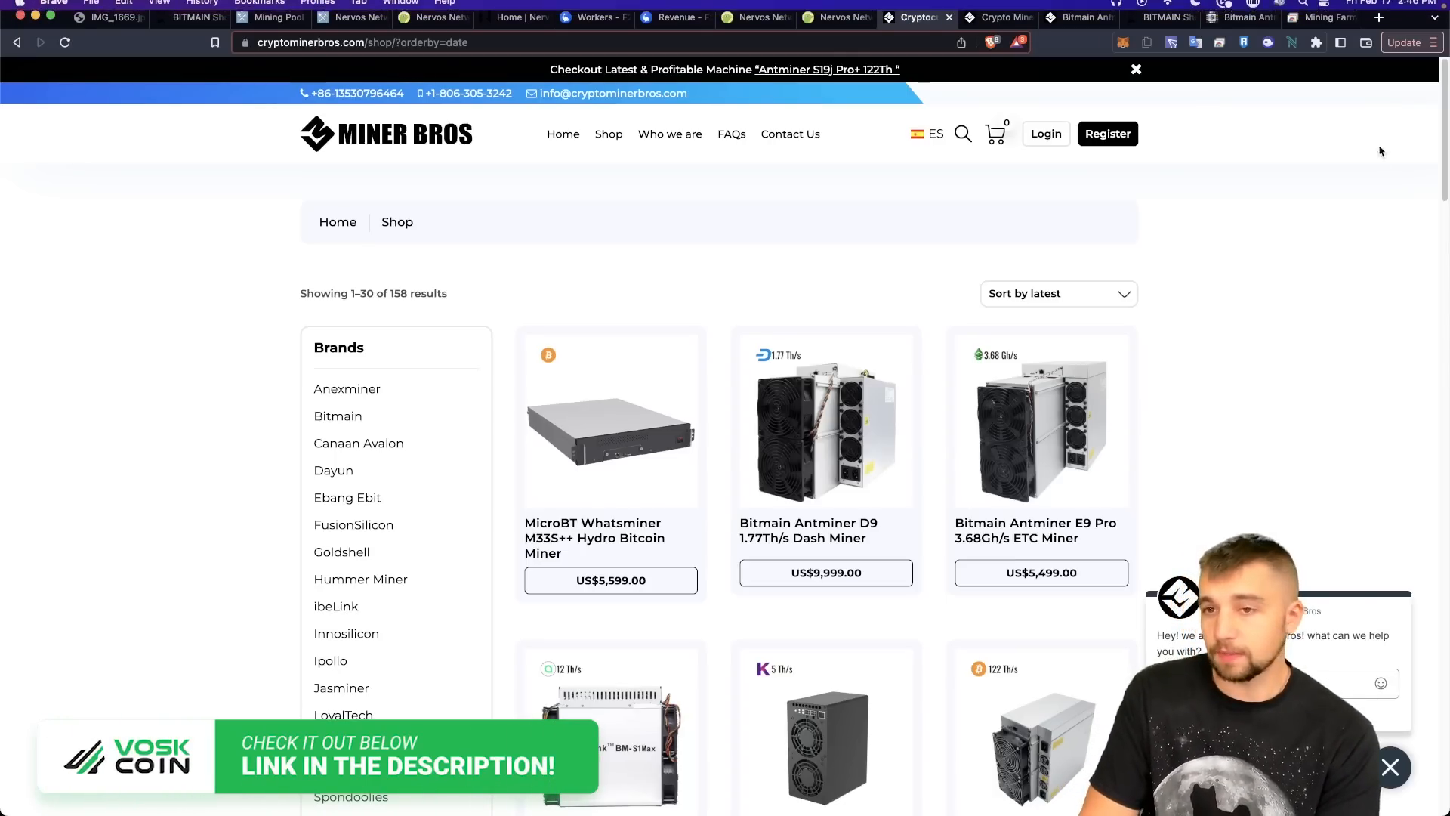
pyautogui.moveTo(1359, 214)
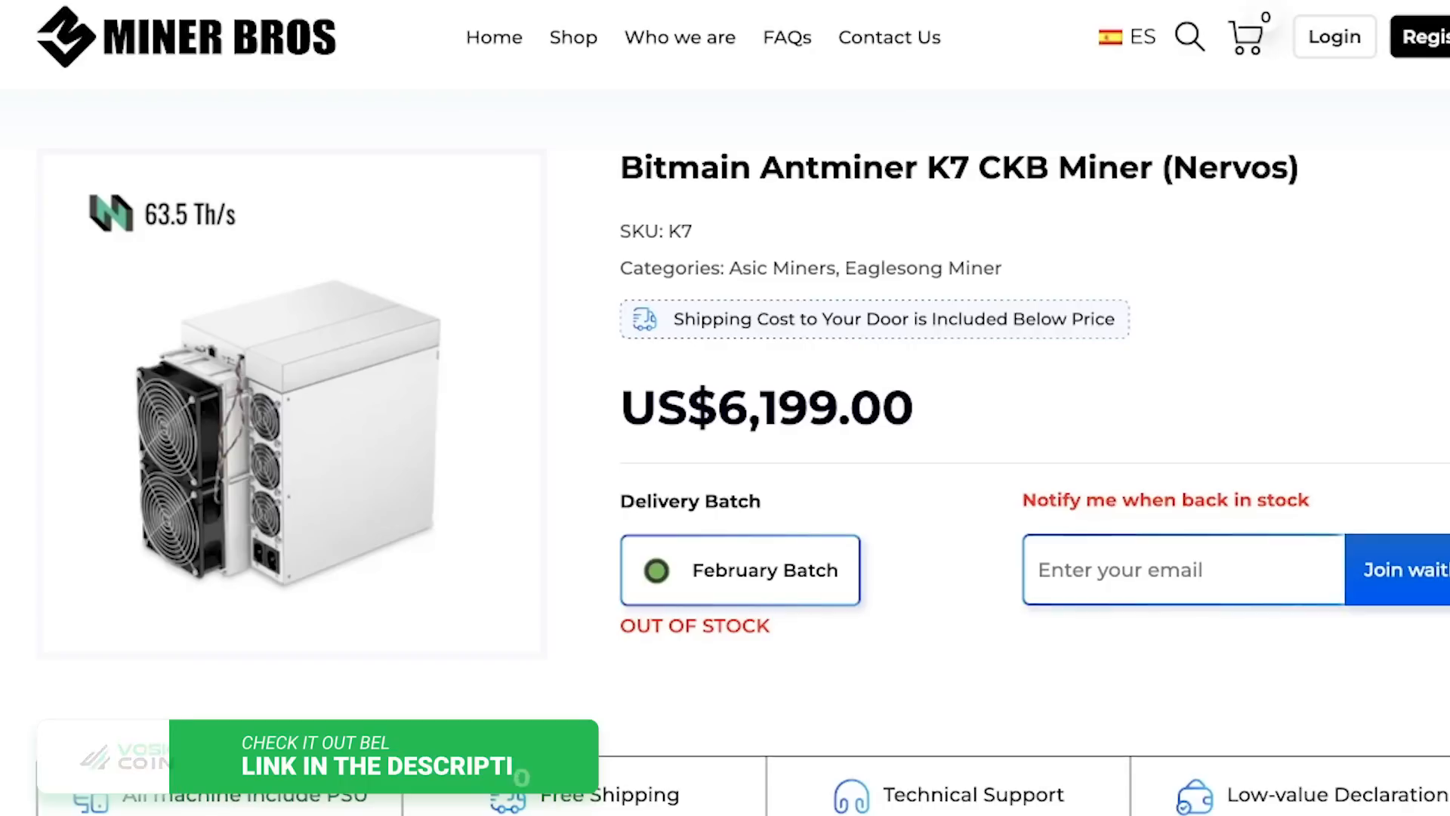
# Scroll back up the shop grid to the Antminer K7 CKB listing
pyautogui.scroll(3)
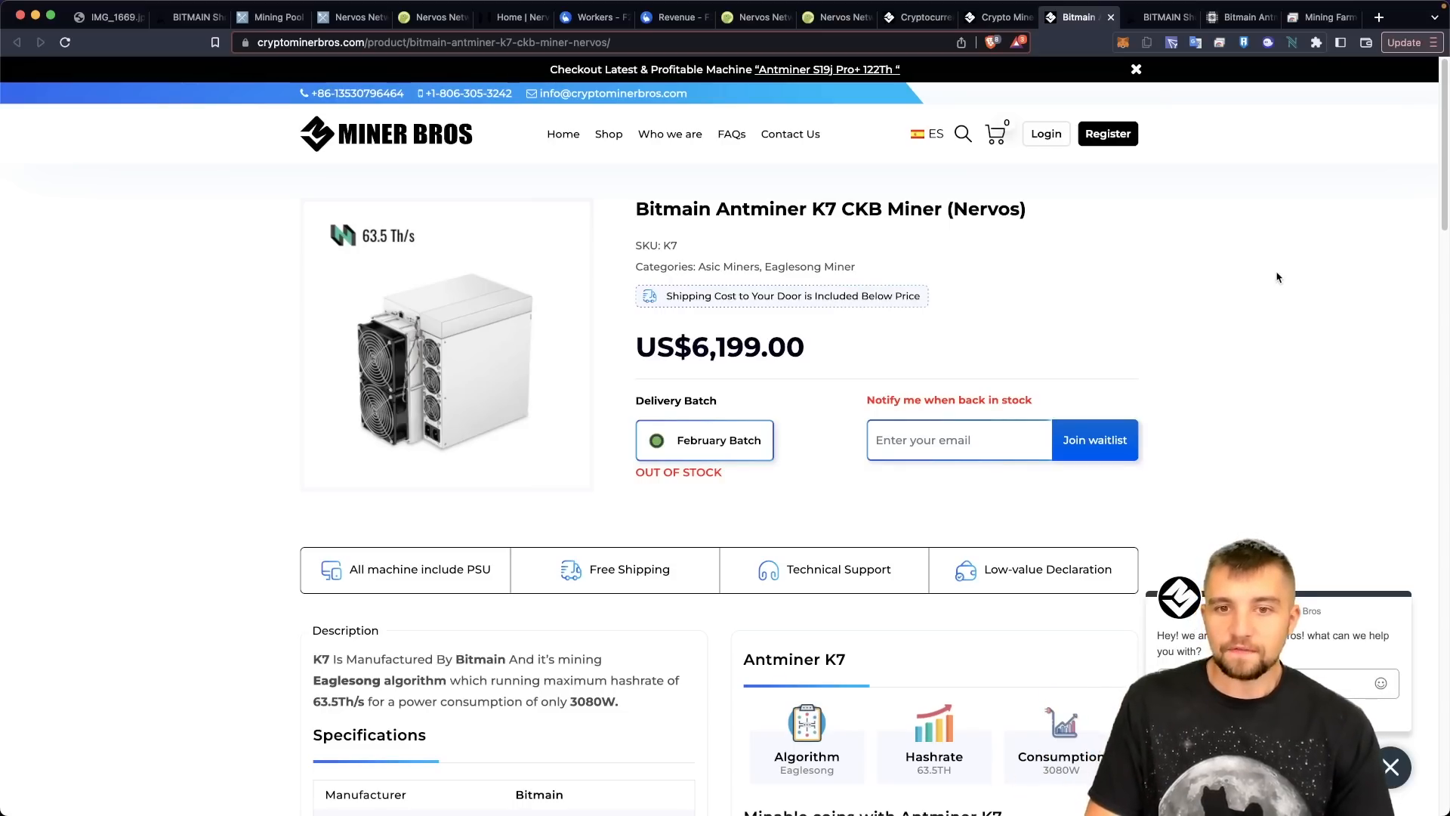
pyautogui.moveTo(935, 353)
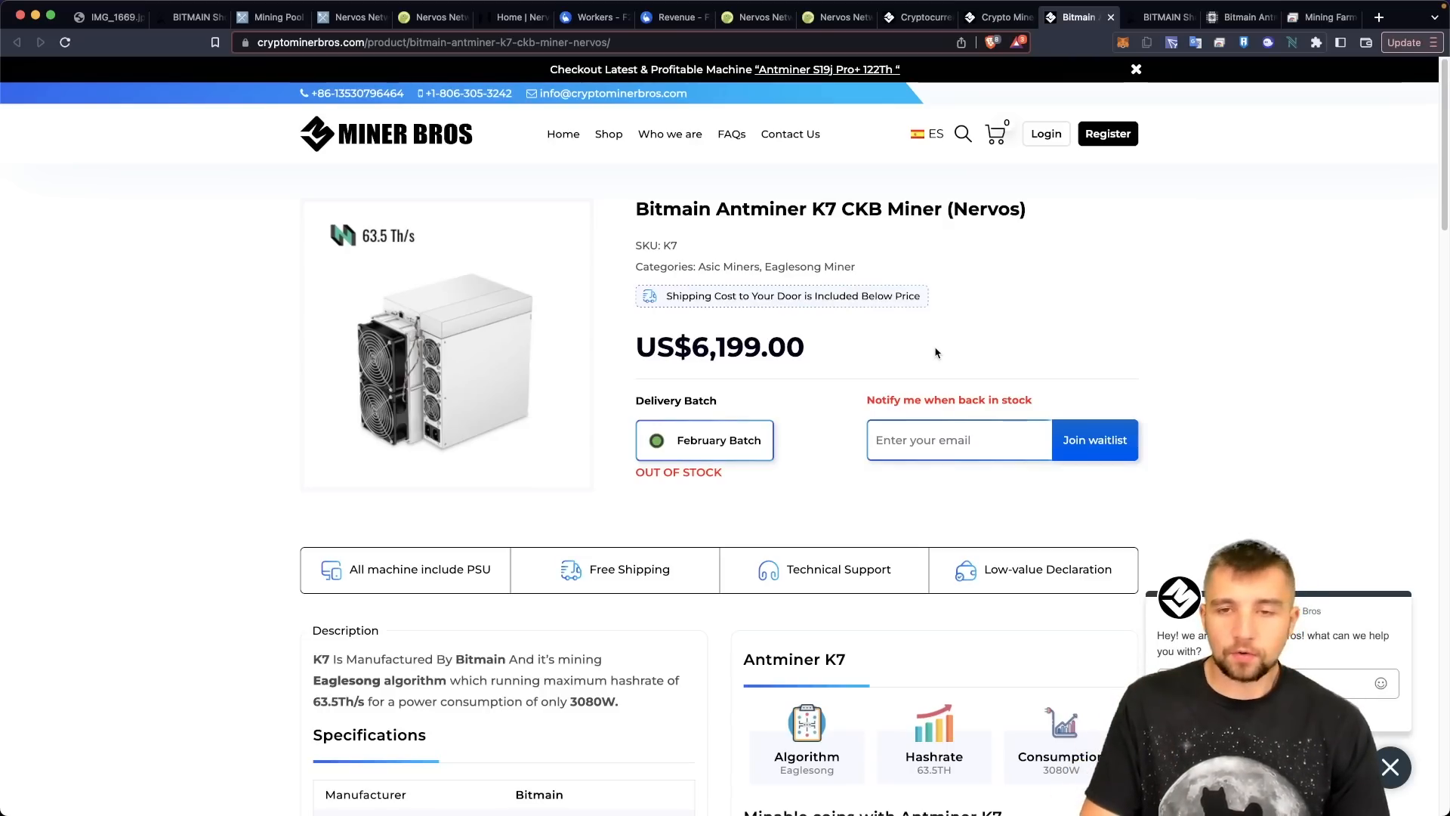
pyautogui.moveTo(1125, 280)
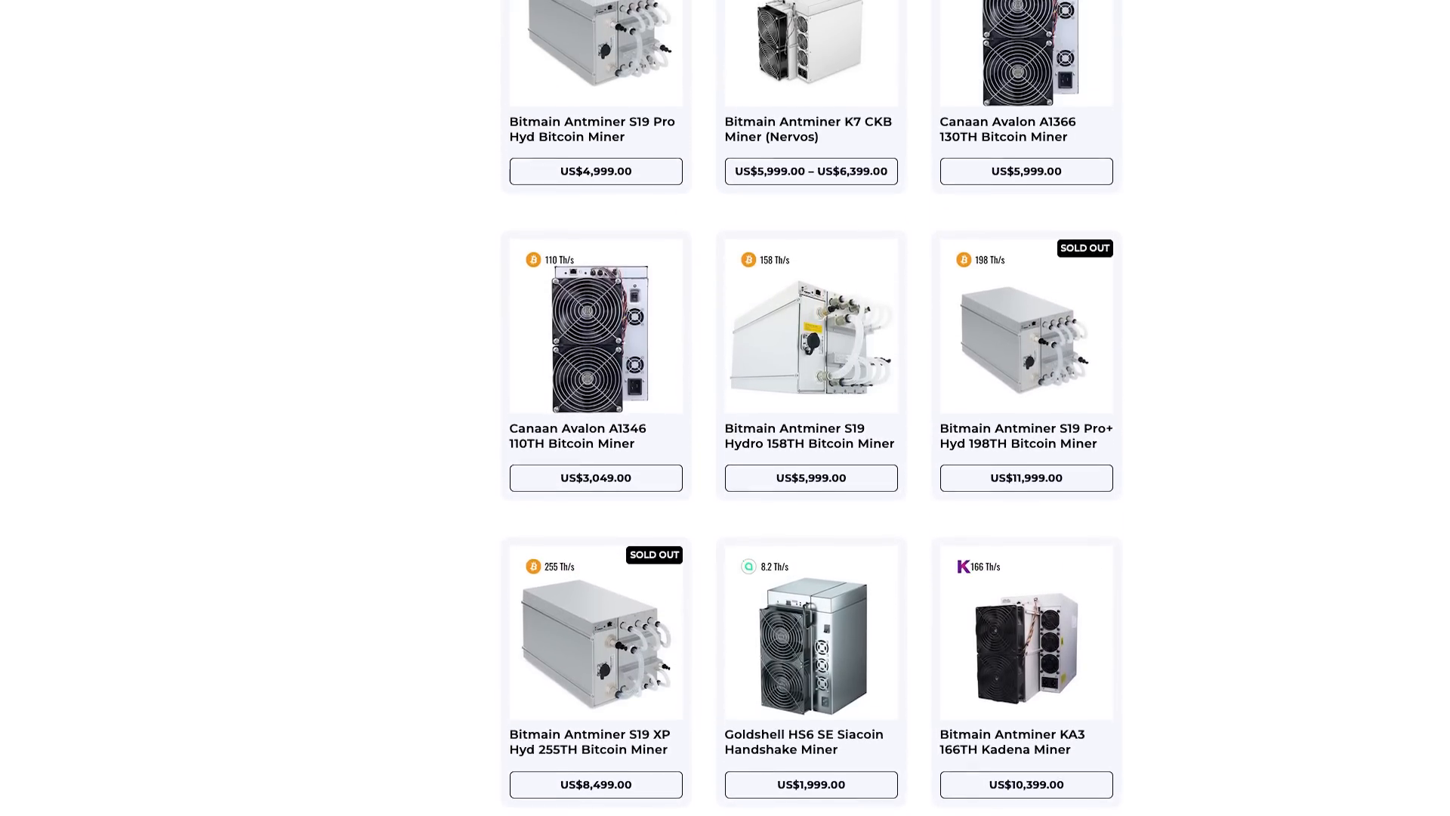
# Scroll up through other CKB miner listings like iBeLink N3 and Goldshell CK6 SE
pyautogui.scroll(3)
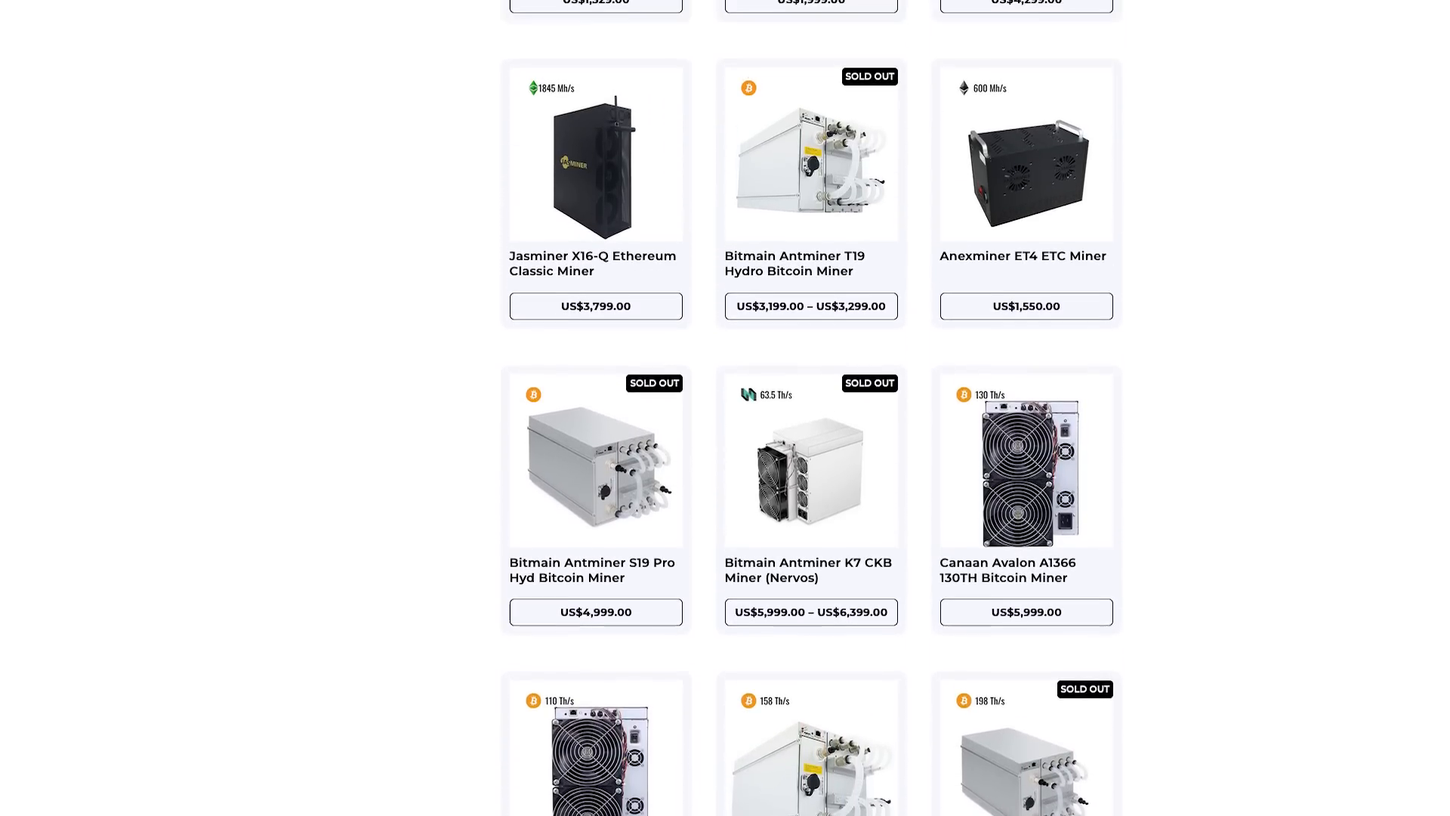
pyautogui.scroll(3)
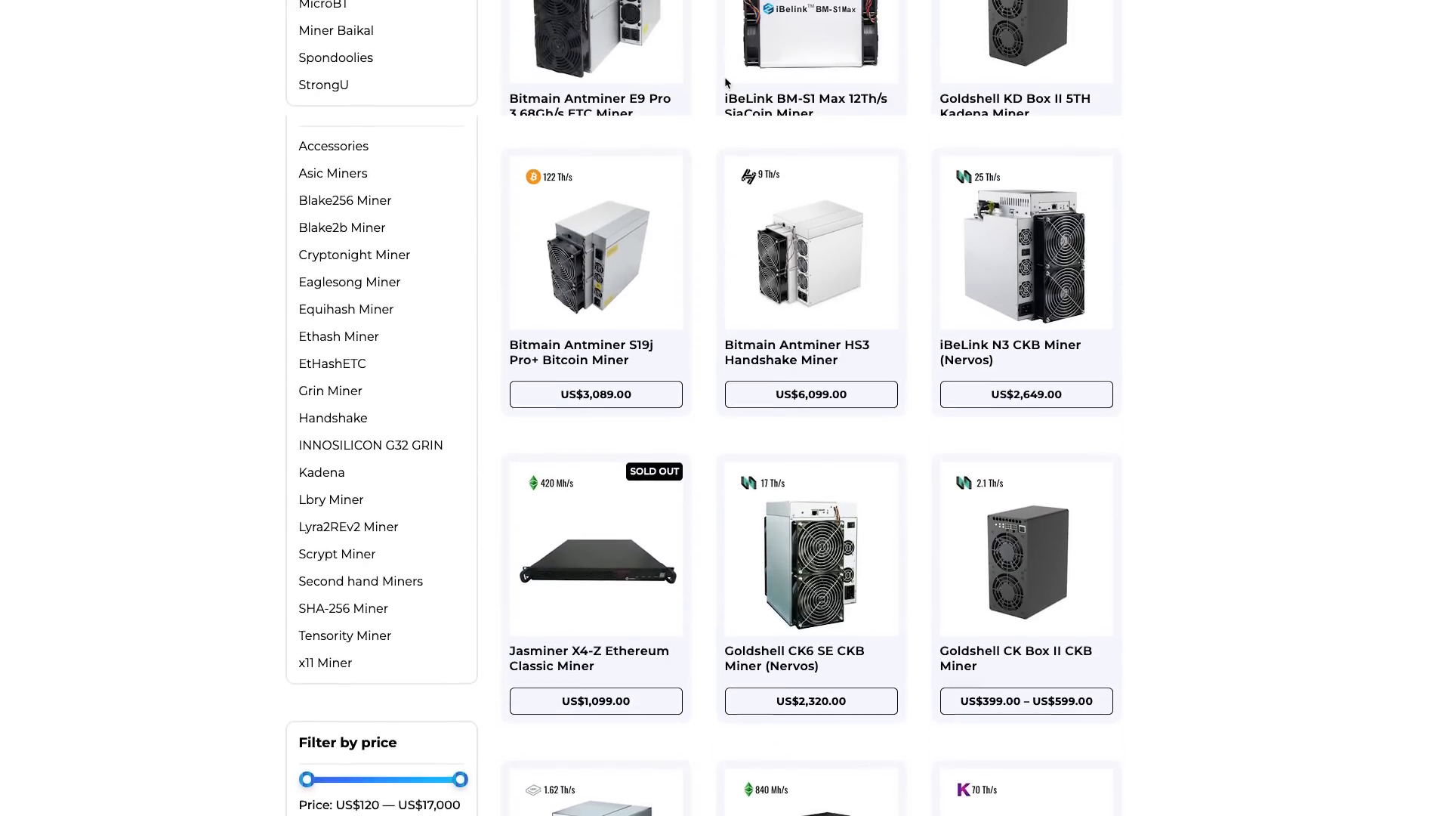
pyautogui.scroll(3)
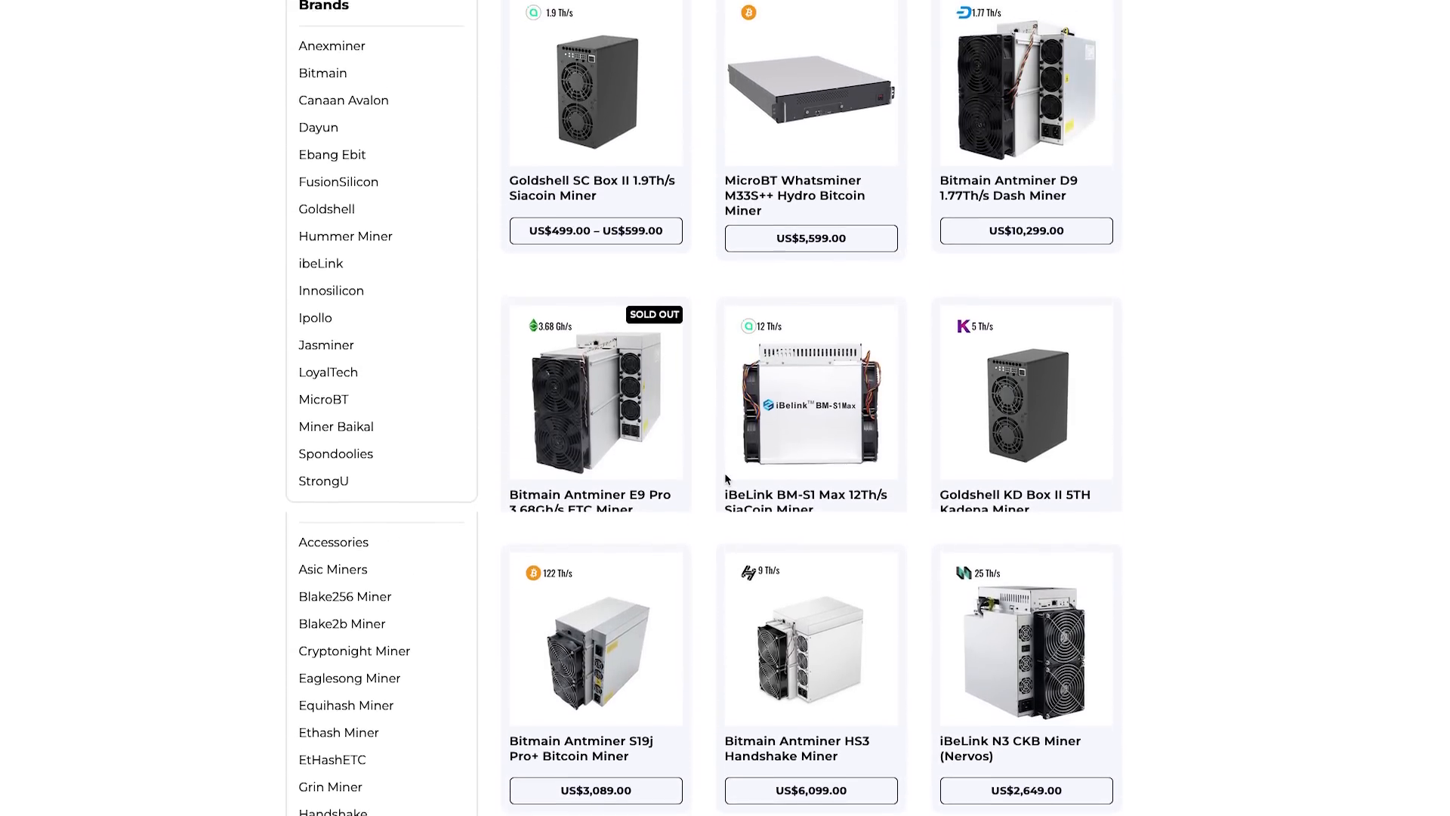
pyautogui.scroll(3)
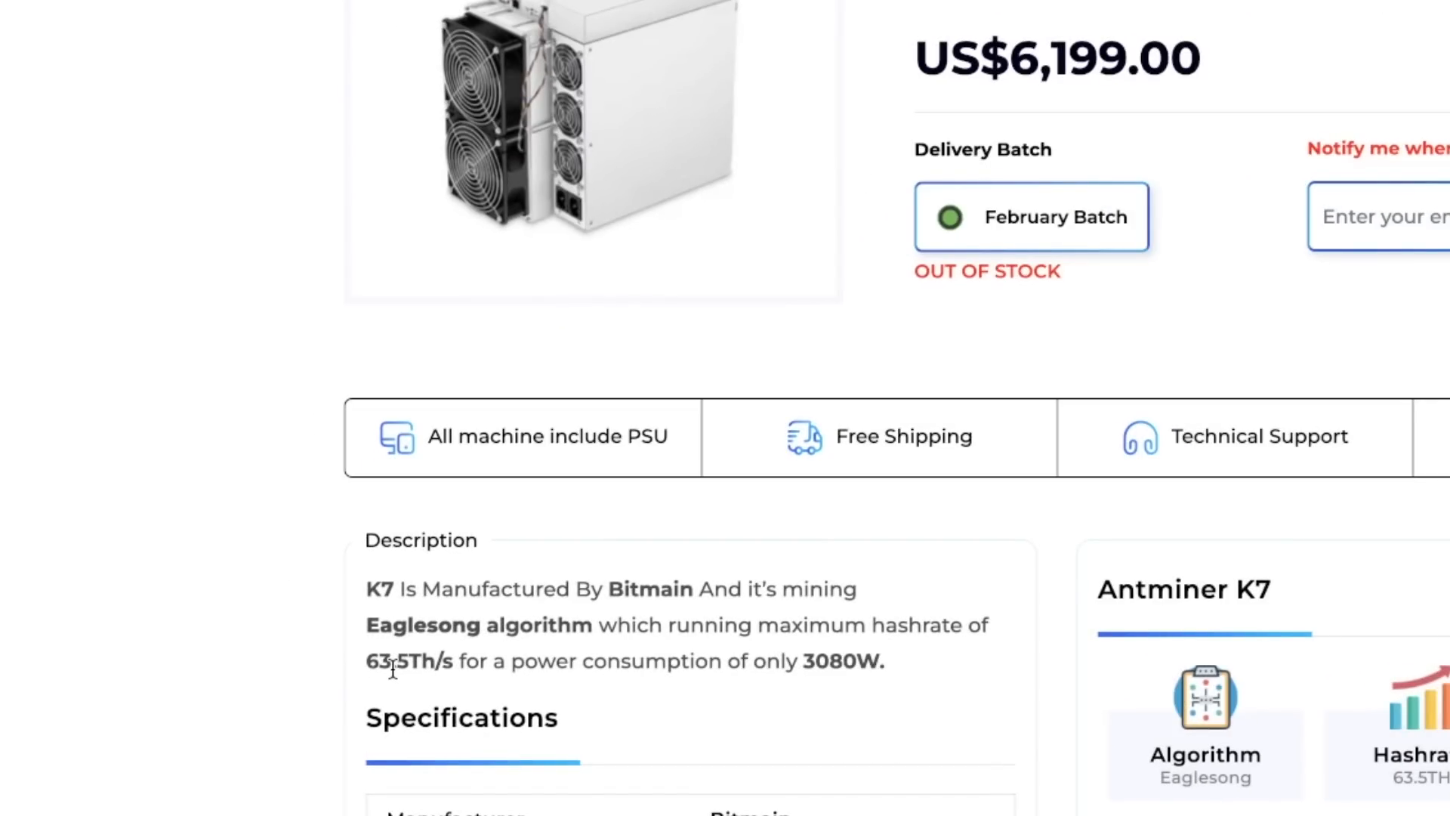
pyautogui.moveTo(1307, 334)
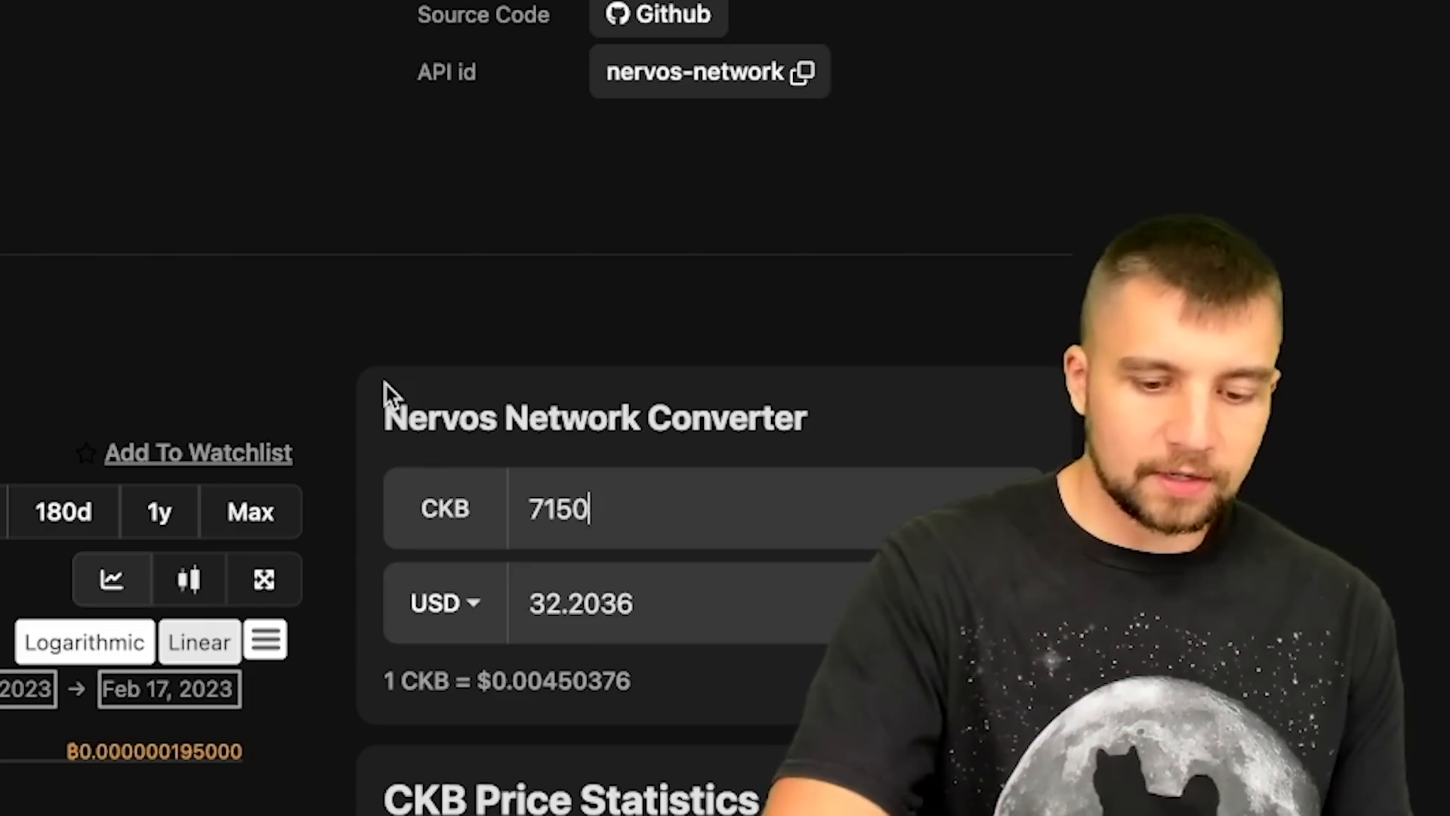
# Enter 7300 CKB in the converter and select the resulting USD amount
pyautogui.write('7300')
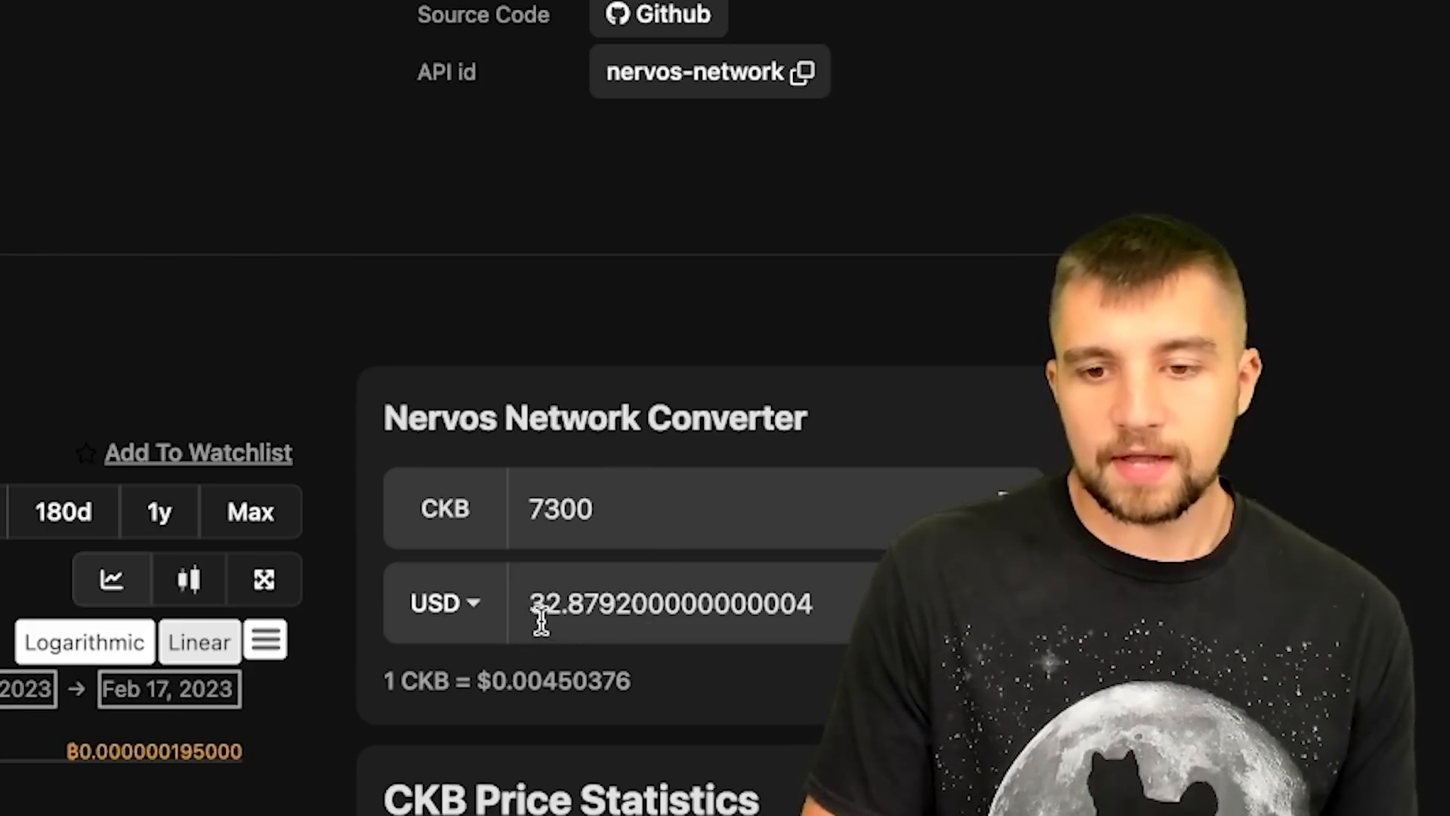
pyautogui.tripleClick(667, 605)
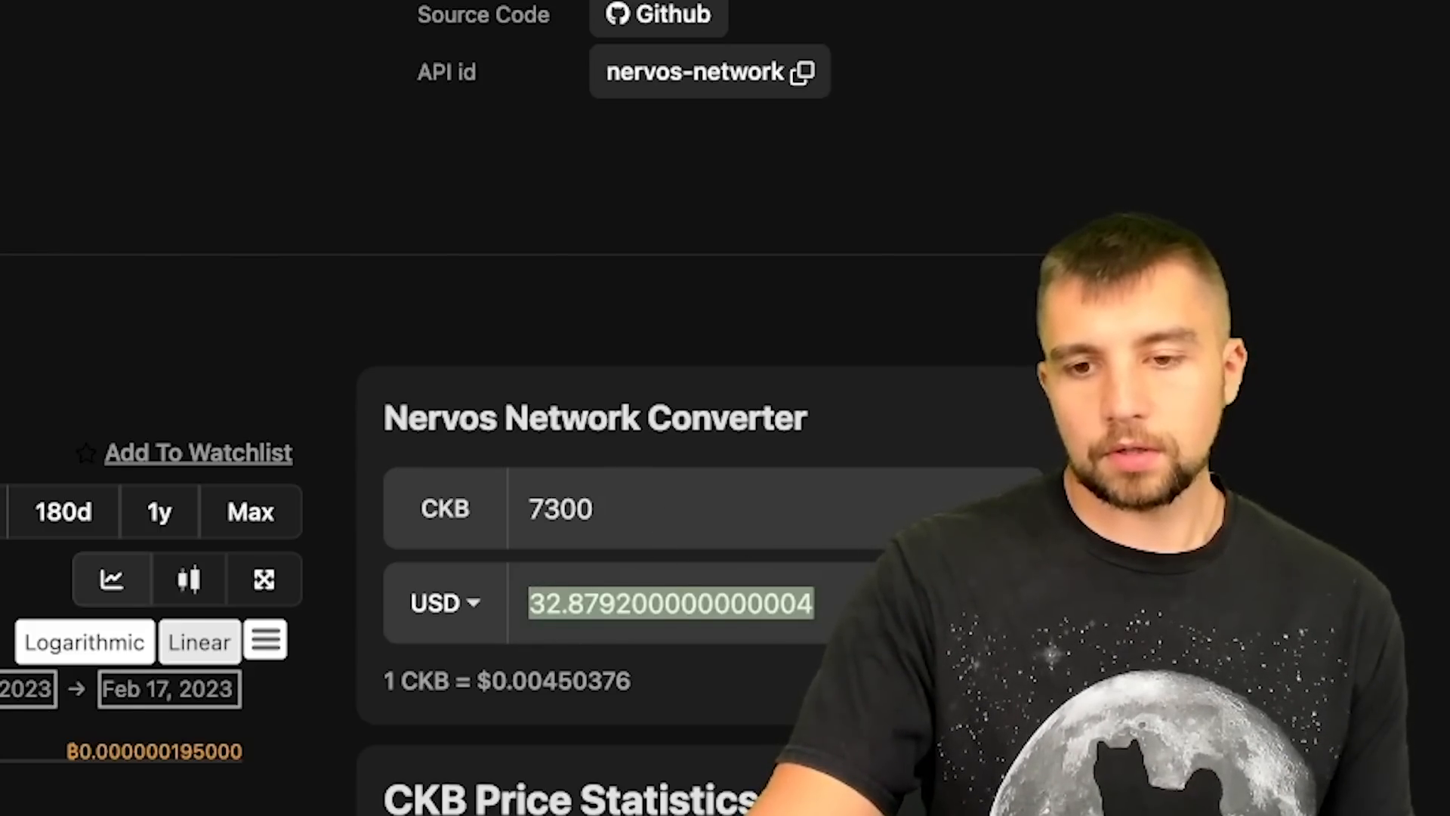
pyautogui.write('24')
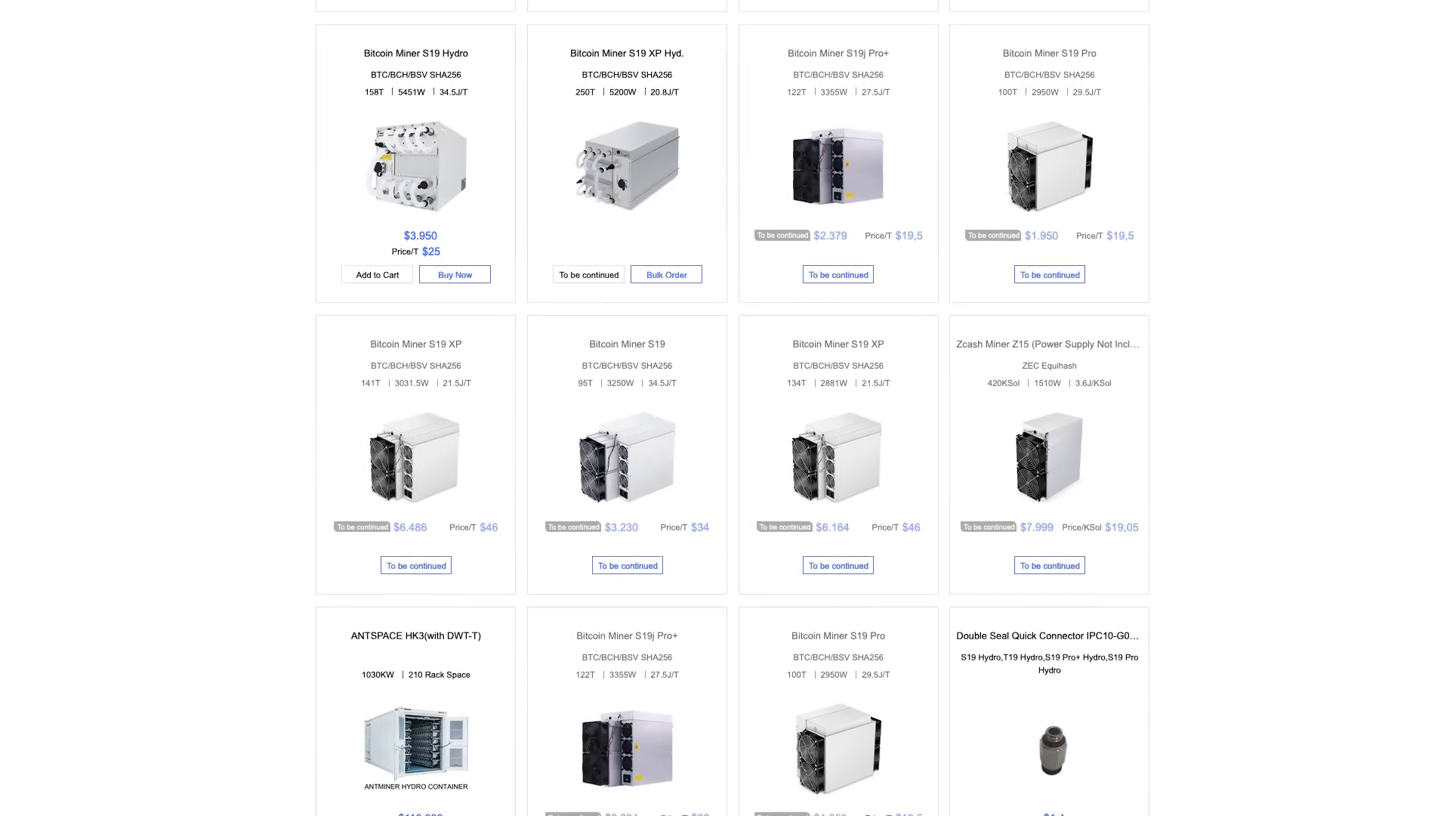
# Scroll the Bitmain Shop grid of Bitcoin Miner S19 listings and prices
pyautogui.scroll(3)
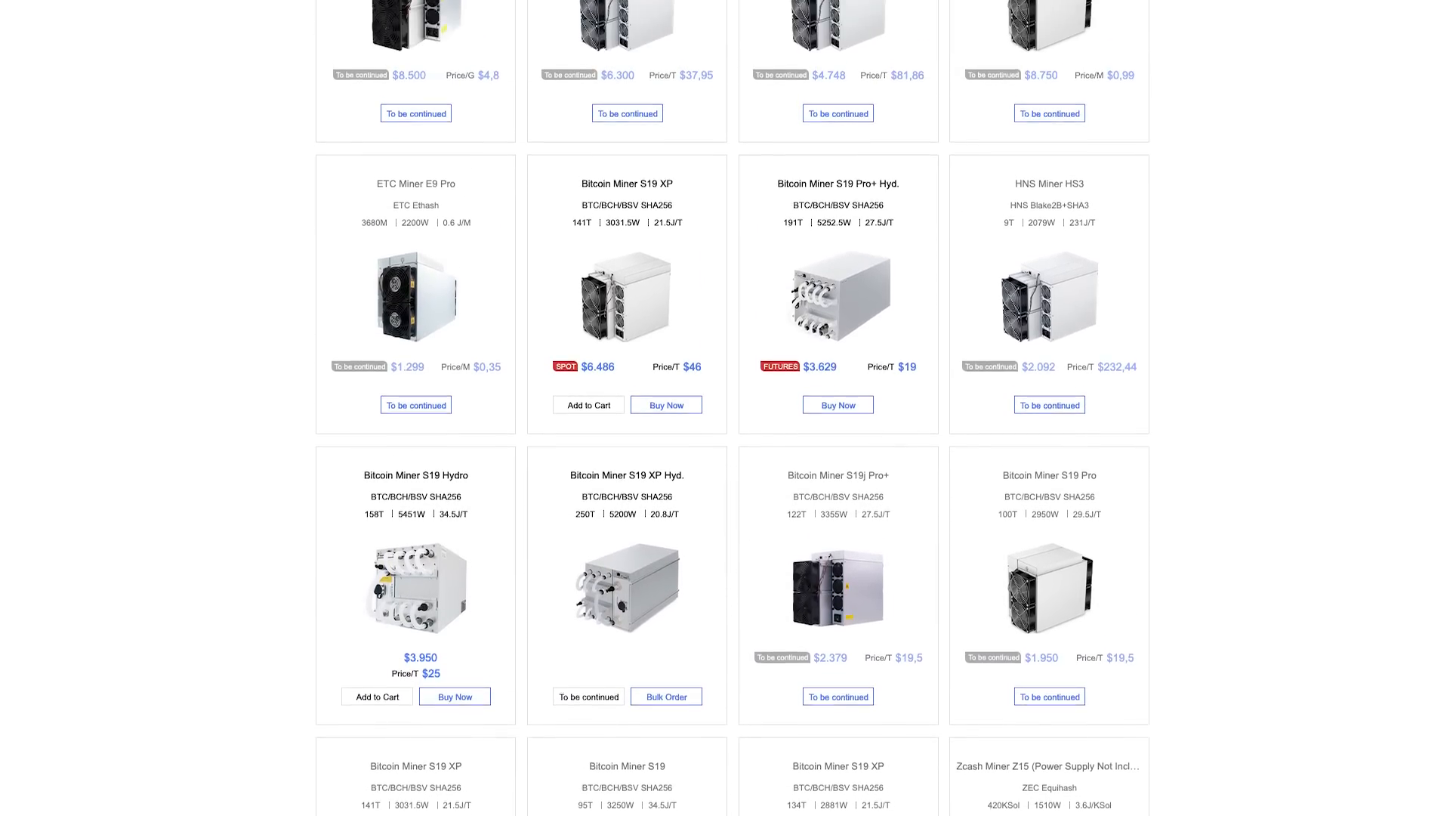